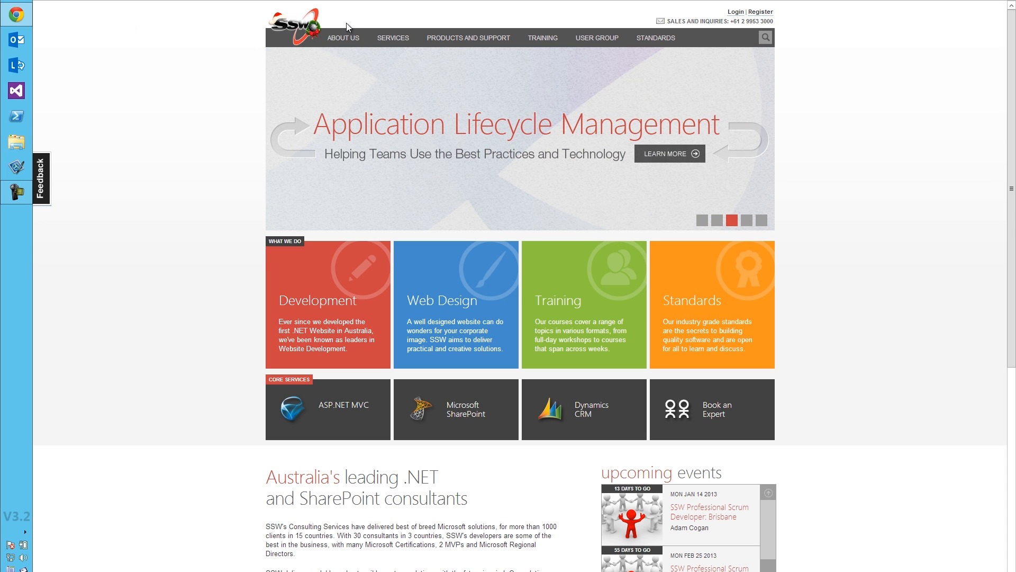
{"action": "mouse_move", "coordinate": [655, 37]}
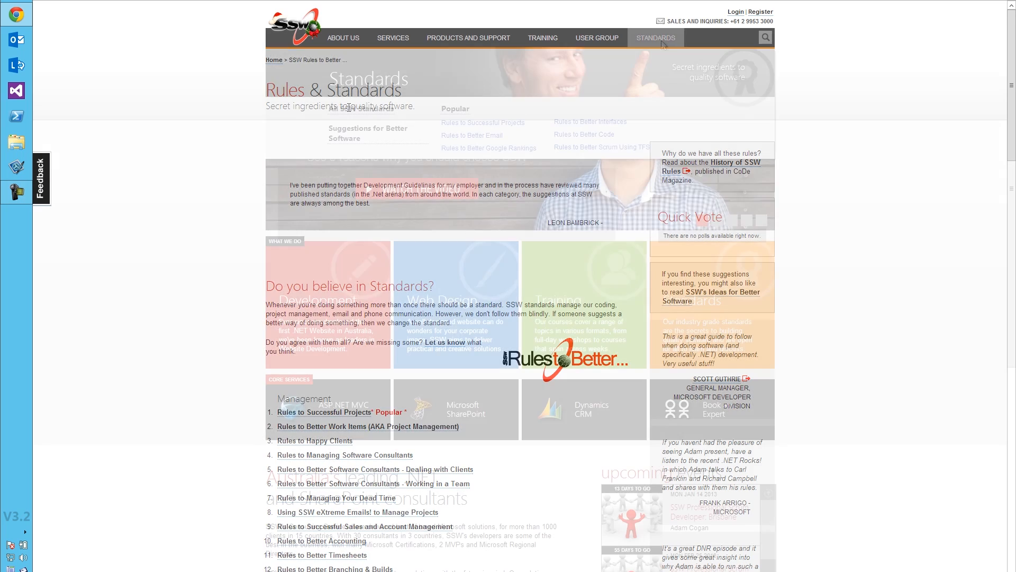
Step: From the Standards menu, go to the Rules to Successful Projects page
{"action": "left_click", "coordinate": [655, 37]}
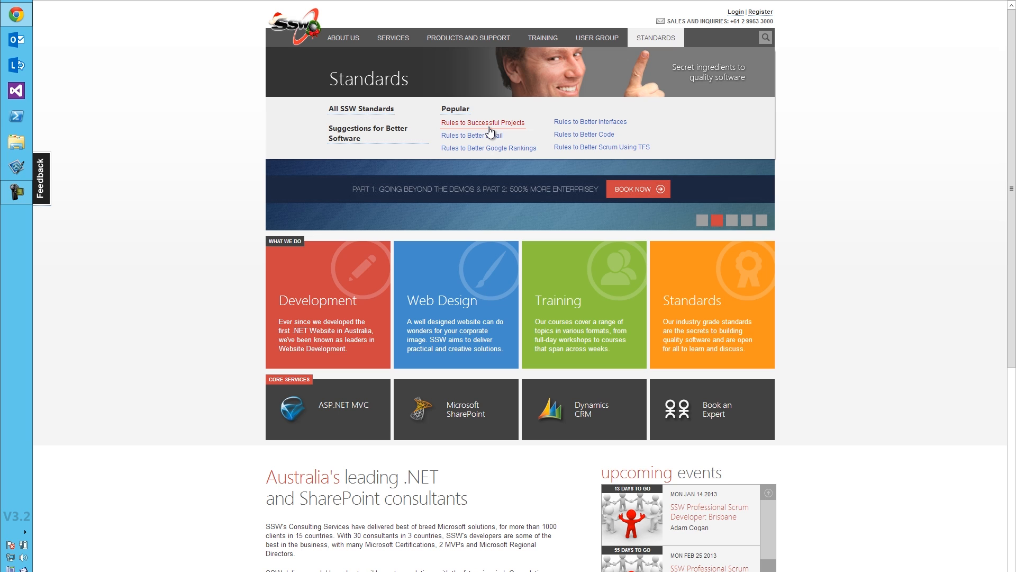
{"action": "left_click", "coordinate": [482, 123]}
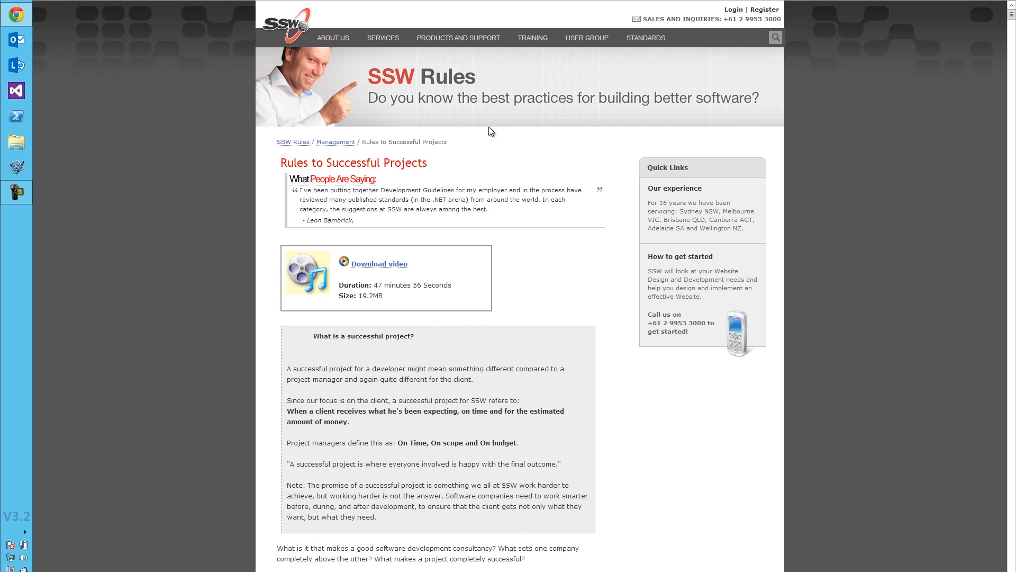
{"action": "mouse_move", "coordinate": [452, 197]}
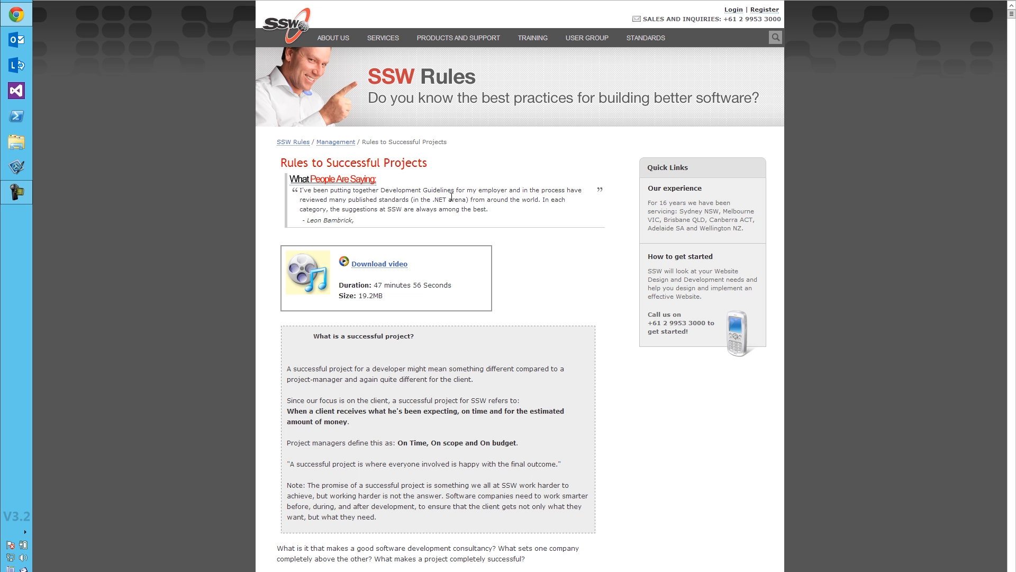
Step: Switch the rules list to the 'Just the title!' view after skimming the page
{"action": "scroll", "scroll_direction": "down", "scroll_amount": 3}
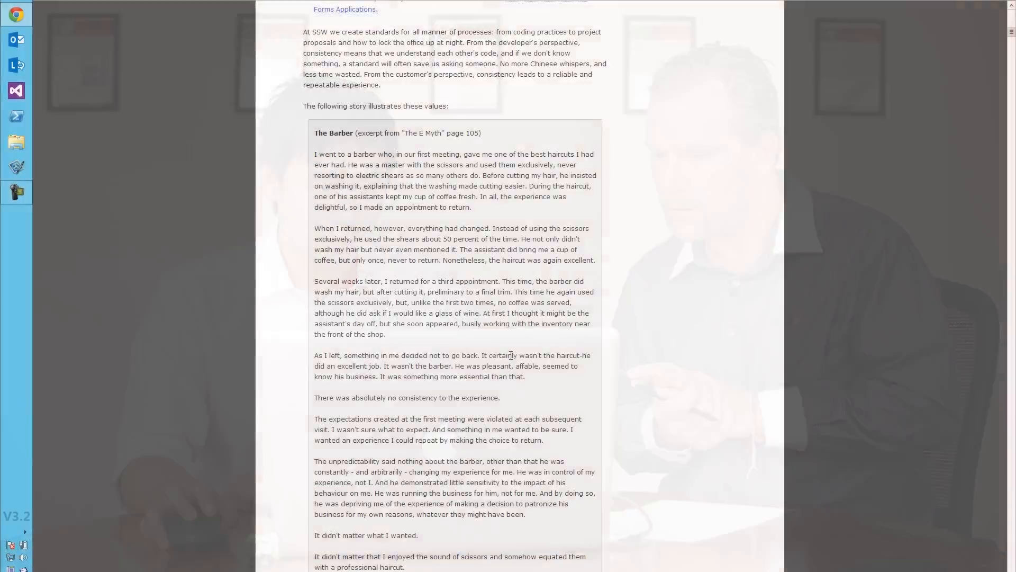
{"action": "scroll", "scroll_direction": "up", "scroll_amount": 3}
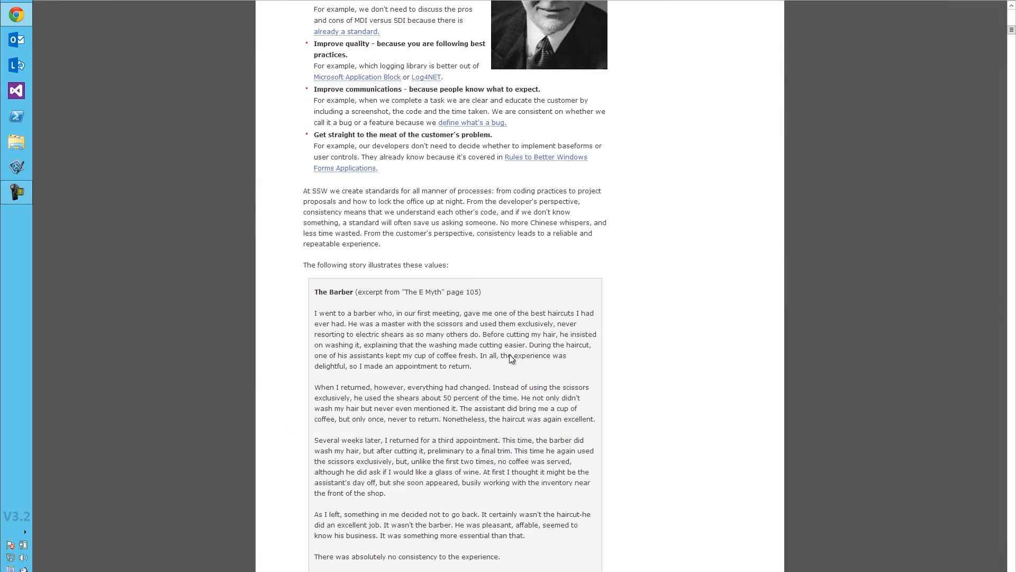
{"action": "scroll", "scroll_direction": "up", "scroll_amount": 3}
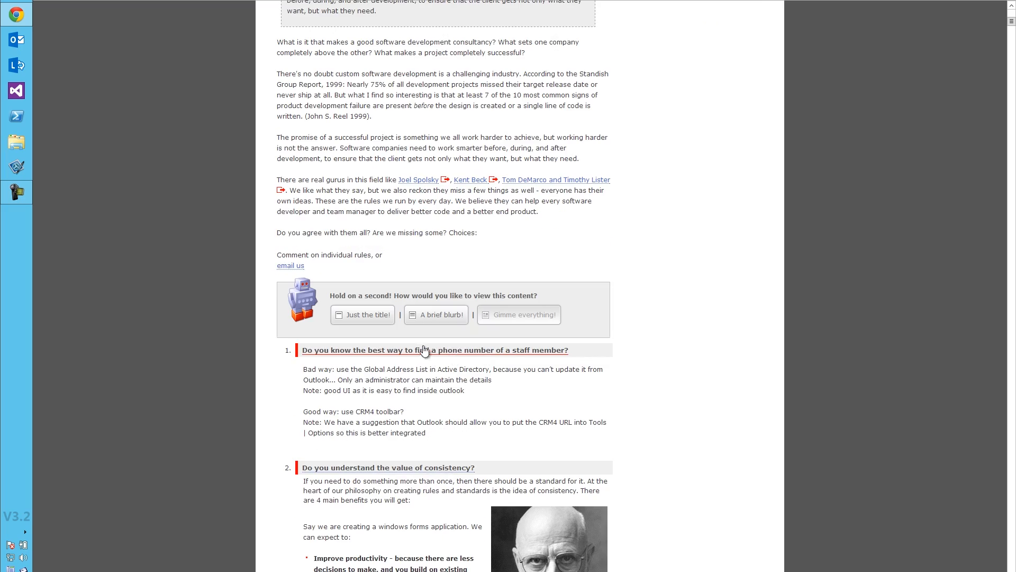
{"action": "scroll", "scroll_direction": "down", "scroll_amount": 3}
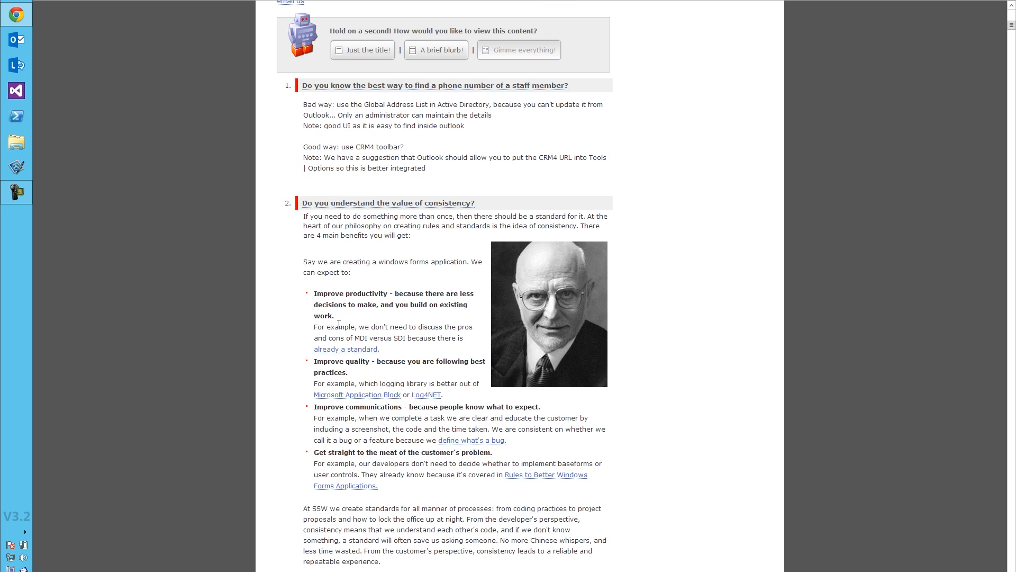
{"action": "left_click", "coordinate": [368, 50]}
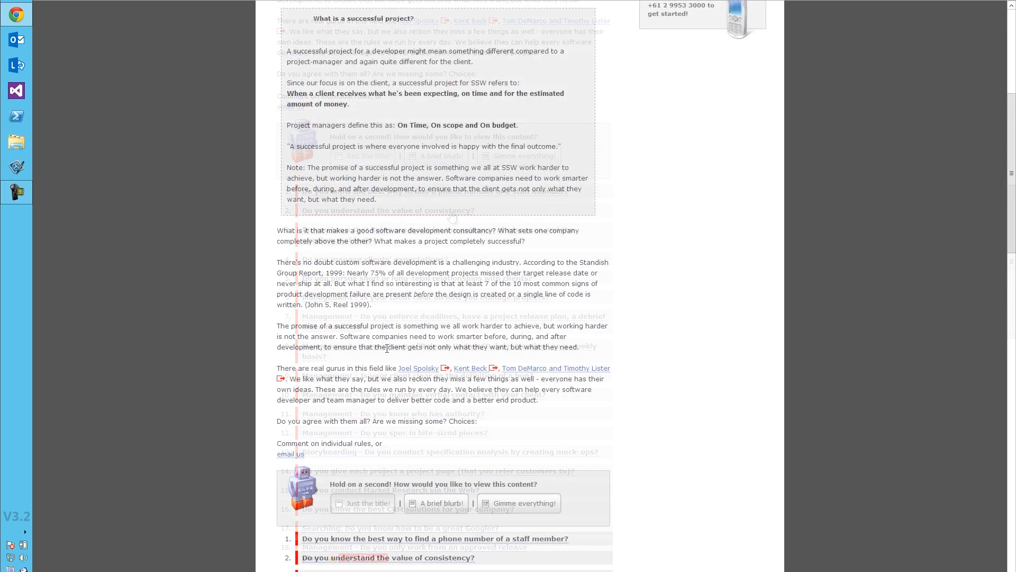
Step: Go to the rule 'Do you understand the value of consistency?' from the titles list
{"action": "scroll", "scroll_direction": "down", "scroll_amount": 3}
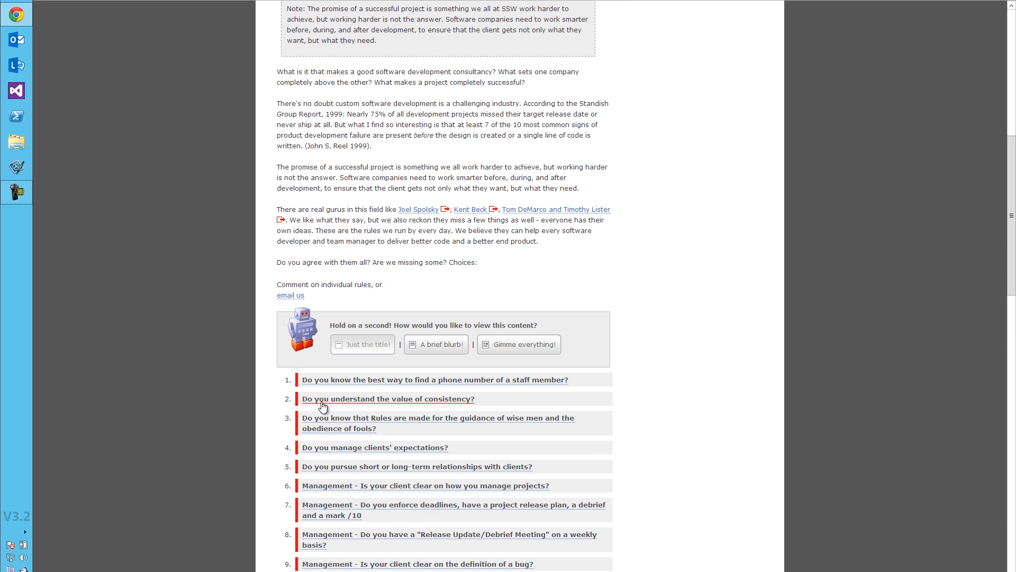
{"action": "left_click", "coordinate": [388, 399]}
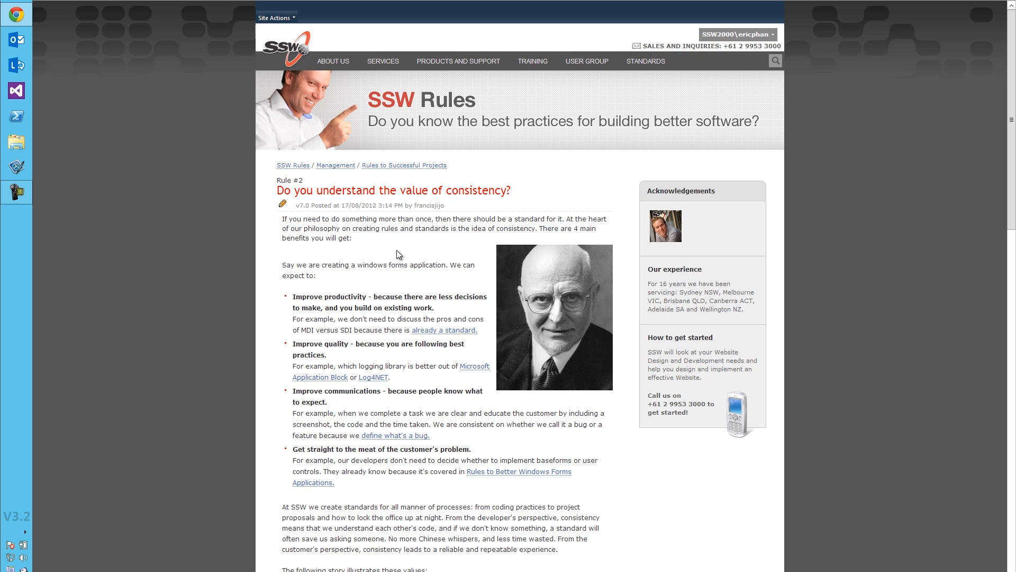
{"action": "mouse_move", "coordinate": [342, 247]}
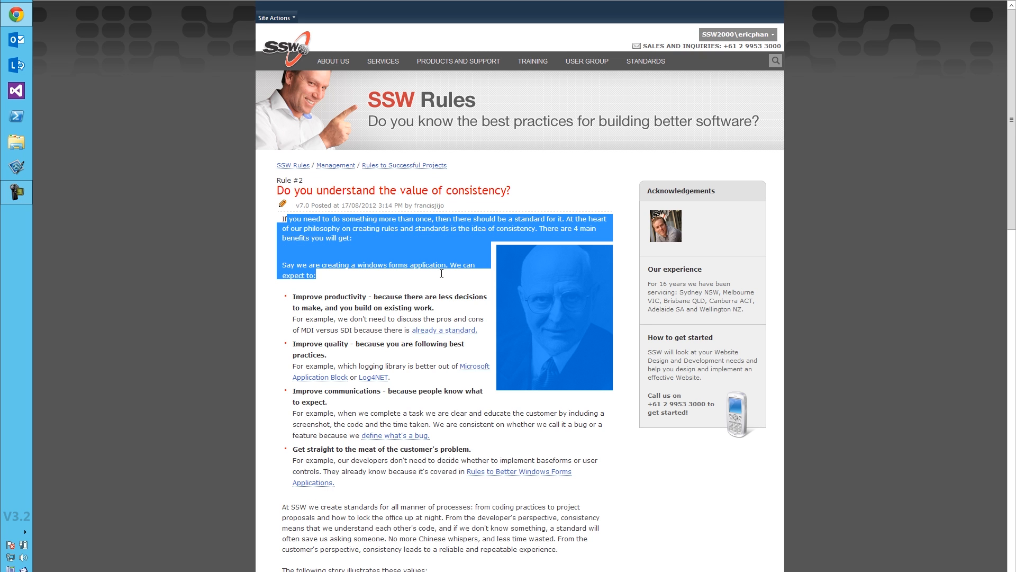
{"action": "left_click", "coordinate": [387, 328]}
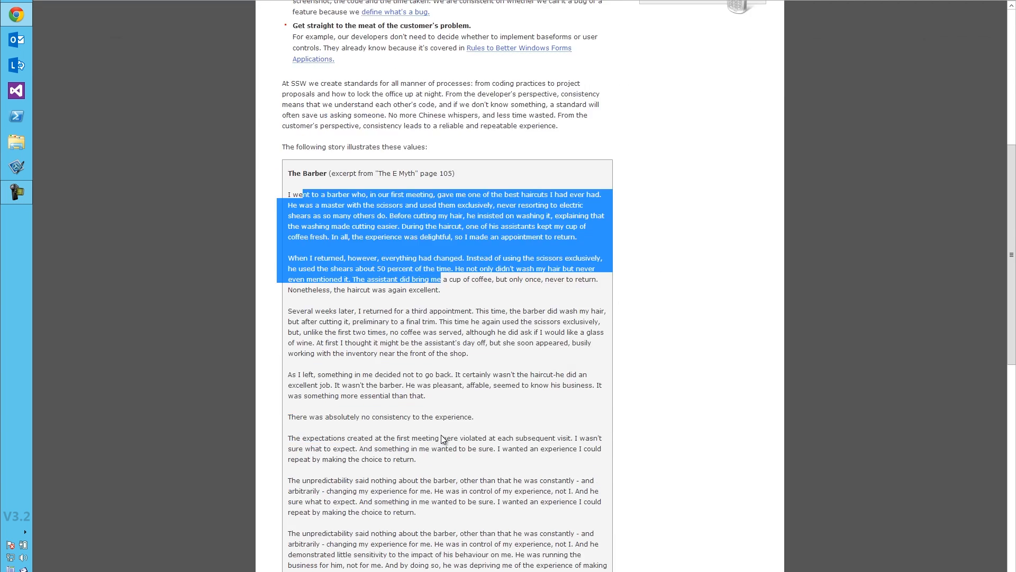
{"action": "scroll", "scroll_direction": "down", "scroll_amount": 3}
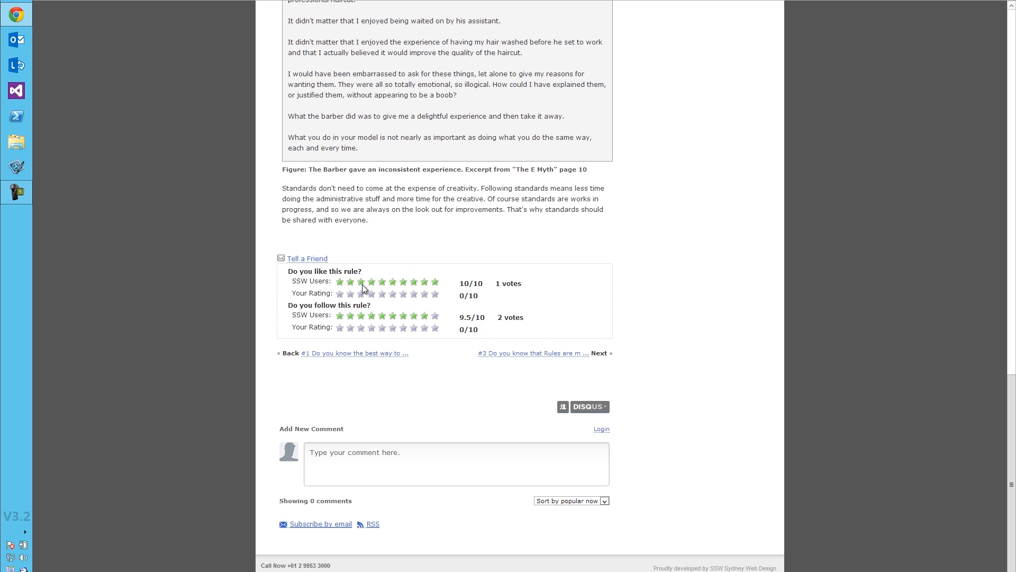
{"action": "scroll", "scroll_direction": "up", "scroll_amount": 3}
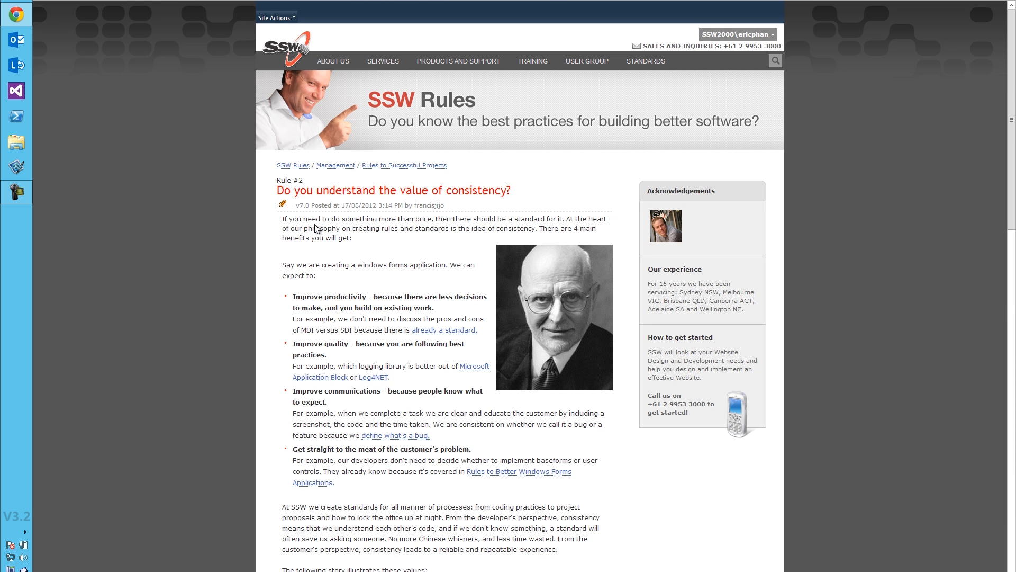
{"action": "mouse_move", "coordinate": [284, 206]}
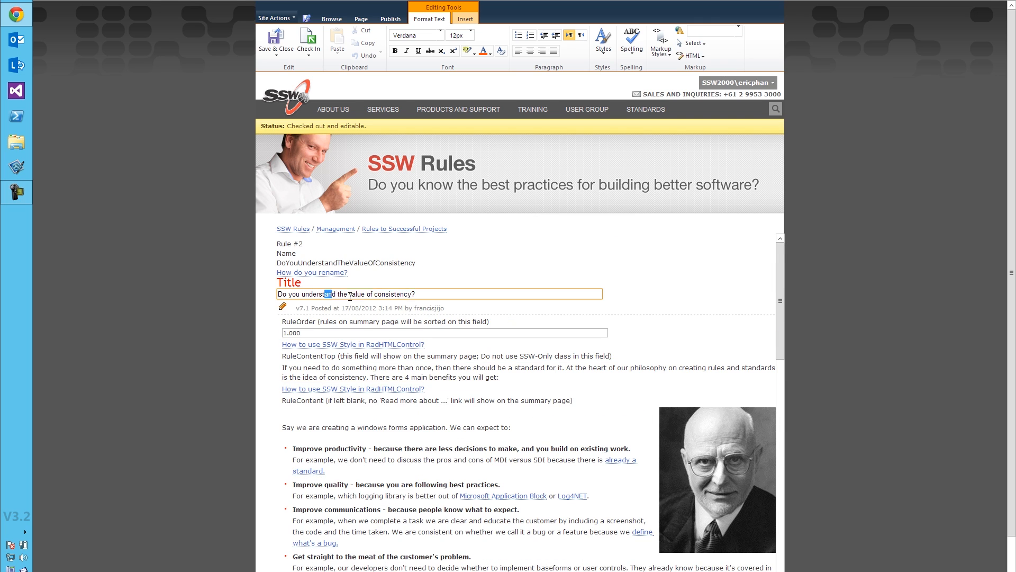
Step: Put the consistency rule page into edit mode and place the cursor in RuleContent
{"action": "left_click", "coordinate": [331, 18]}
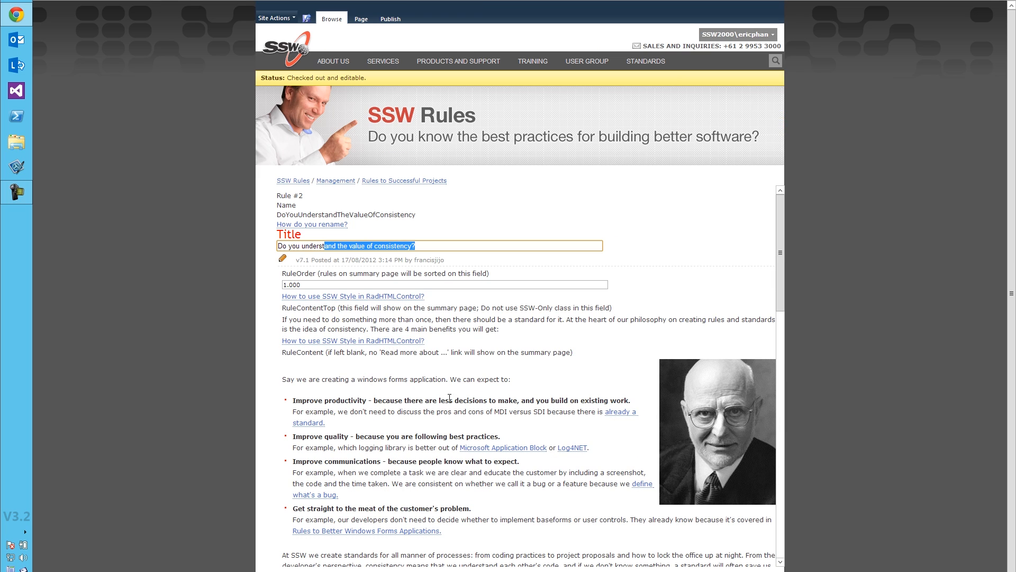
{"action": "mouse_move", "coordinate": [325, 323]}
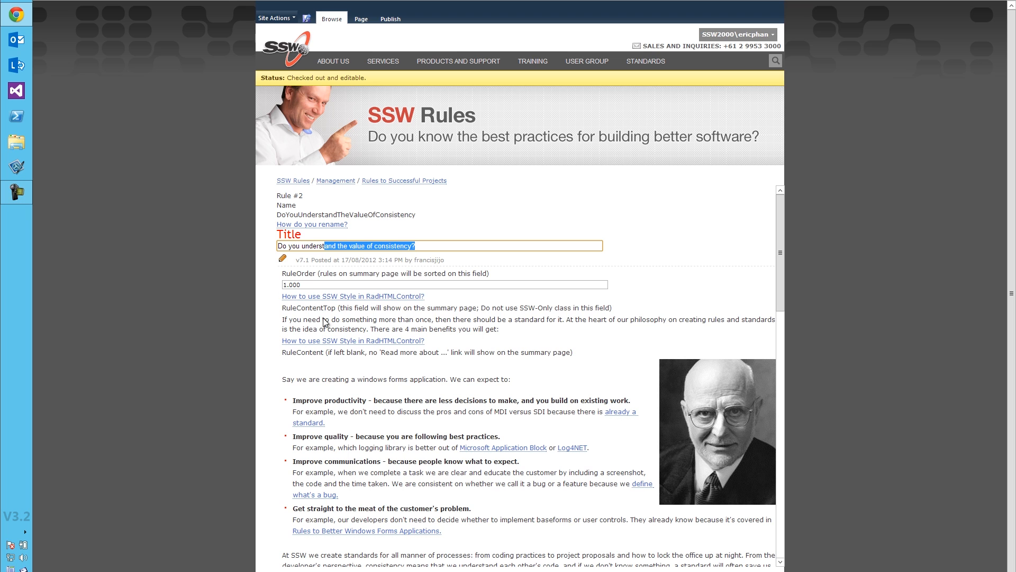
{"action": "left_click", "coordinate": [306, 418]}
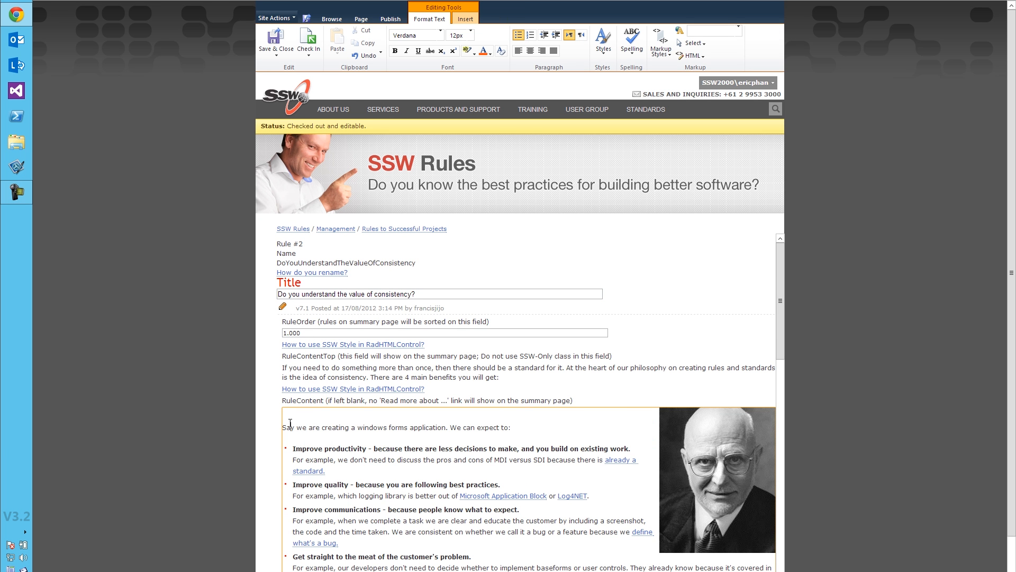
{"action": "left_click", "coordinate": [354, 389]}
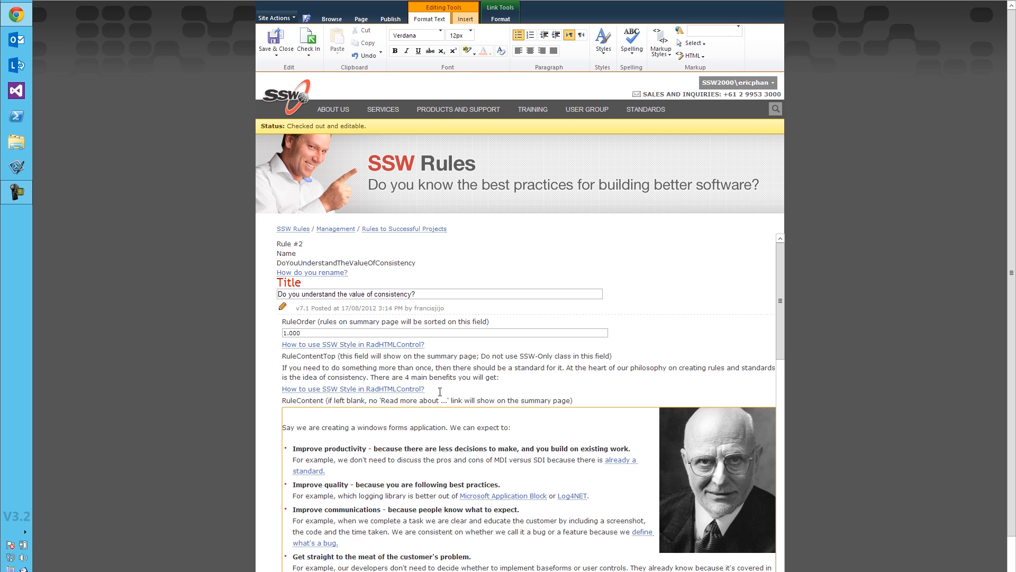
Step: Style the 'When I returned, however, everything had changed' paragraph as FigureGood
{"action": "left_click", "coordinate": [603, 43]}
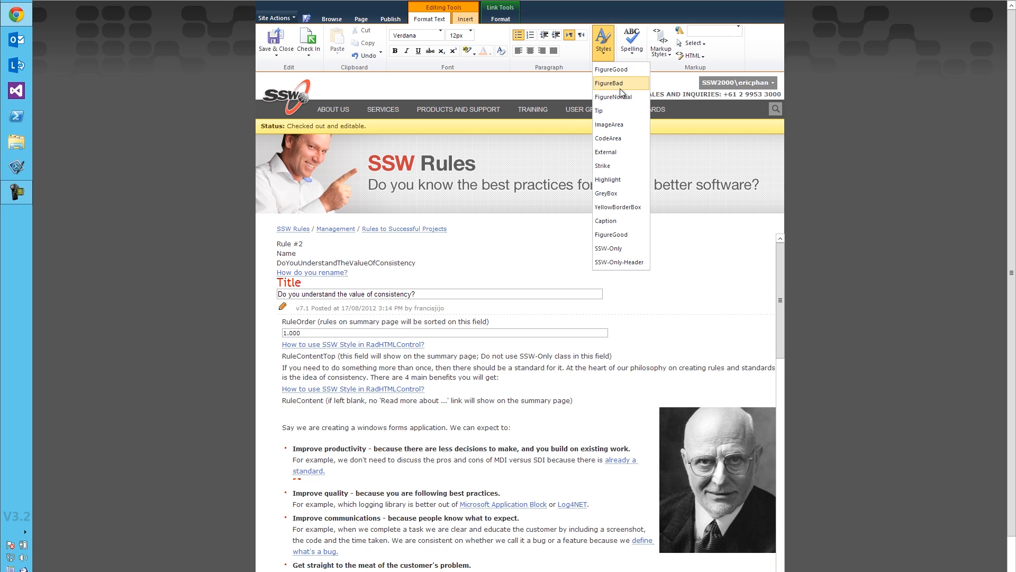
{"action": "mouse_move", "coordinate": [614, 97]}
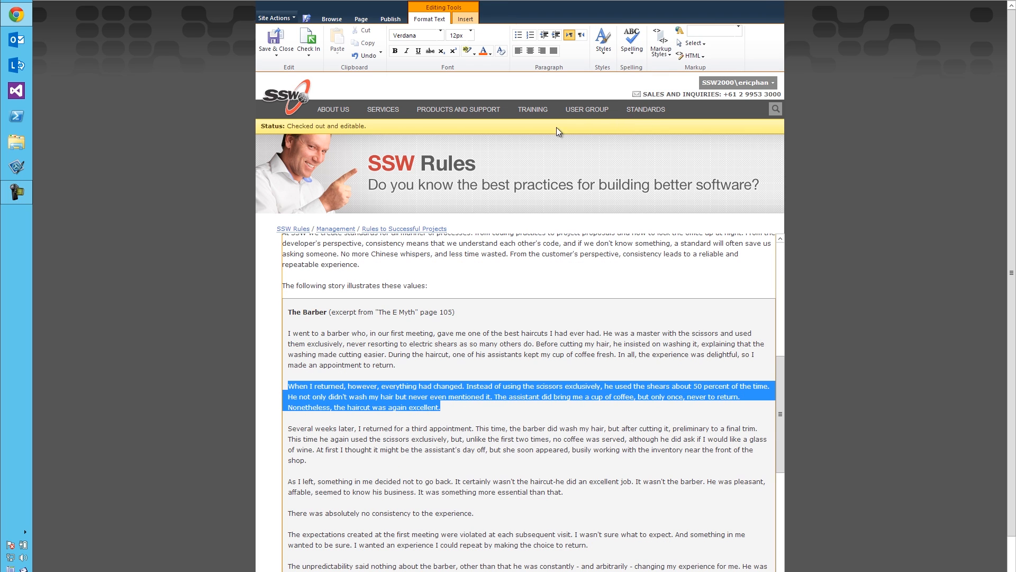
{"action": "left_click", "coordinate": [602, 39]}
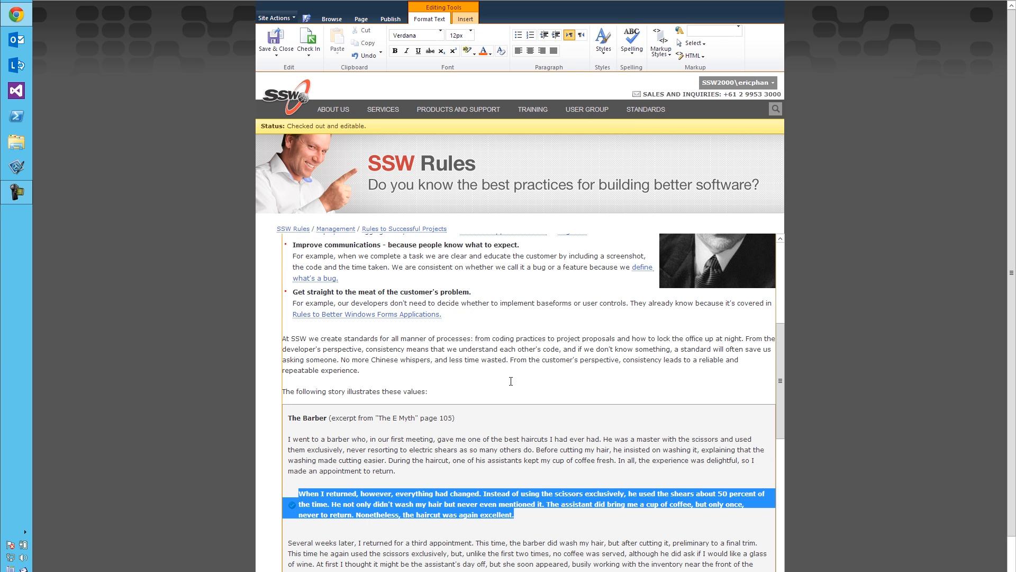
{"action": "left_click", "coordinate": [394, 51]}
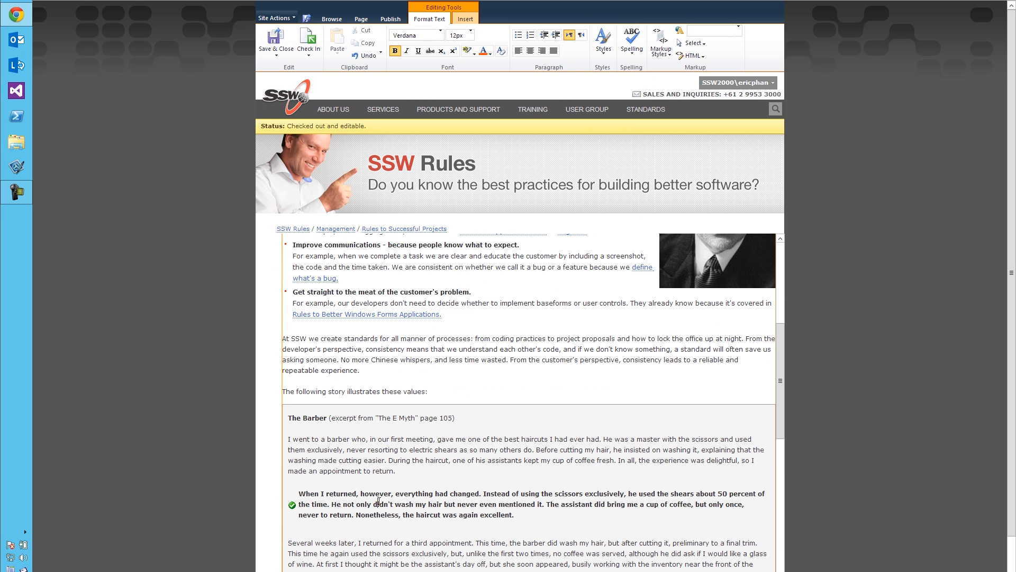
{"action": "scroll", "scroll_direction": "down", "scroll_amount": 3}
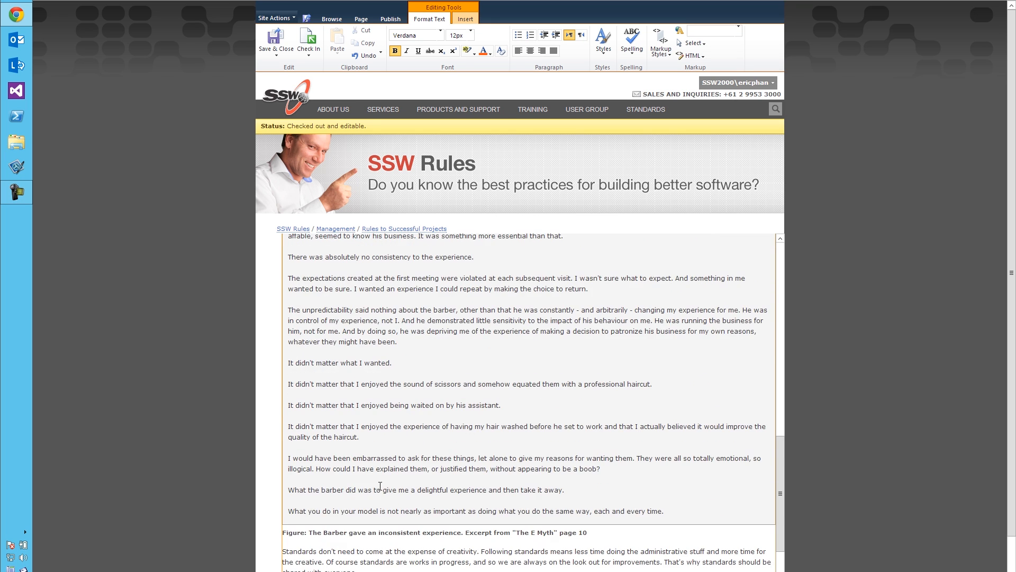
{"action": "scroll", "scroll_direction": "down", "scroll_amount": 3}
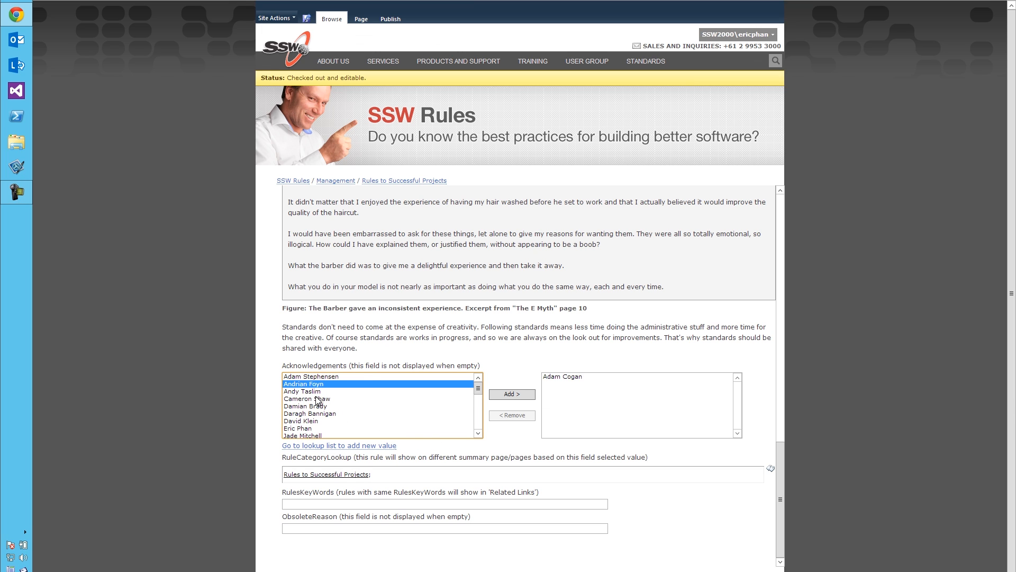
{"action": "mouse_move", "coordinate": [337, 383]}
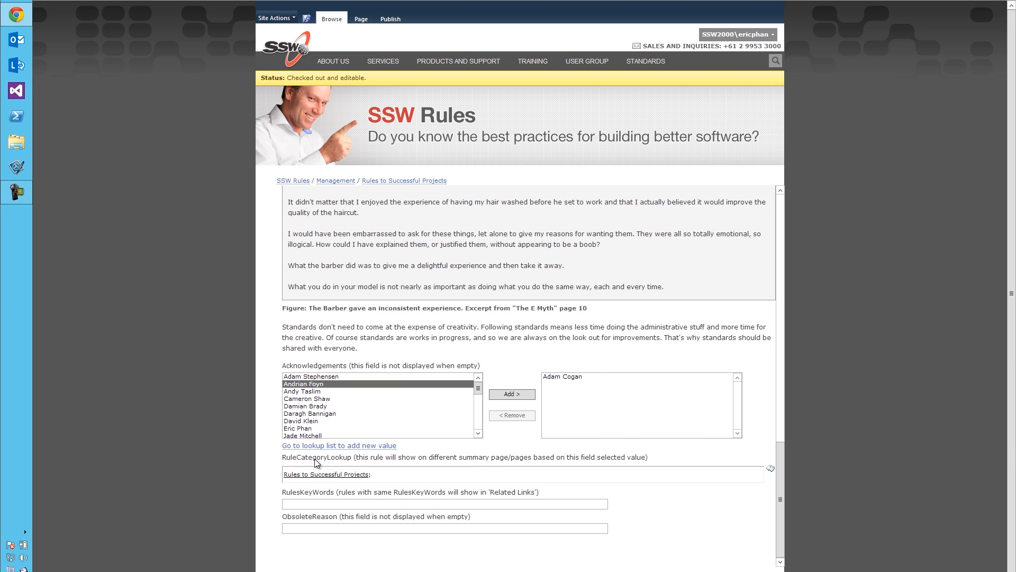
Step: Start a 'Rules' entry in RuleCategoryLookup and bring up the category picker
{"action": "left_click", "coordinate": [395, 474]}
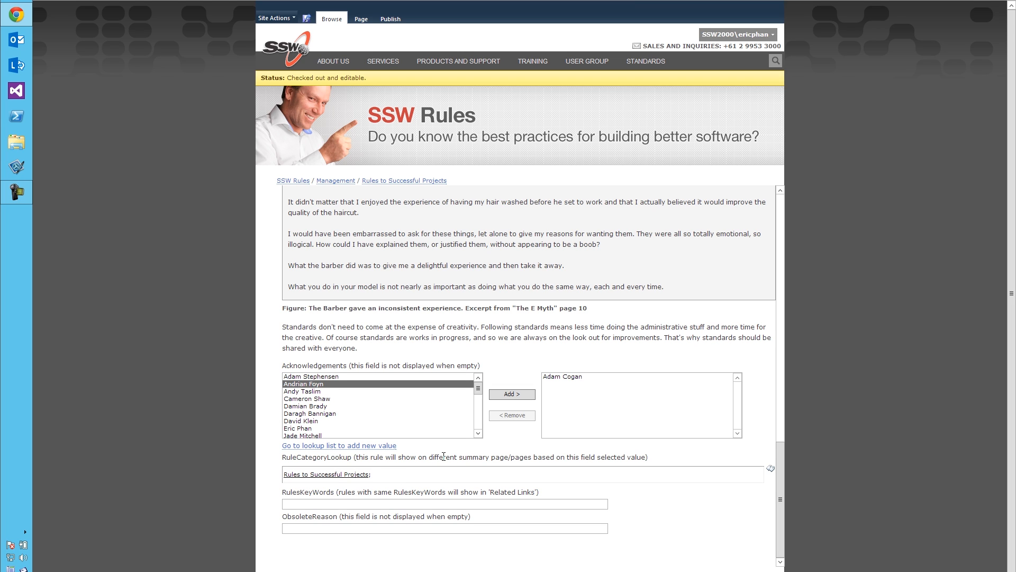
{"action": "type", "text": "R"}
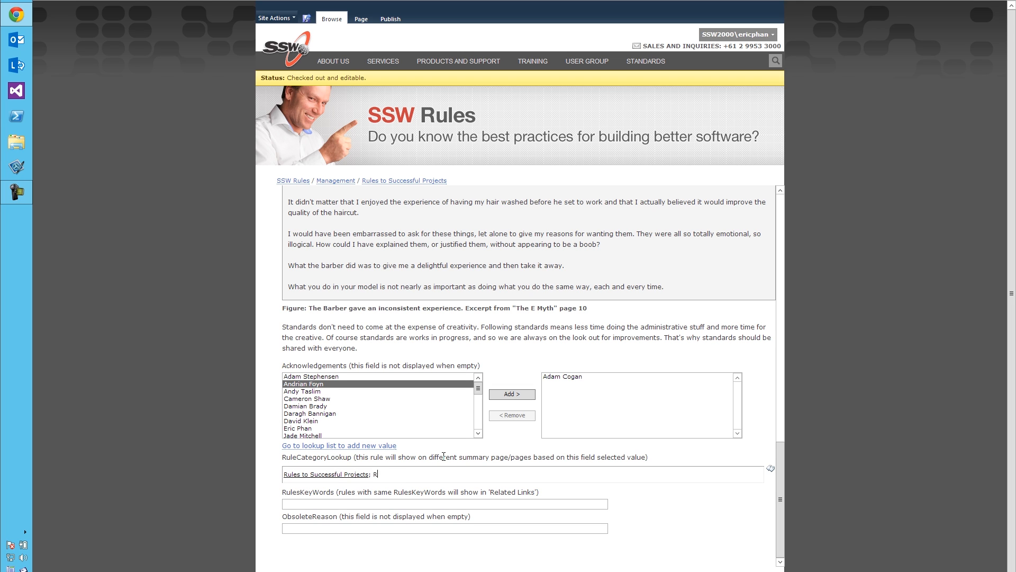
{"action": "type", "text": "ules to"}
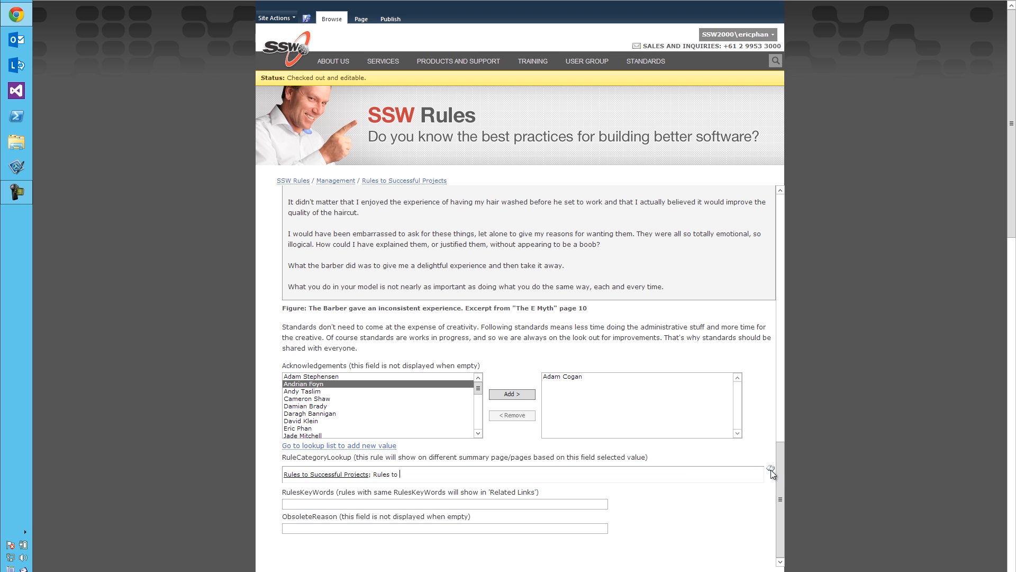
{"action": "left_click", "coordinate": [771, 470]}
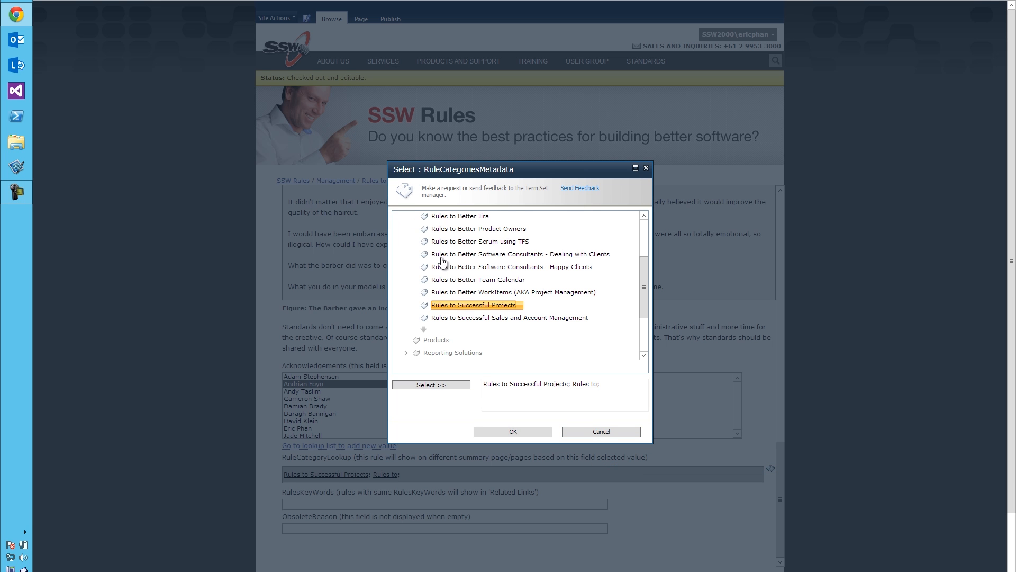
{"action": "scroll", "scroll_direction": "up", "scroll_amount": 3}
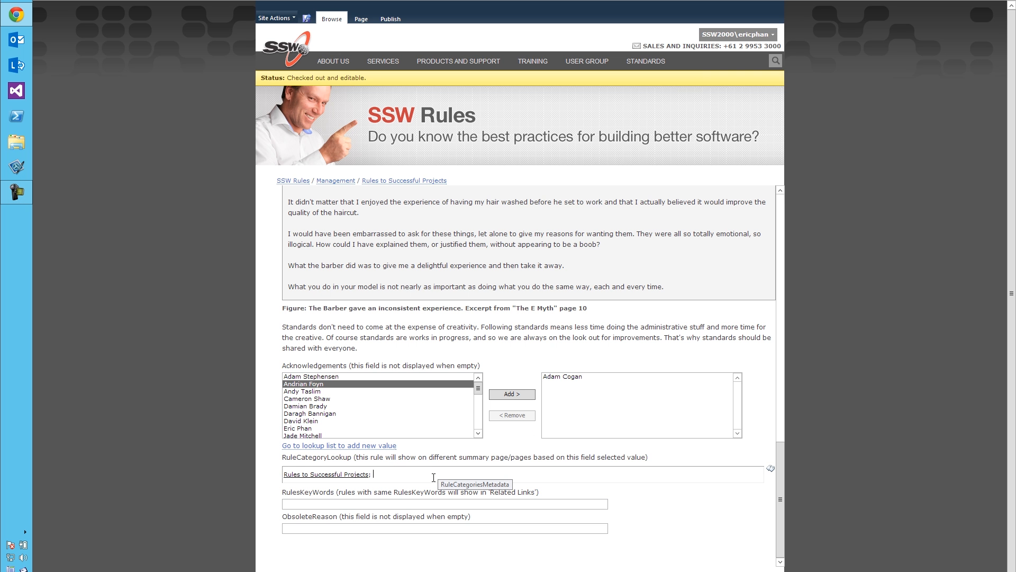
{"action": "mouse_move", "coordinate": [771, 469]}
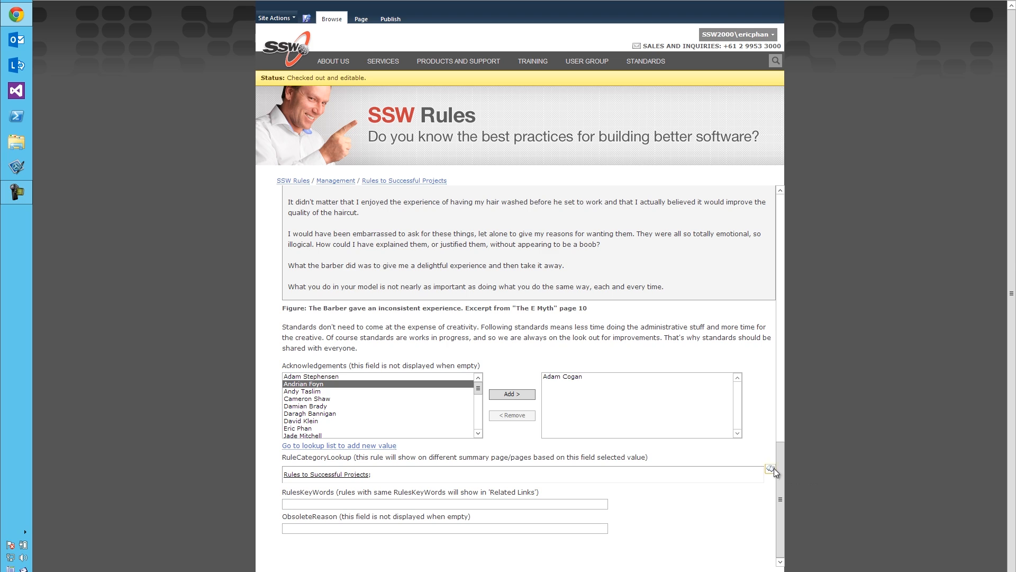
Step: Add Rules to Better Scrum using TFS as a second category for the rule
{"action": "left_click", "coordinate": [771, 469]}
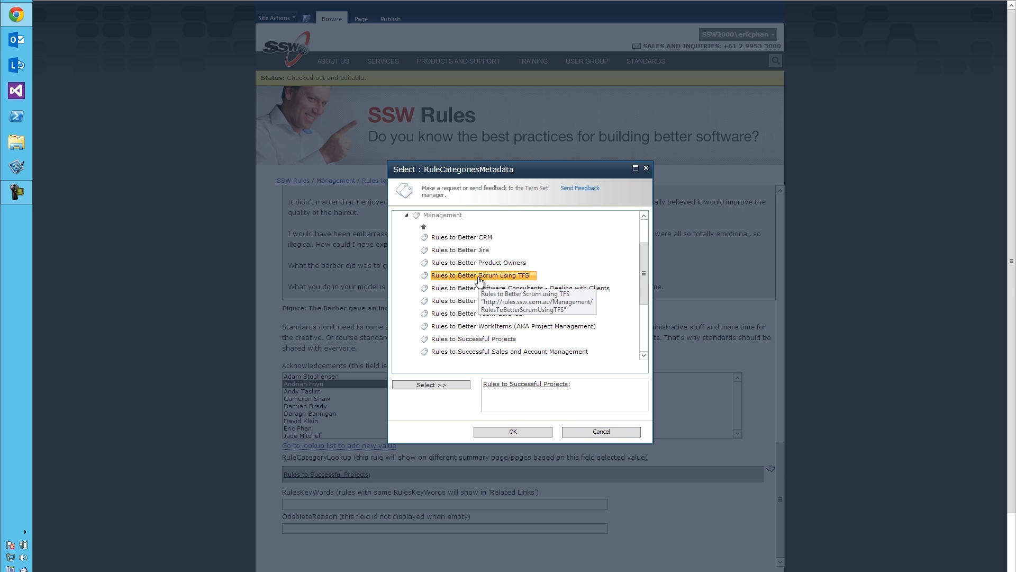
{"action": "left_click", "coordinate": [512, 432]}
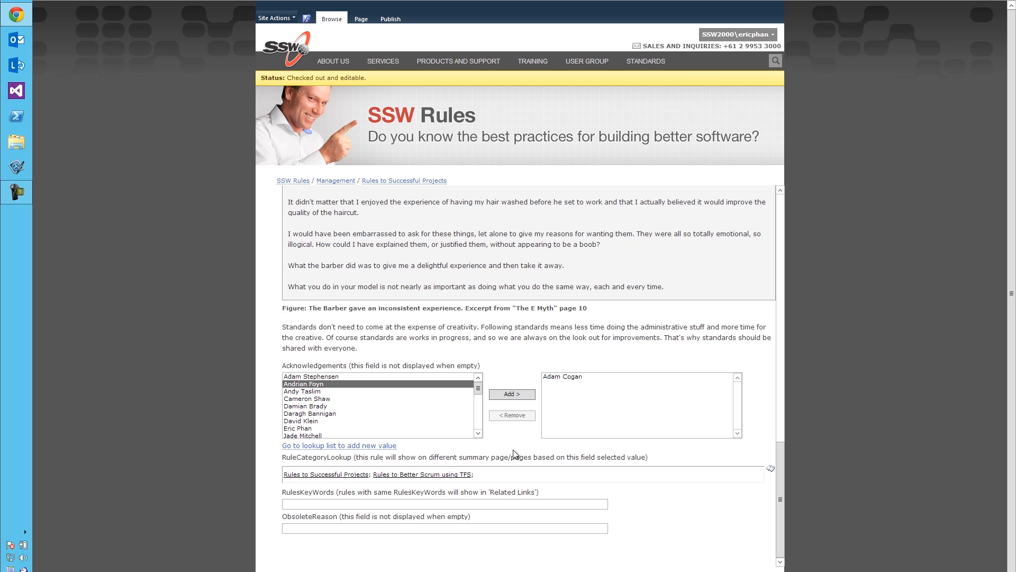
{"action": "mouse_move", "coordinate": [518, 478]}
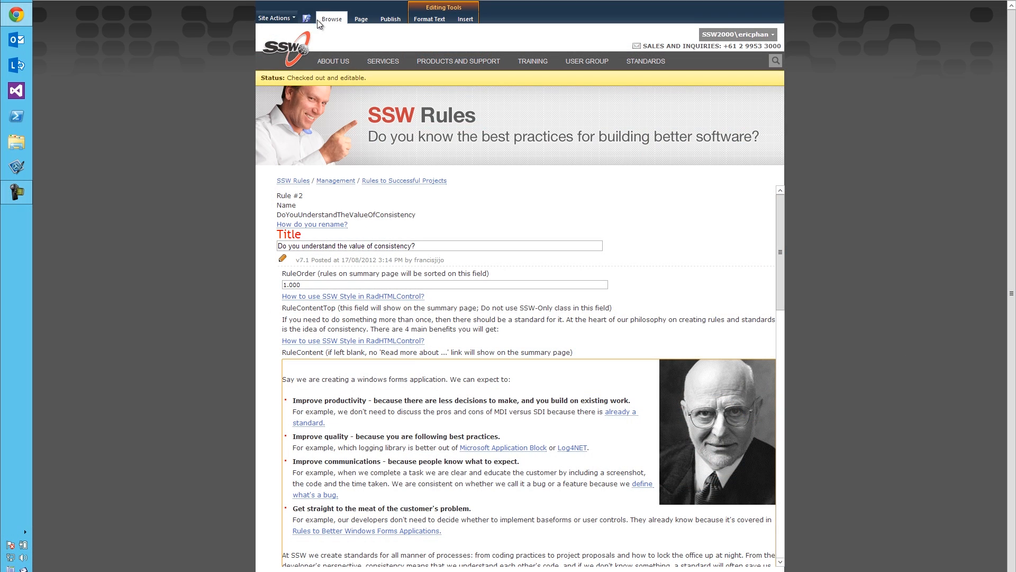
{"action": "mouse_move", "coordinate": [368, 193]}
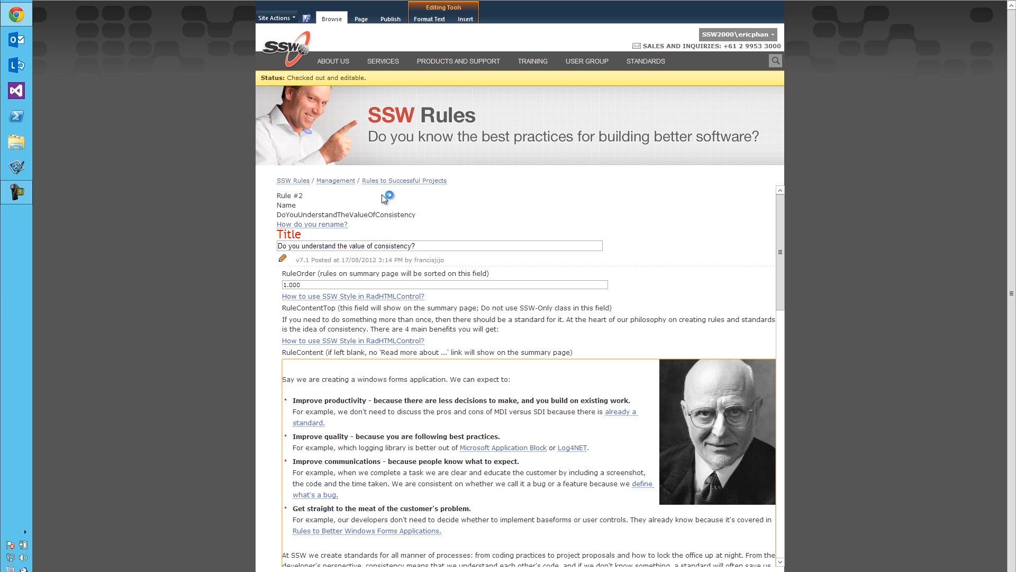
Step: Leave edit mode for the published page and begin a site search for 'per'
{"action": "left_click", "coordinate": [404, 180]}
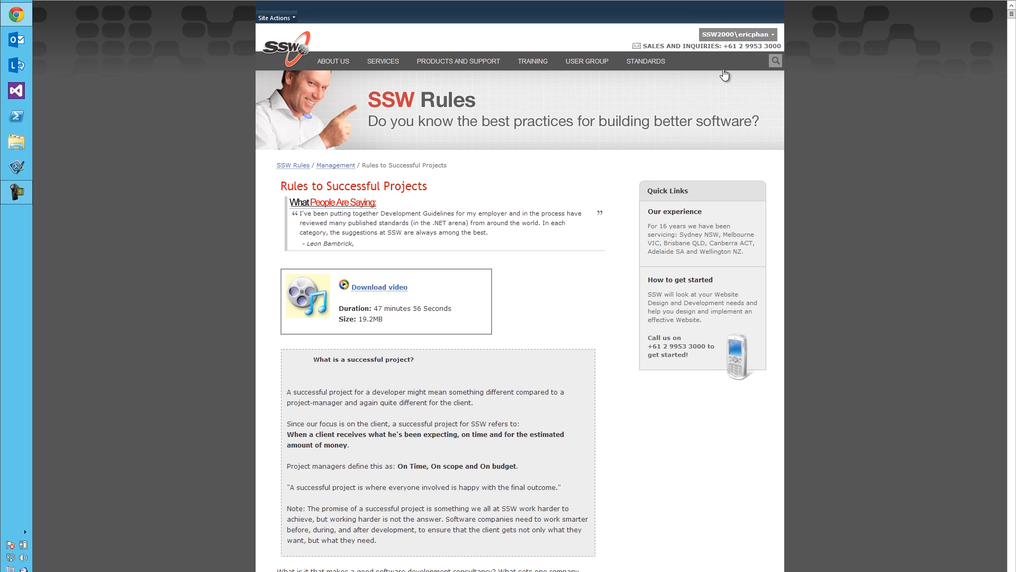
{"action": "left_click", "coordinate": [775, 62]}
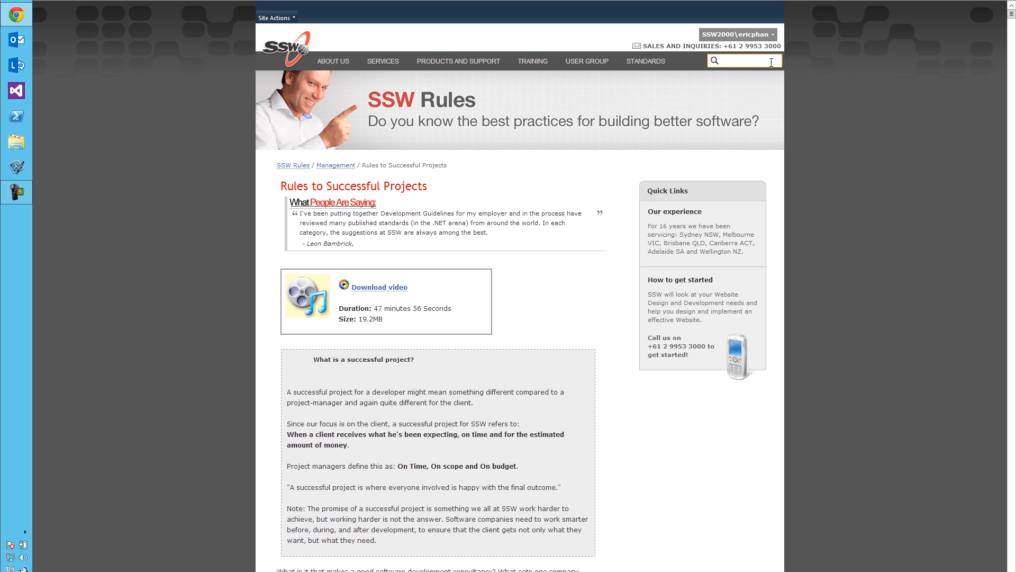
{"action": "type", "text": "performance"}
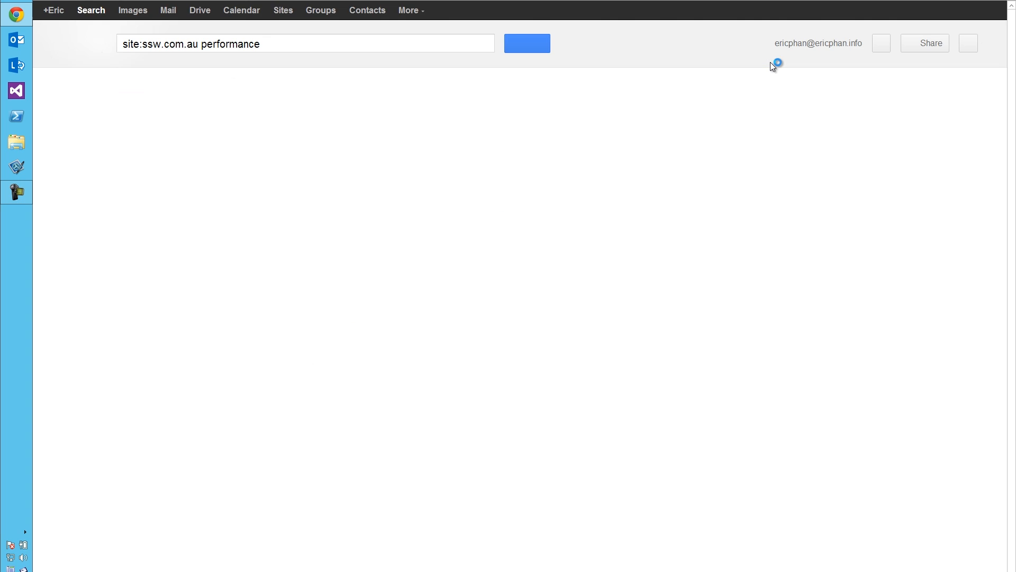
Step: View the Google results for site:ssw.com.au performance, led by SSW Performance PRO!
{"action": "left_click", "coordinate": [528, 42]}
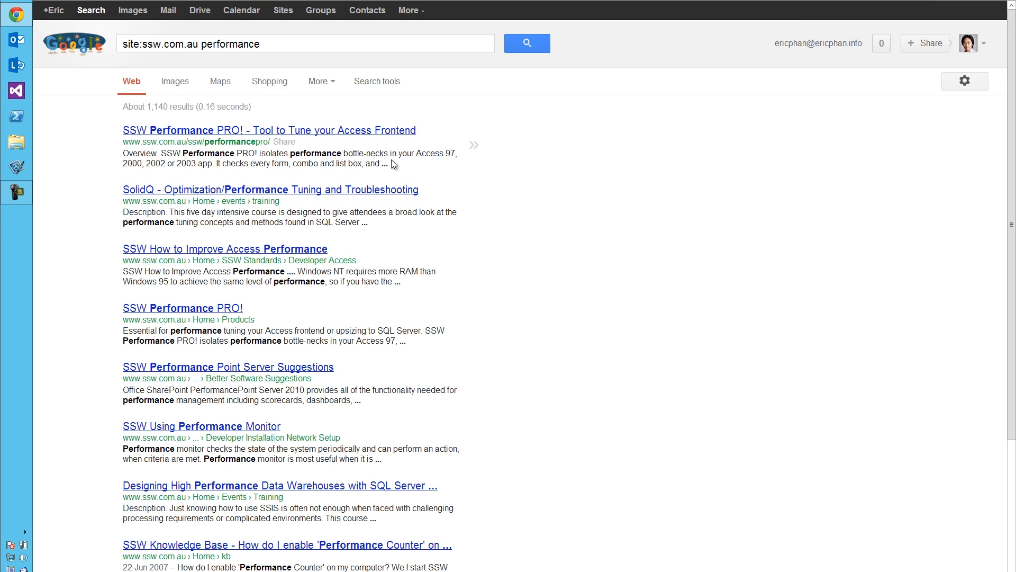
{"action": "mouse_move", "coordinate": [508, 167]}
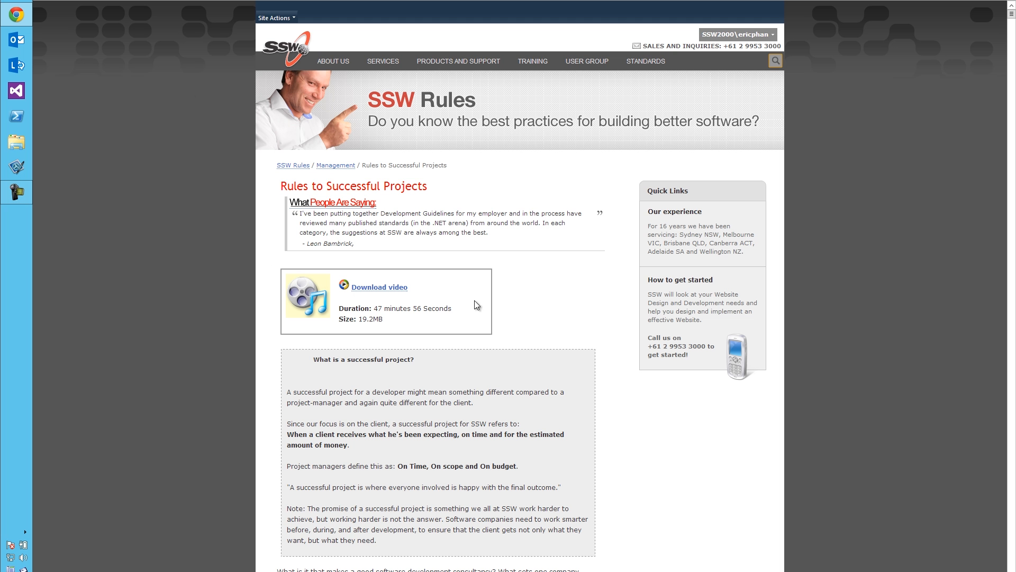
{"action": "left_click", "coordinate": [275, 18]}
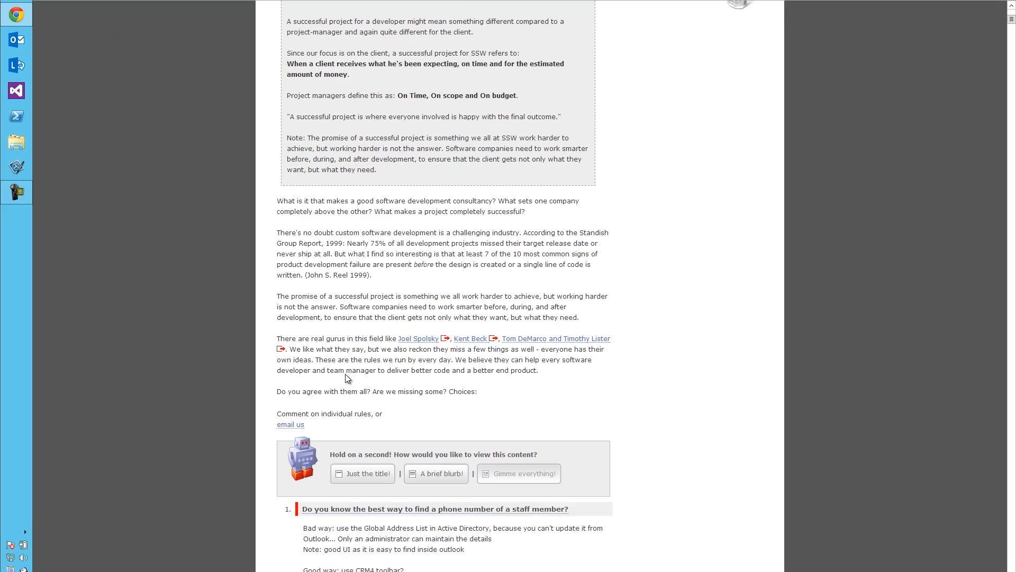
{"action": "scroll", "scroll_direction": "down", "scroll_amount": 3}
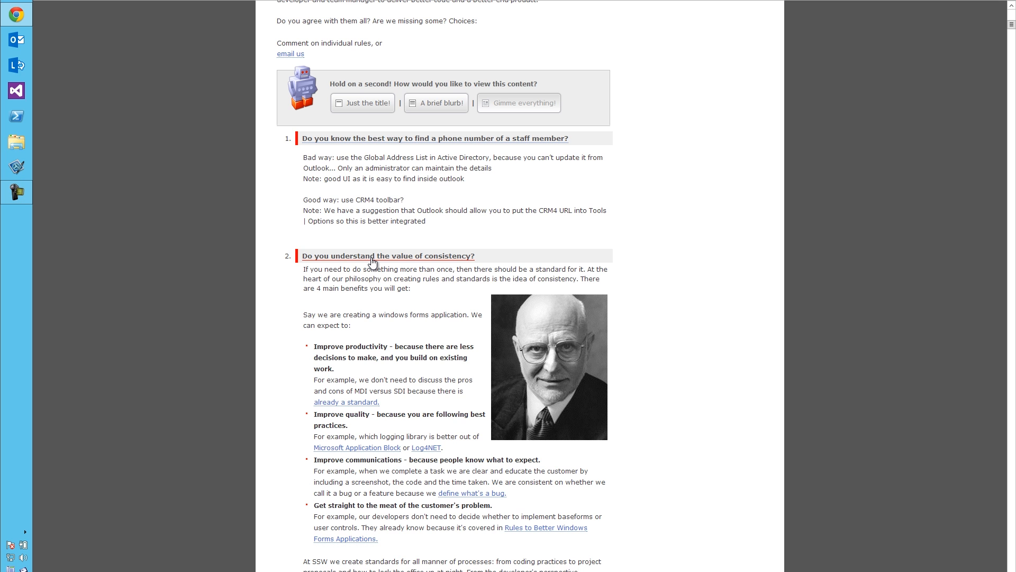
Step: Reopen the consistency rule in edit mode and move down to its category fields
{"action": "left_click", "coordinate": [387, 255]}
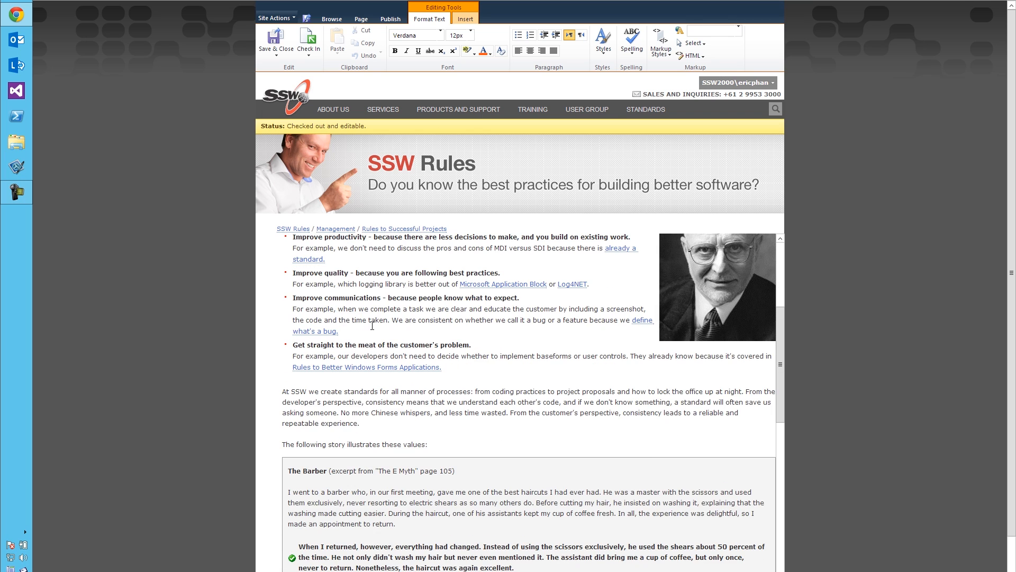
{"action": "scroll", "scroll_direction": "down", "scroll_amount": 3}
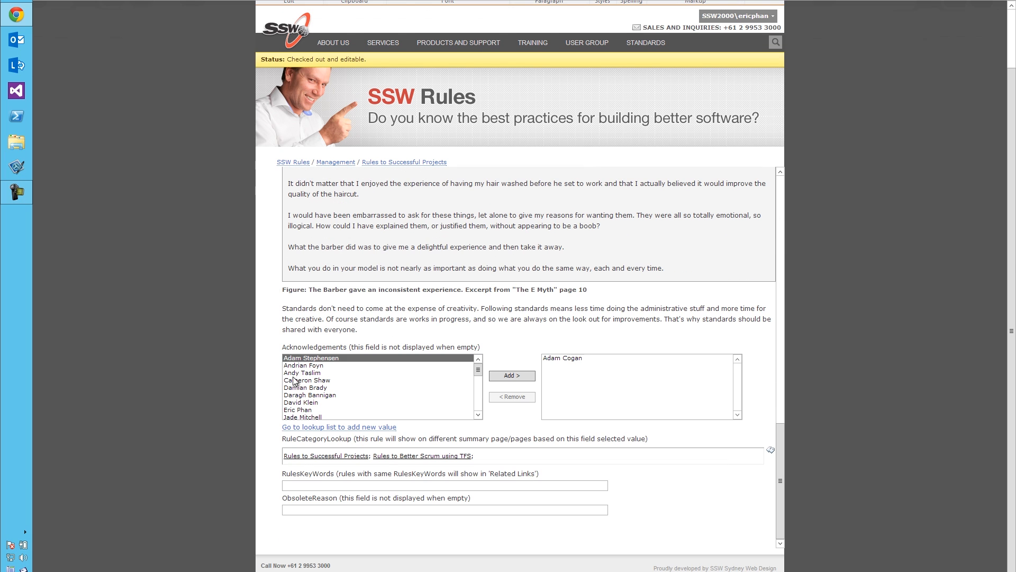
{"action": "mouse_move", "coordinate": [422, 454]}
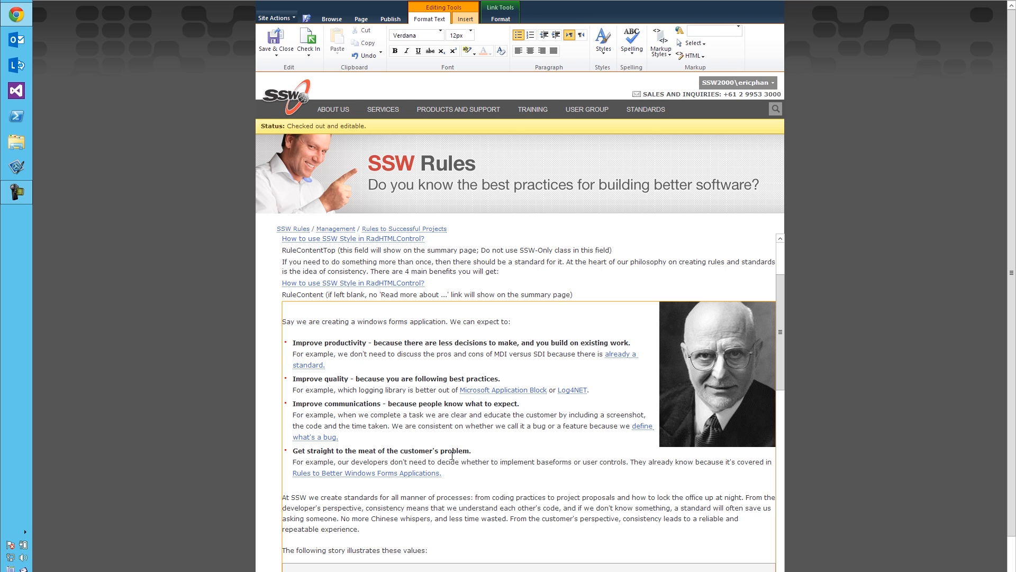
Step: Return to the top of the edit form showing title, rule order 1.000 and summary fields
{"action": "scroll", "scroll_direction": "up", "scroll_amount": 3}
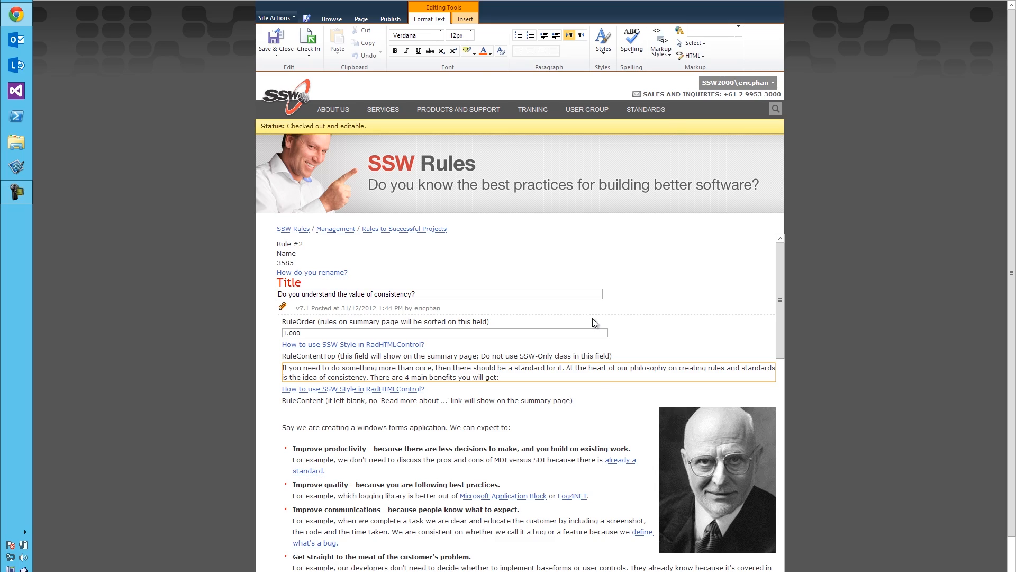
{"action": "left_click", "coordinate": [331, 18]}
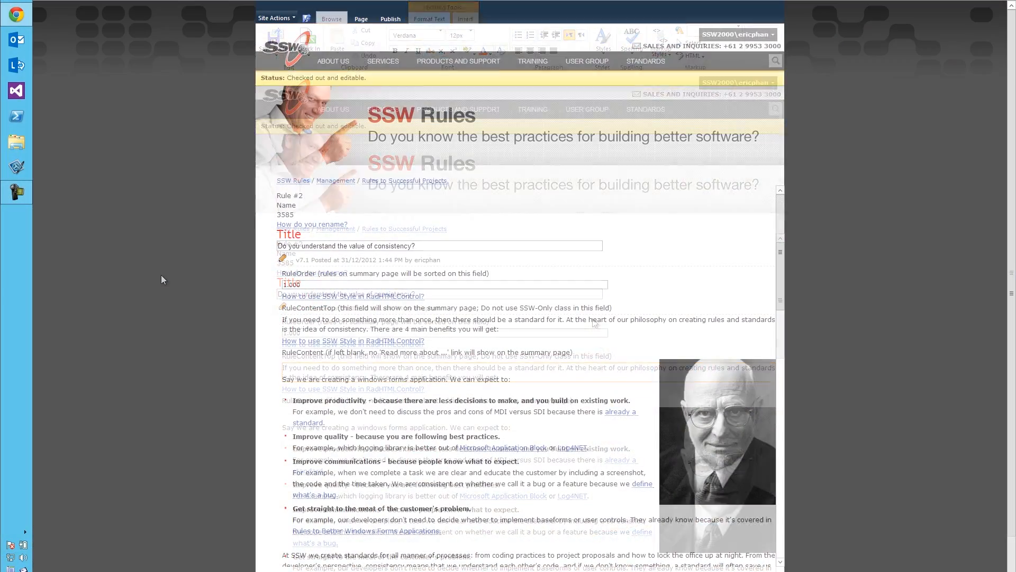
Step: On Rules to Better MVC, collapse the list to titles only, showing 14 rules
{"action": "left_click", "coordinate": [331, 18]}
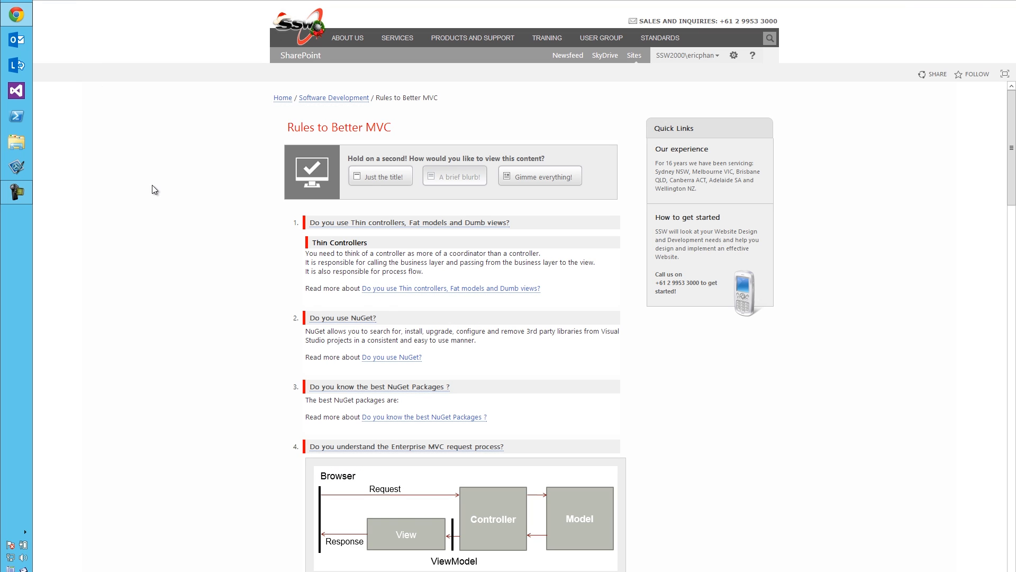
{"action": "mouse_move", "coordinate": [263, 44]}
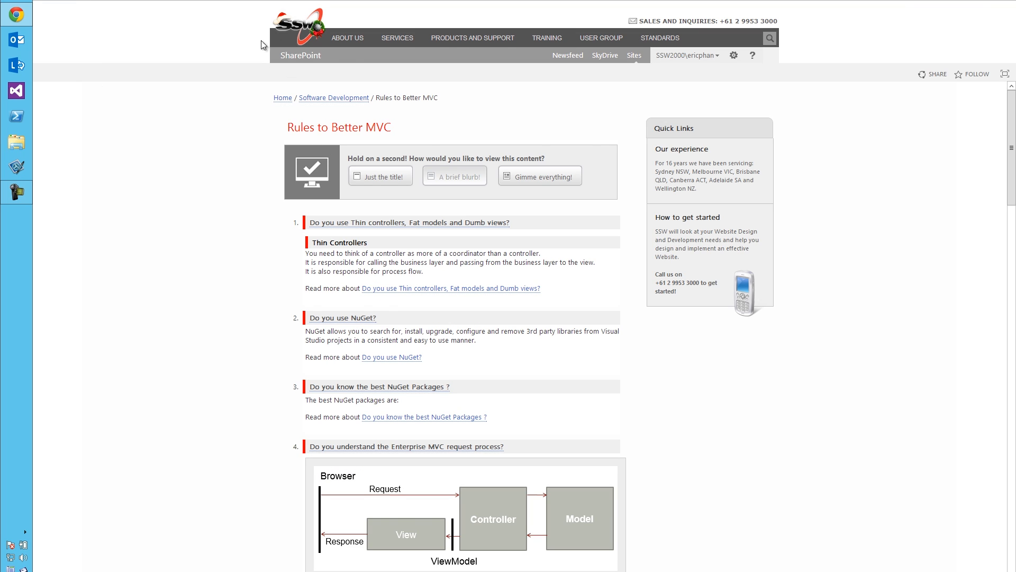
{"action": "mouse_move", "coordinate": [532, 192]}
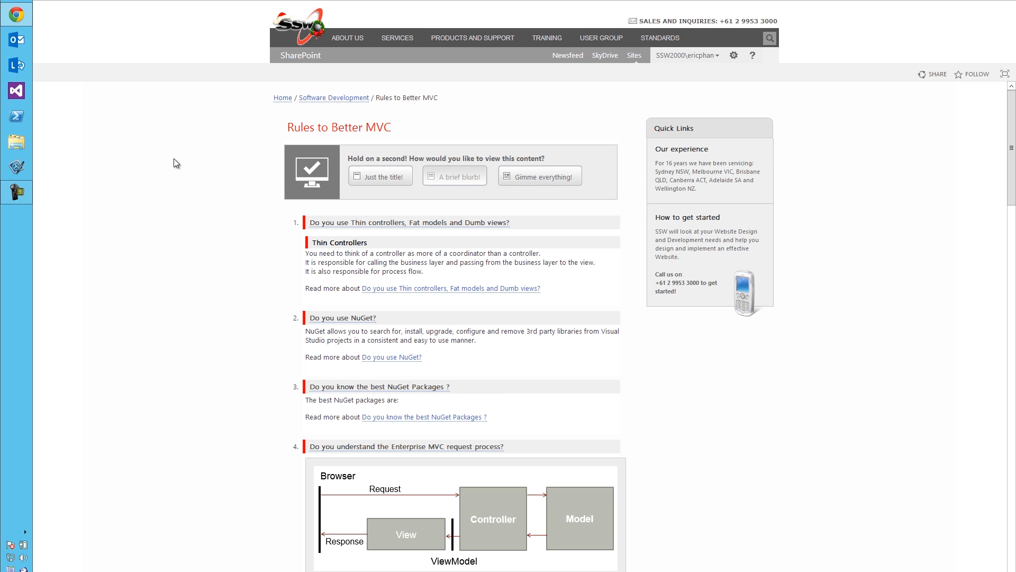
{"action": "mouse_move", "coordinate": [339, 96]}
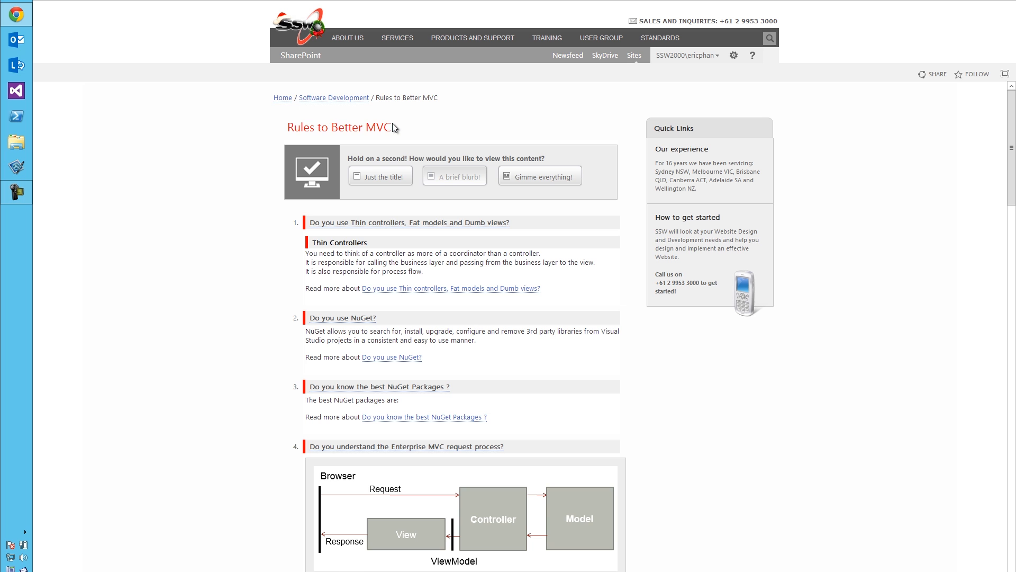
{"action": "mouse_move", "coordinate": [310, 134]}
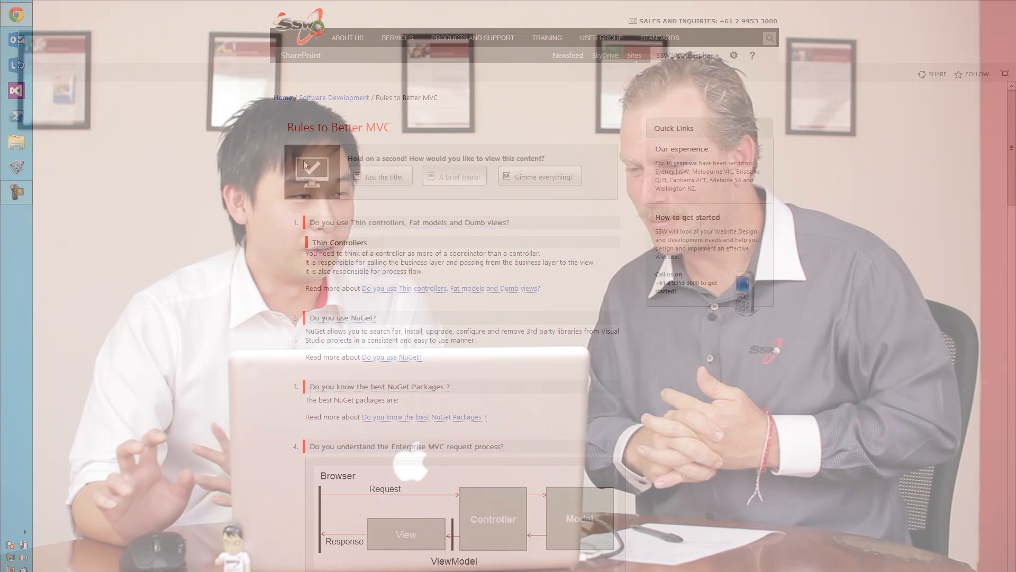
{"action": "left_click", "coordinate": [385, 175]}
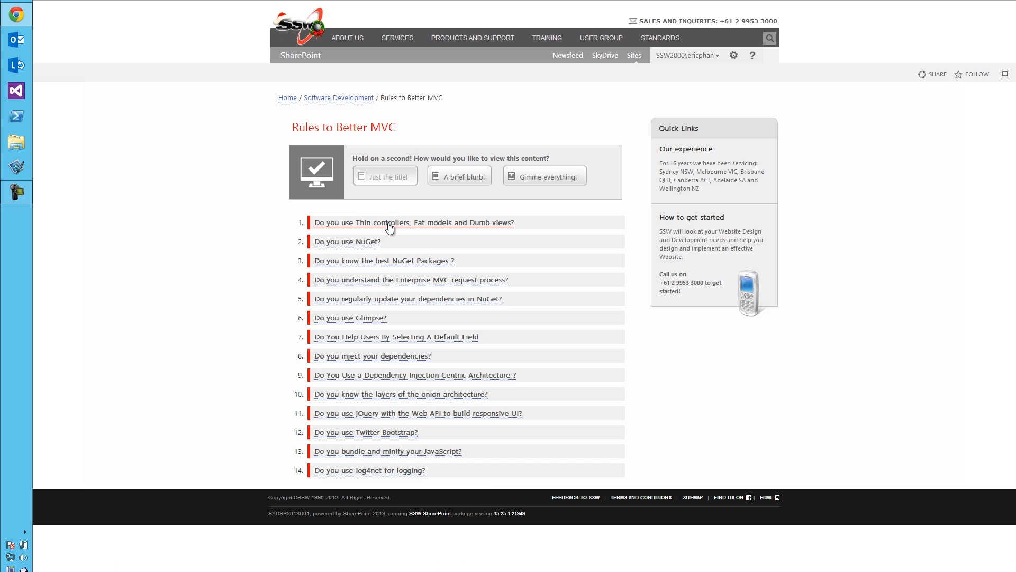
{"action": "mouse_move", "coordinate": [387, 232]}
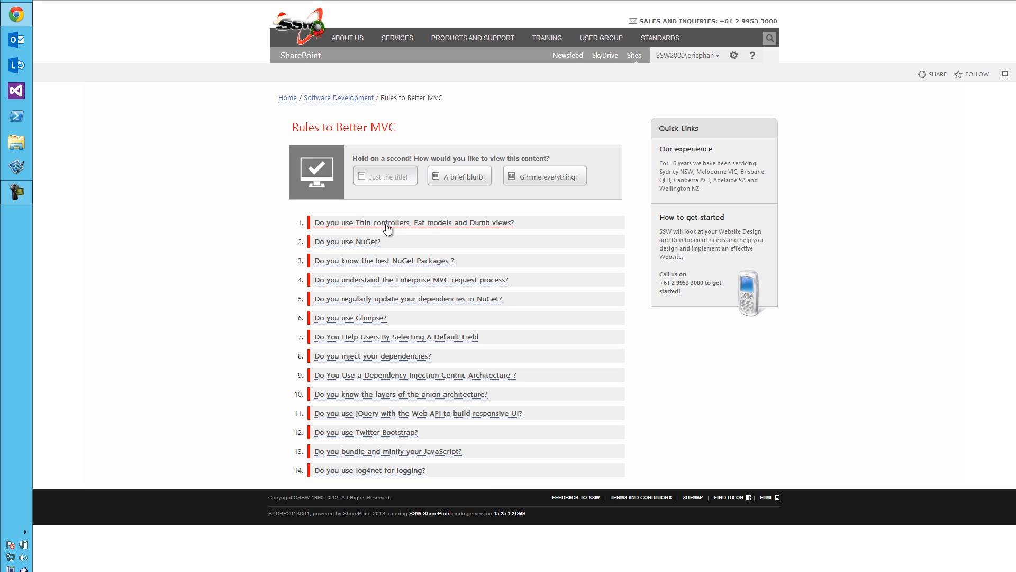
Step: Open the Thin controllers, Fat models and Dumb views rule and move down to RuleContent
{"action": "left_click", "coordinate": [414, 222]}
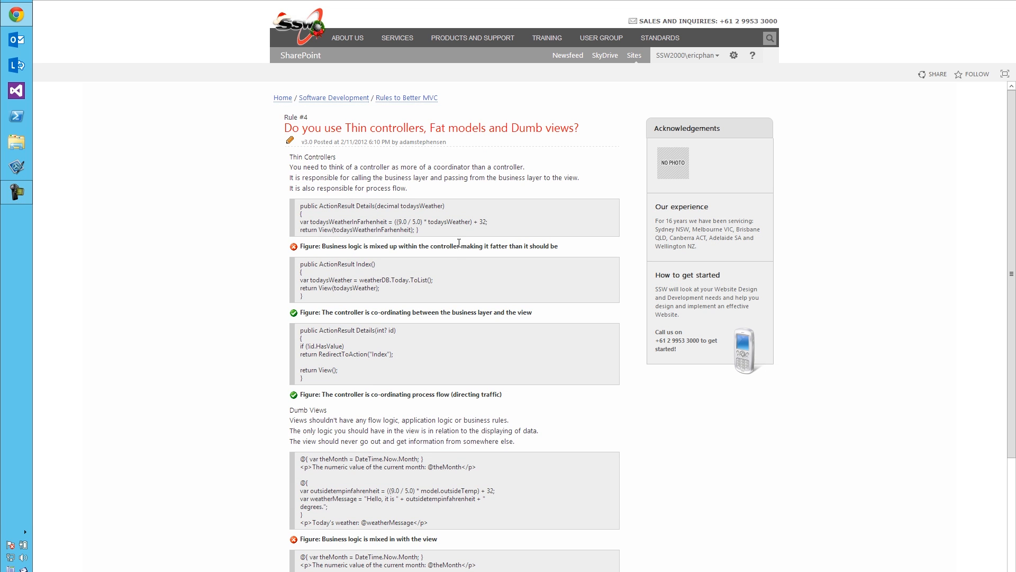
{"action": "mouse_move", "coordinate": [467, 246]}
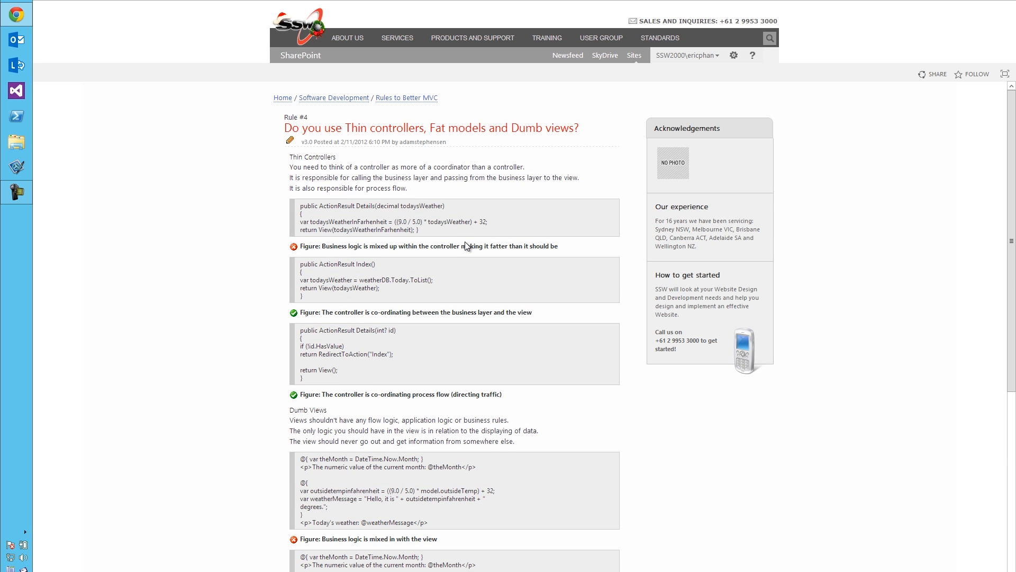
{"action": "mouse_move", "coordinate": [551, 93]}
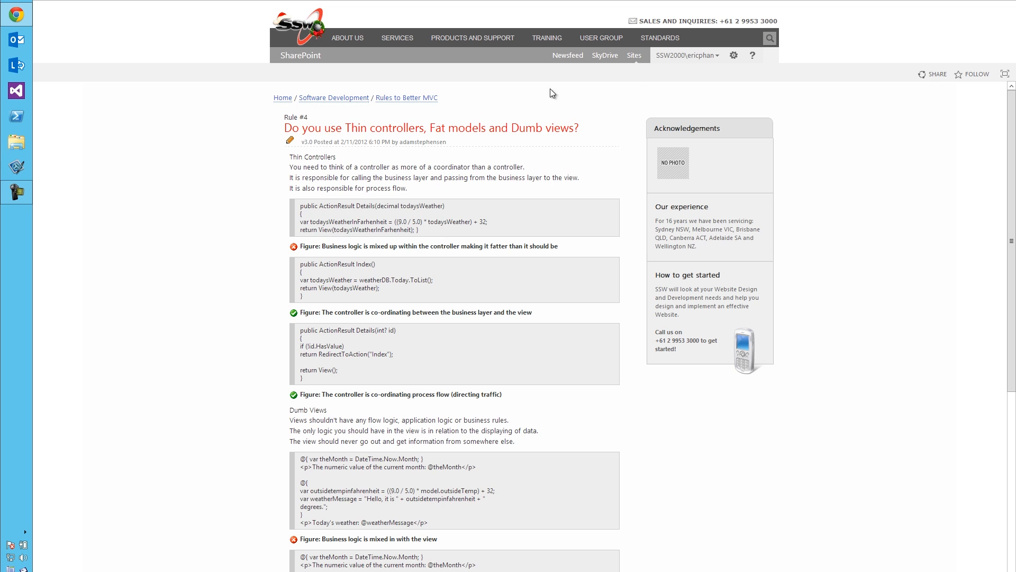
{"action": "mouse_move", "coordinate": [733, 55]}
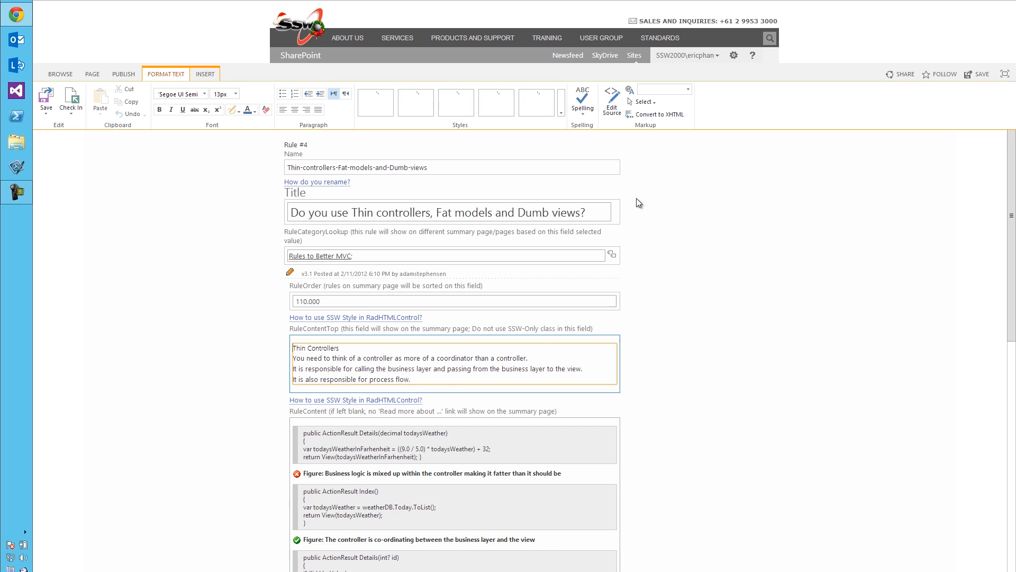
{"action": "mouse_move", "coordinate": [617, 238]}
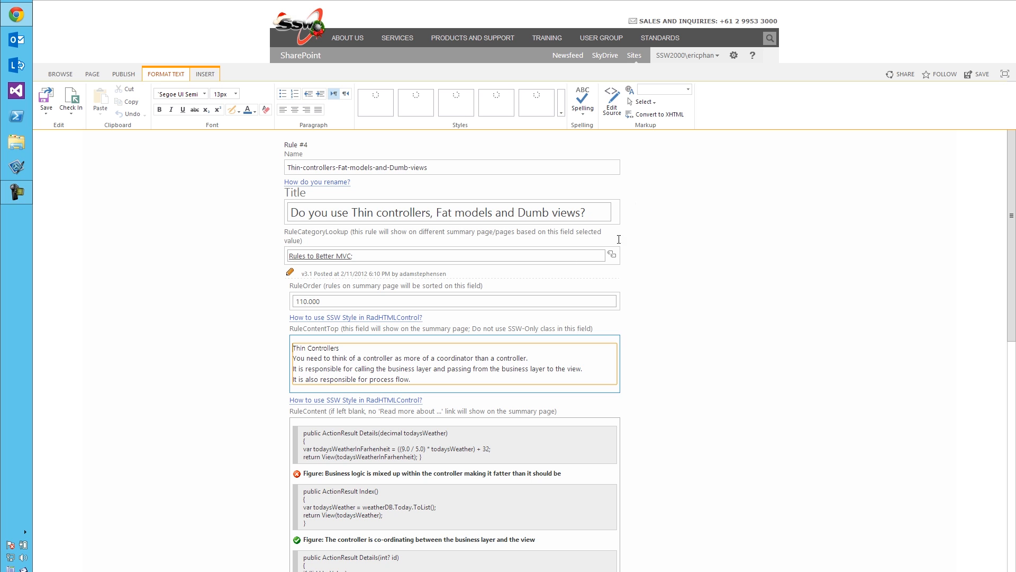
{"action": "scroll", "scroll_direction": "down", "scroll_amount": 3}
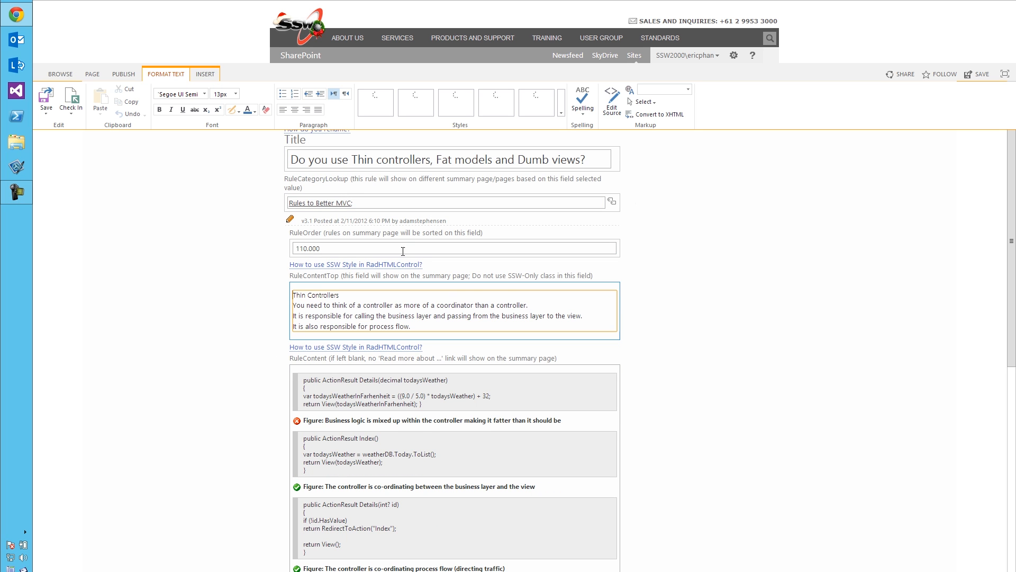
{"action": "scroll", "scroll_direction": "down", "scroll_amount": 3}
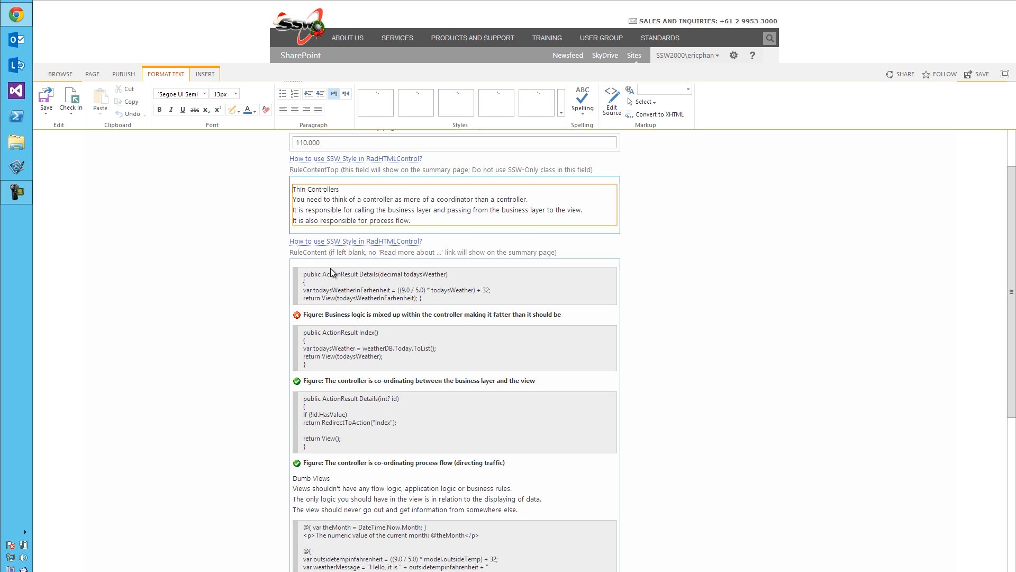
{"action": "mouse_move", "coordinate": [621, 252]}
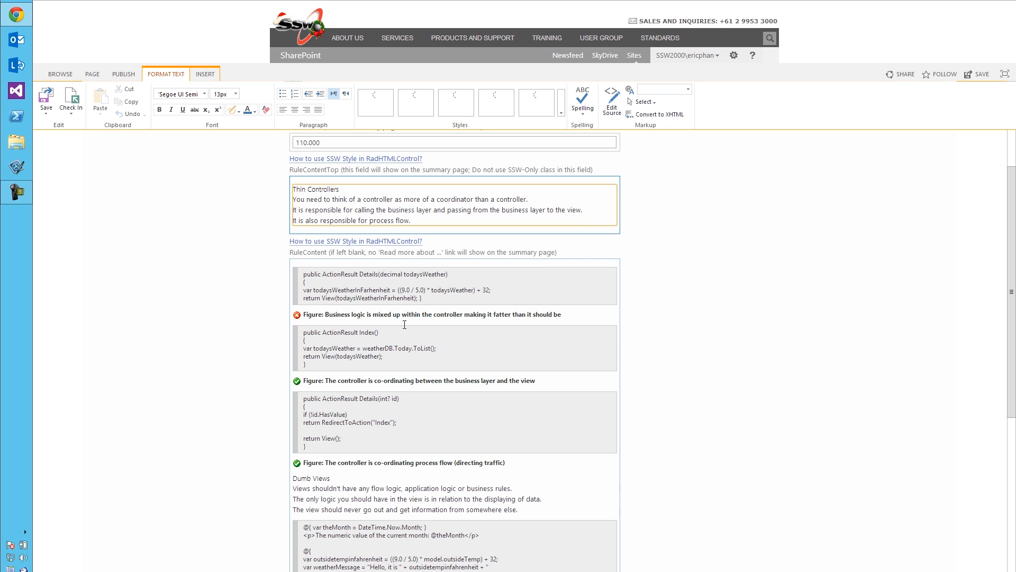
{"action": "scroll", "scroll_direction": "down", "scroll_amount": 3}
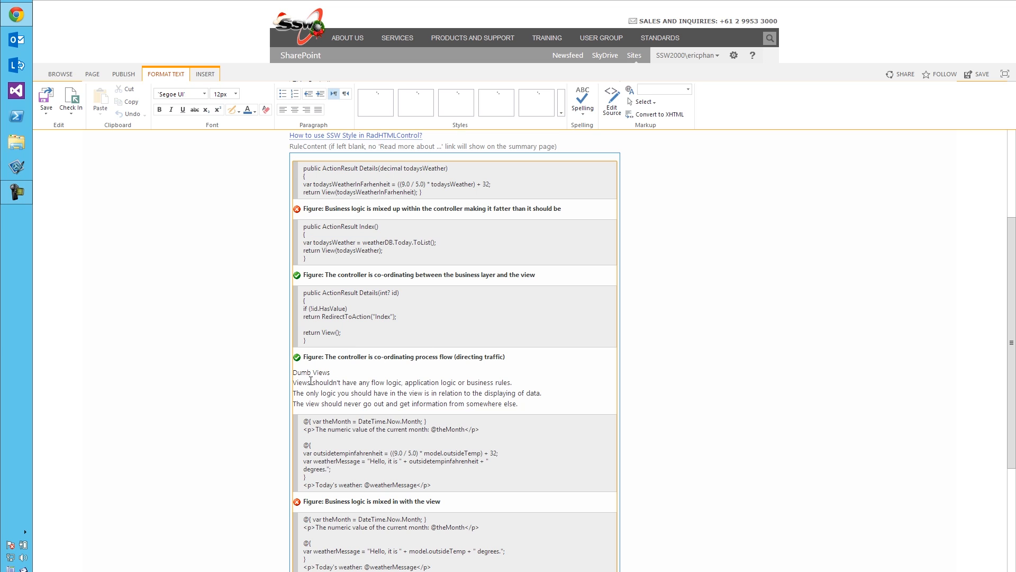
{"action": "mouse_move", "coordinate": [561, 115]}
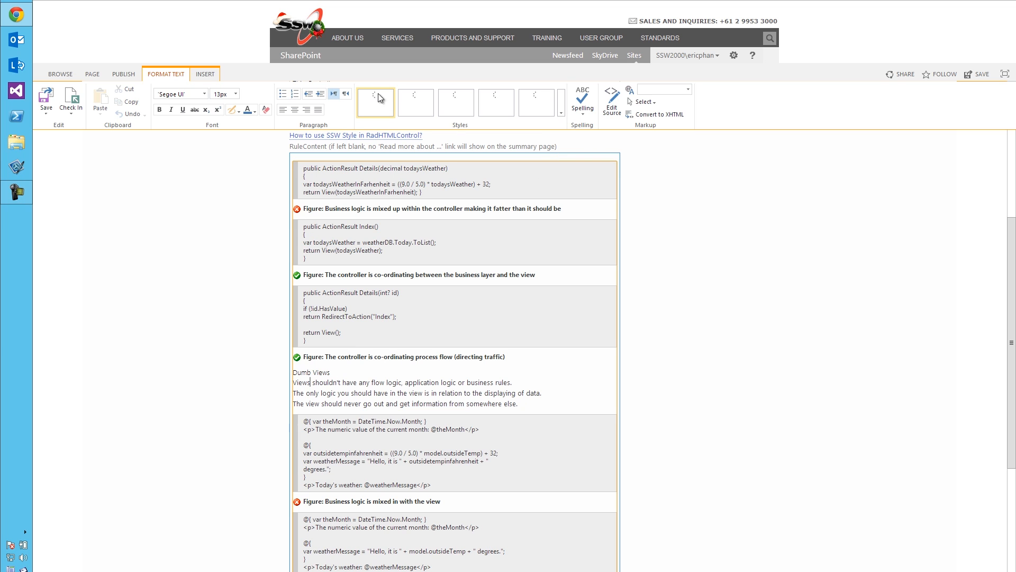
{"action": "mouse_move", "coordinate": [565, 118]}
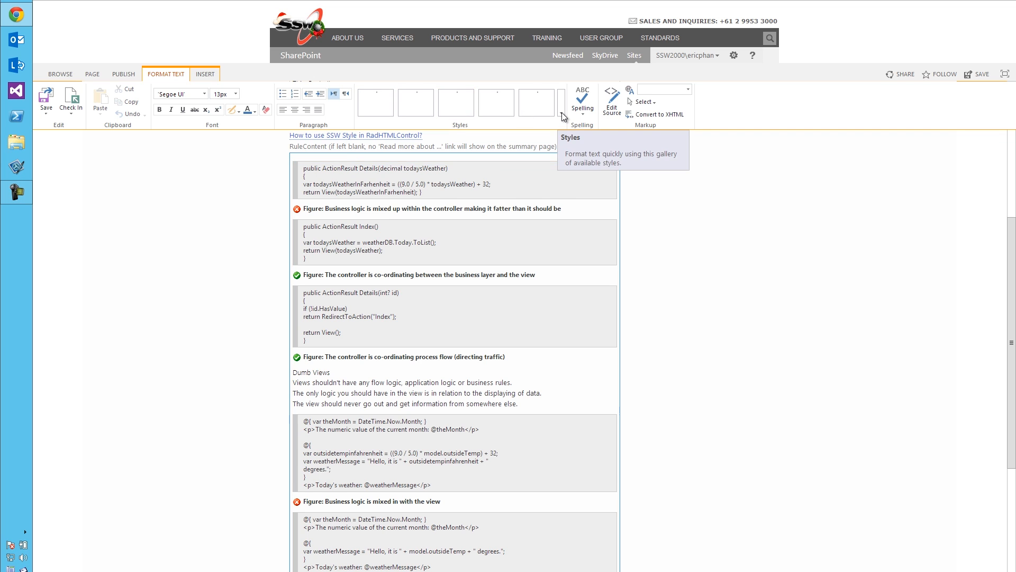
Step: Apply the Highlight style from the text styles gallery to the three Dumb Views sentences
{"action": "left_click", "coordinate": [561, 116]}
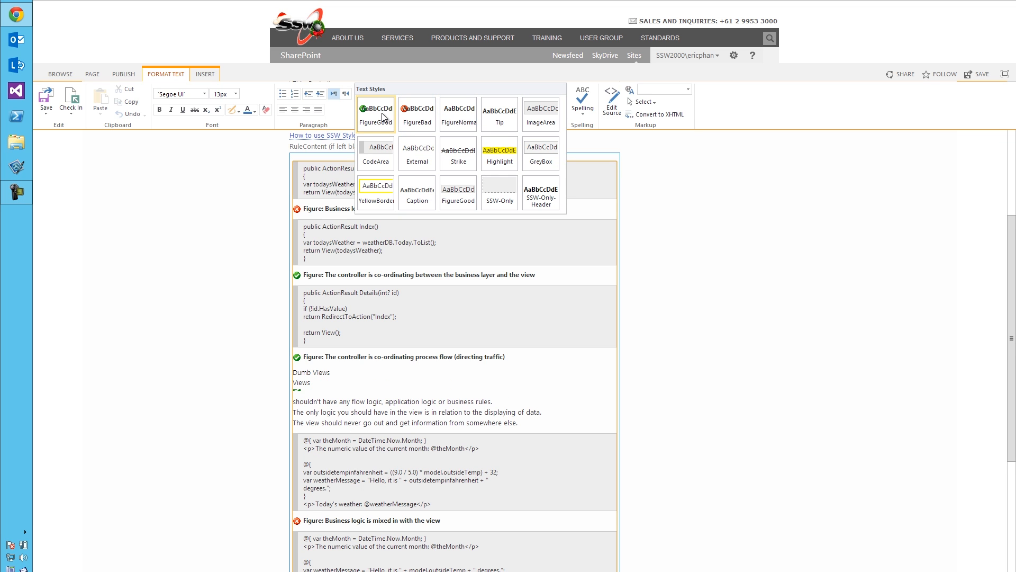
{"action": "mouse_move", "coordinate": [376, 114]}
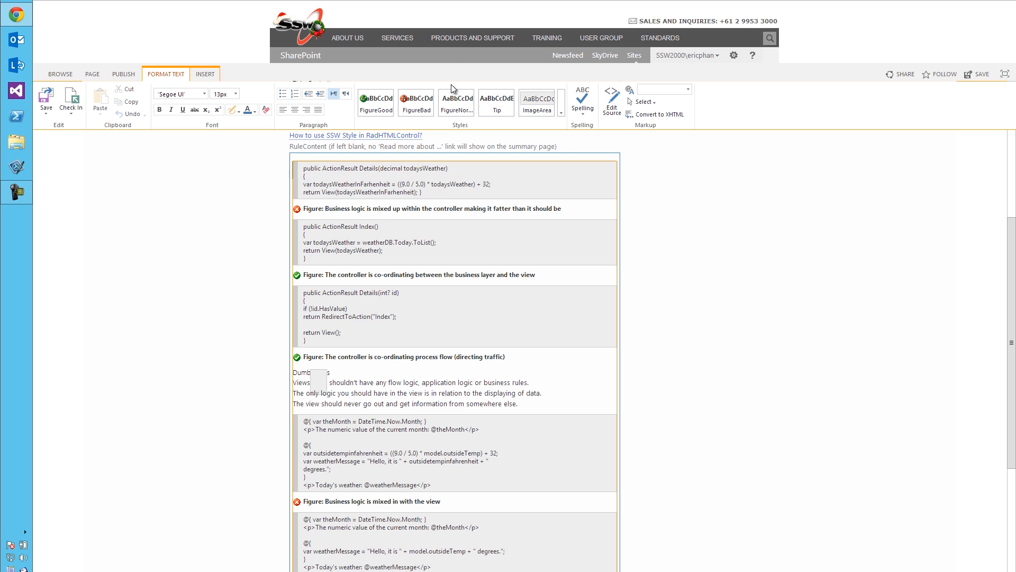
{"action": "left_click", "coordinate": [416, 101]}
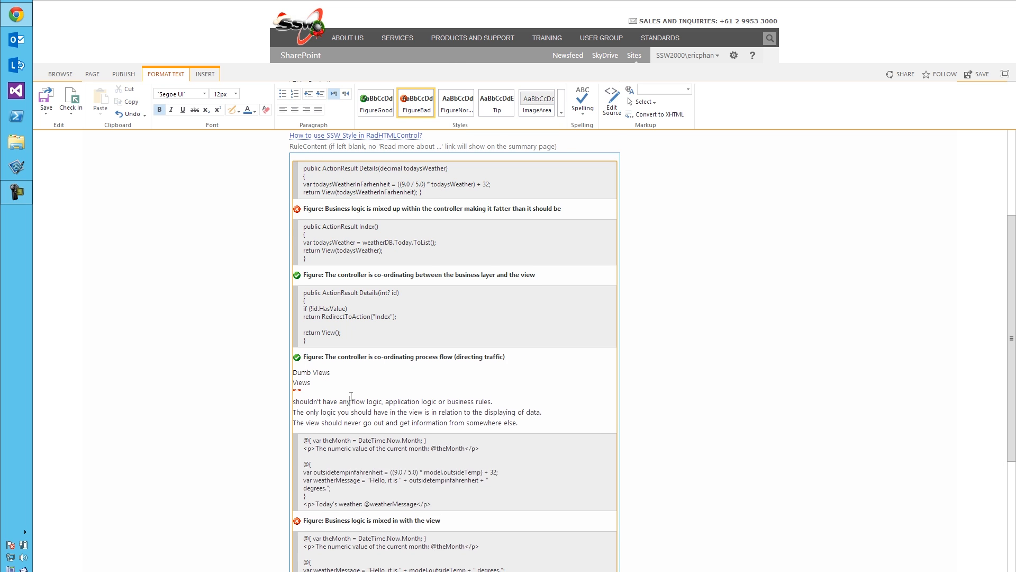
{"action": "scroll", "scroll_direction": "down", "scroll_amount": 3}
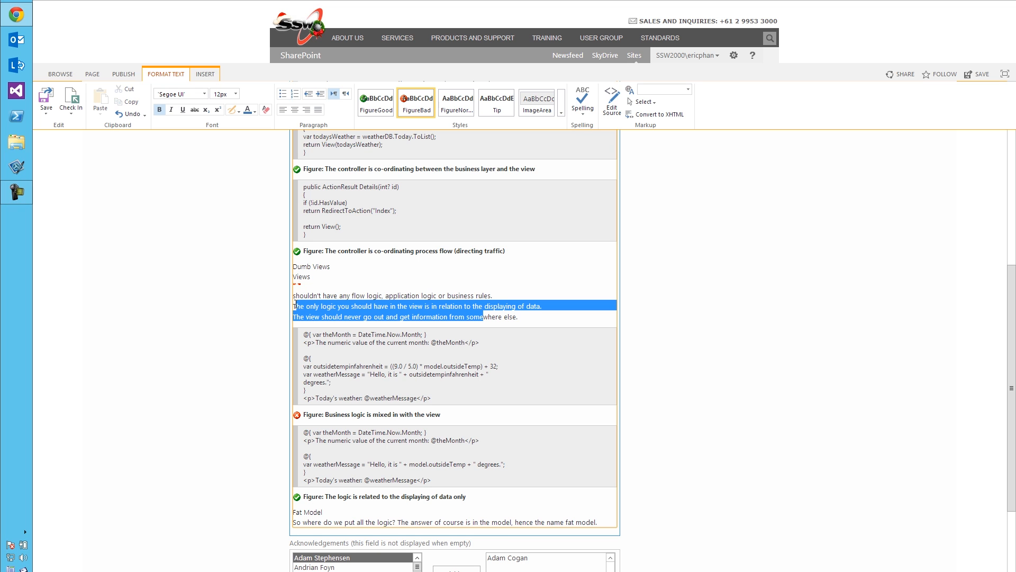
{"action": "left_click", "coordinate": [561, 113]}
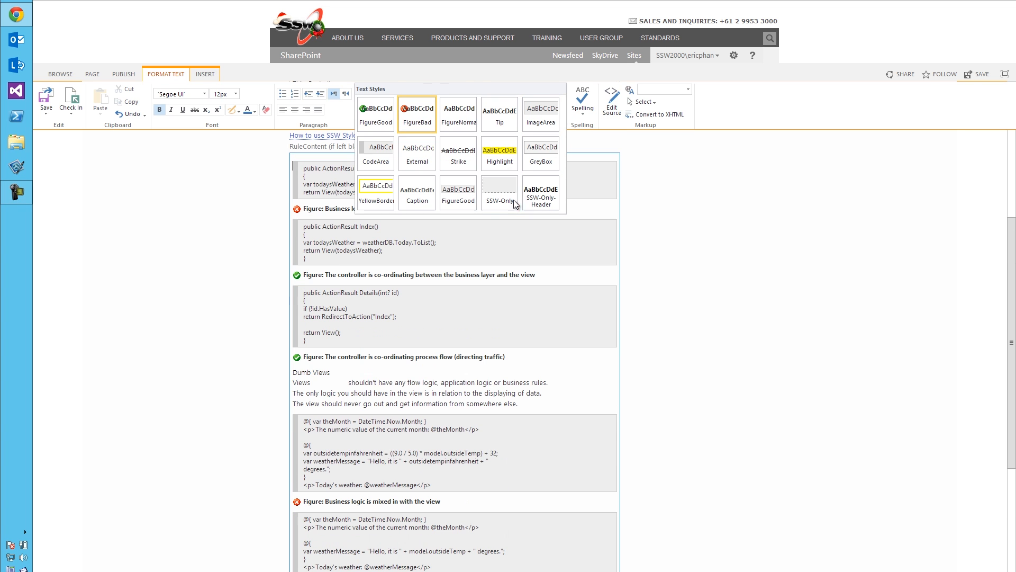
{"action": "scroll", "scroll_direction": "down", "scroll_amount": 3}
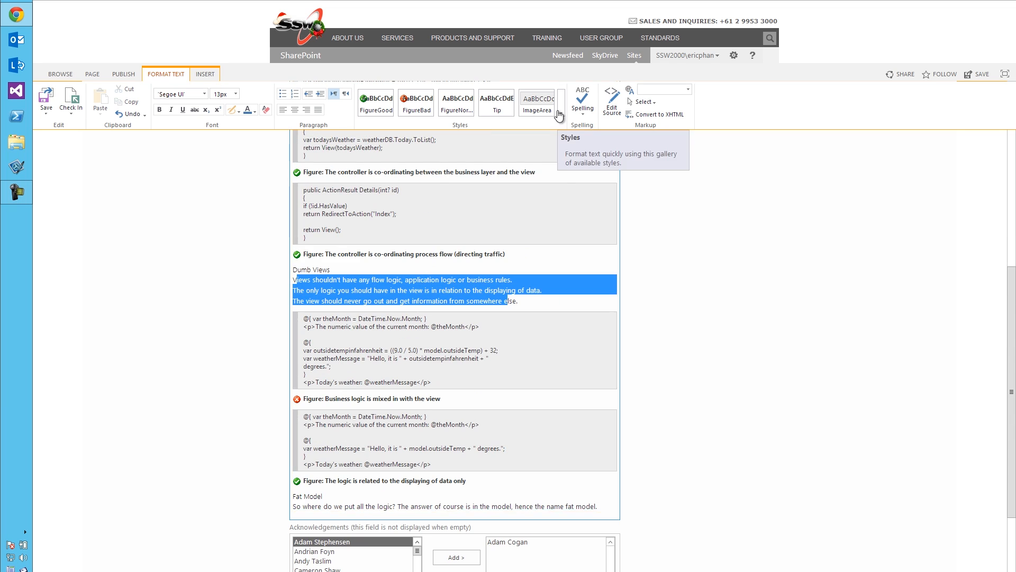
{"action": "scroll", "scroll_direction": "up", "scroll_amount": 3}
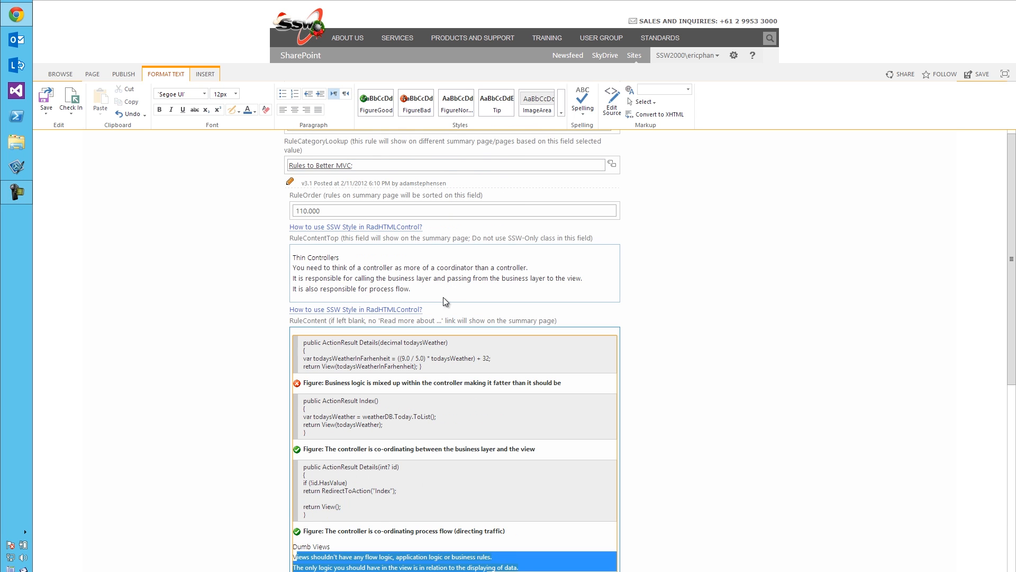
{"action": "scroll", "scroll_direction": "down", "scroll_amount": 3}
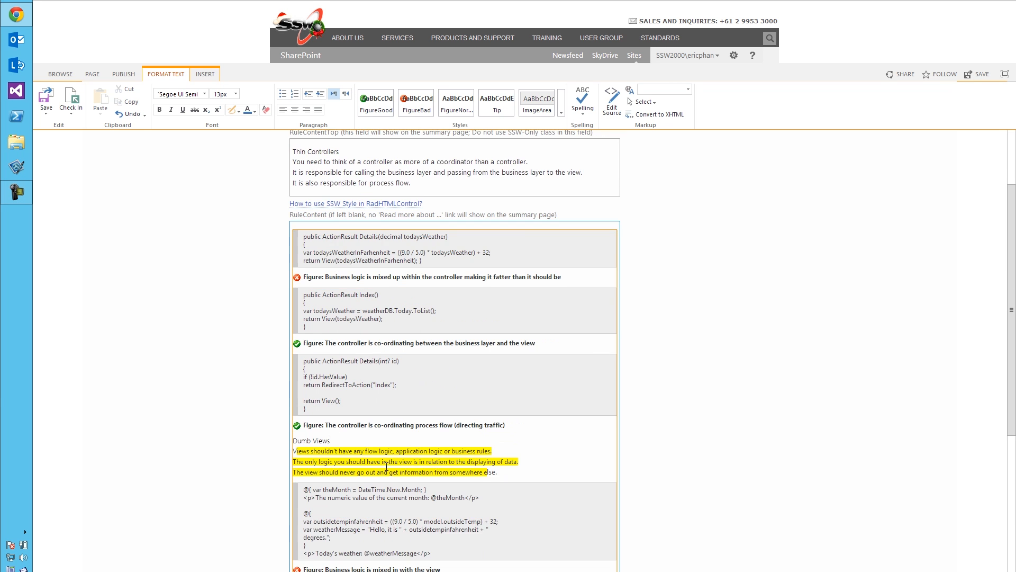
{"action": "scroll", "scroll_direction": "down", "scroll_amount": 3}
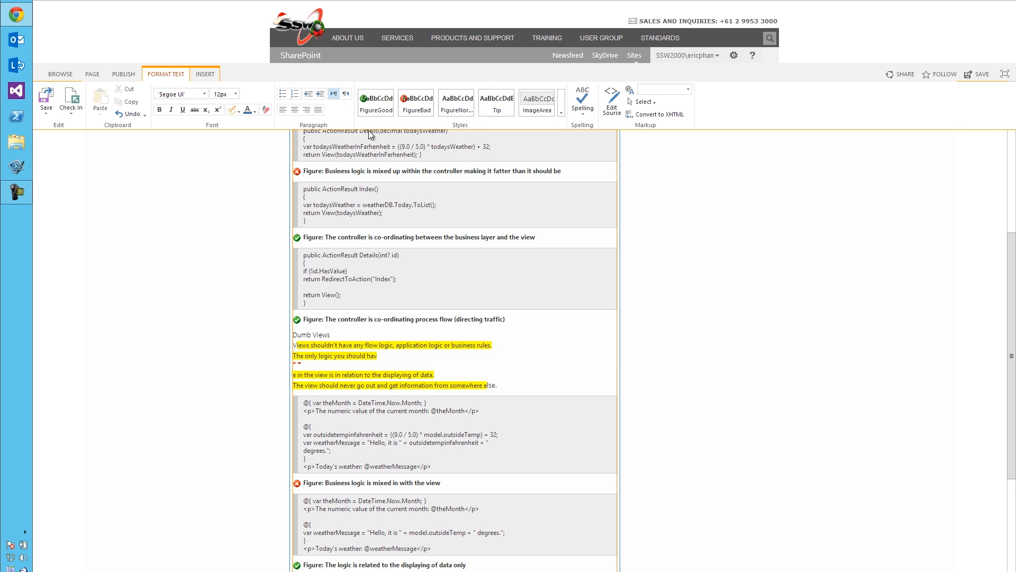
{"action": "mouse_move", "coordinate": [495, 102]}
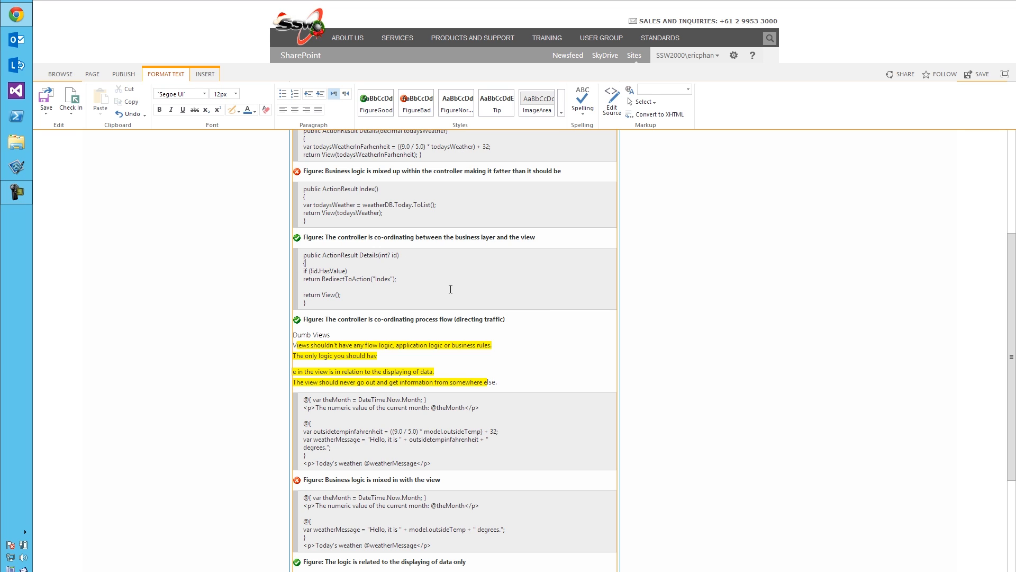
Step: Stop editing the rule without saving the highlight changes
{"action": "left_click", "coordinate": [71, 114]}
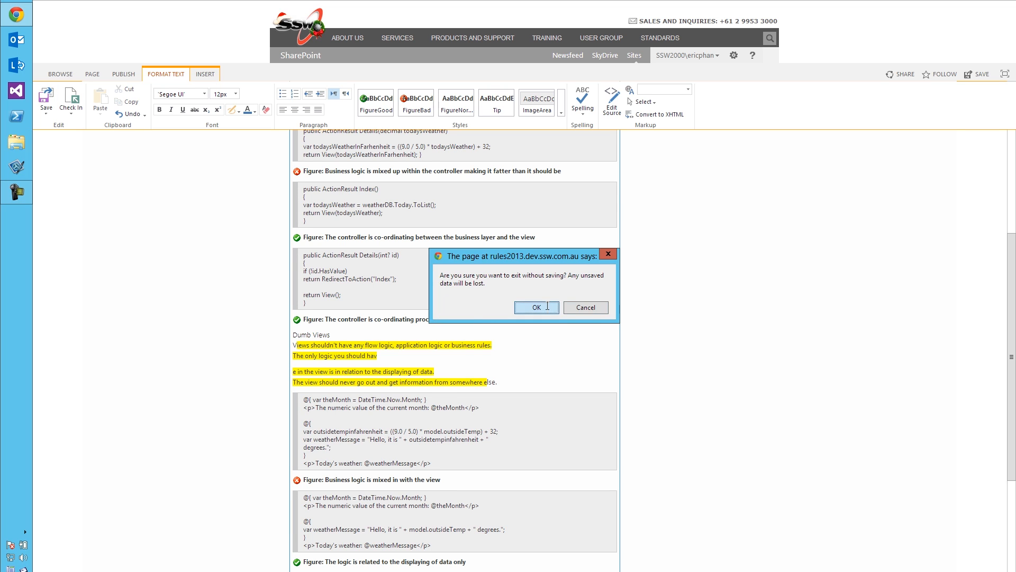
Step: Discard the unsaved edits, go to Training Documents and enter 'MVC' in site search
{"action": "left_click", "coordinate": [535, 307]}
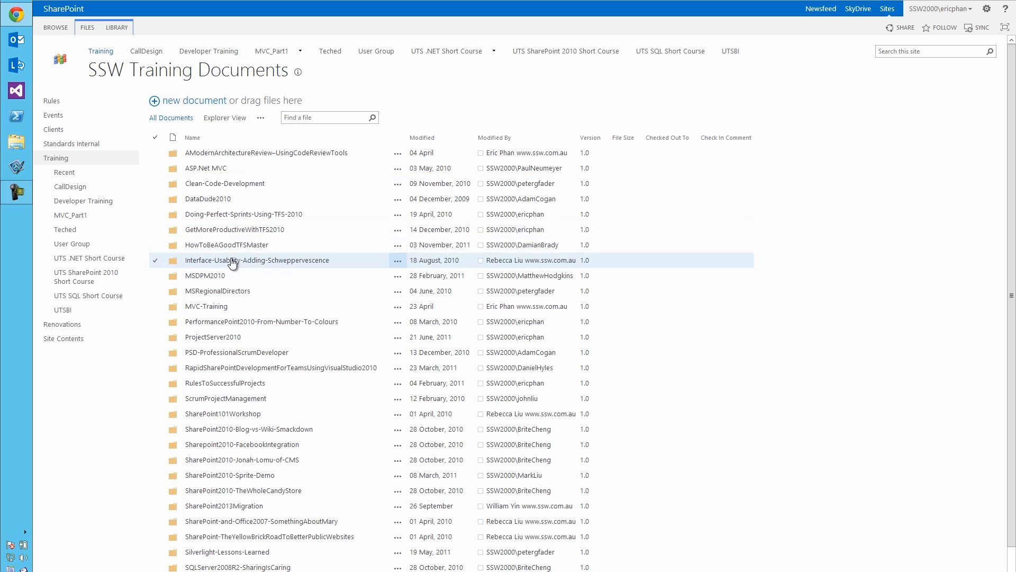
{"action": "left_click", "coordinate": [236, 352]}
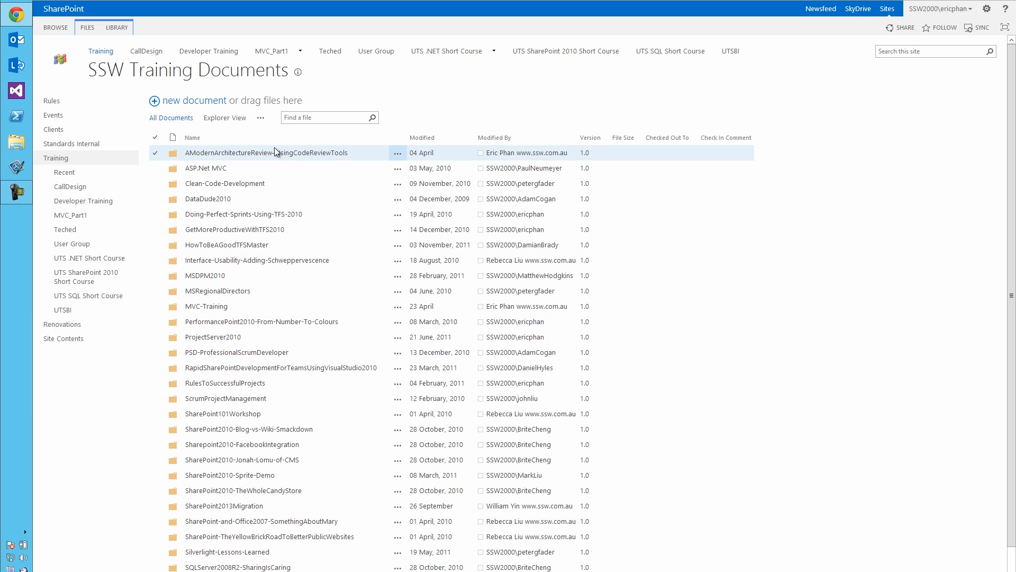
{"action": "left_click", "coordinate": [934, 51]}
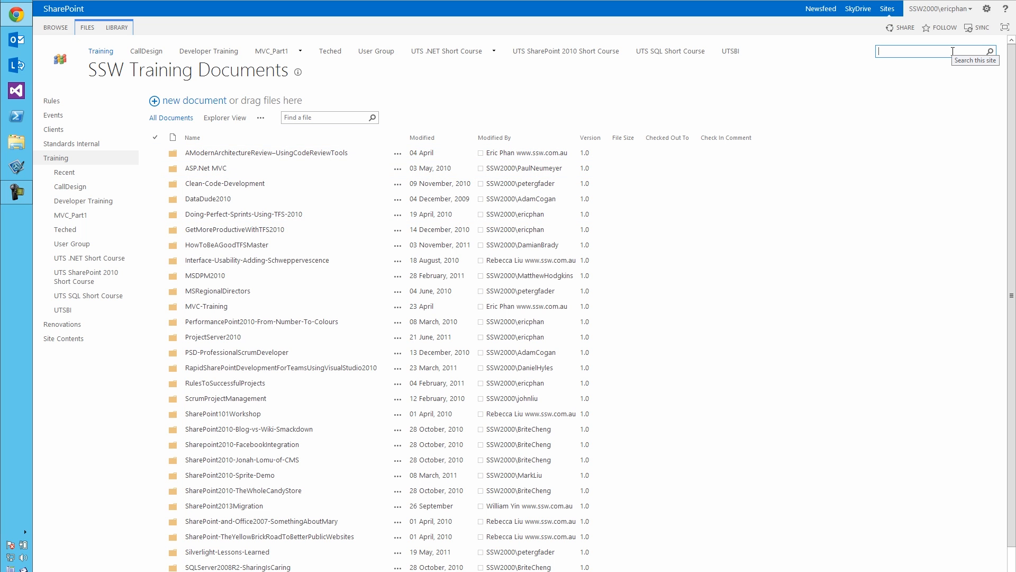
{"action": "type", "text": "MVC"}
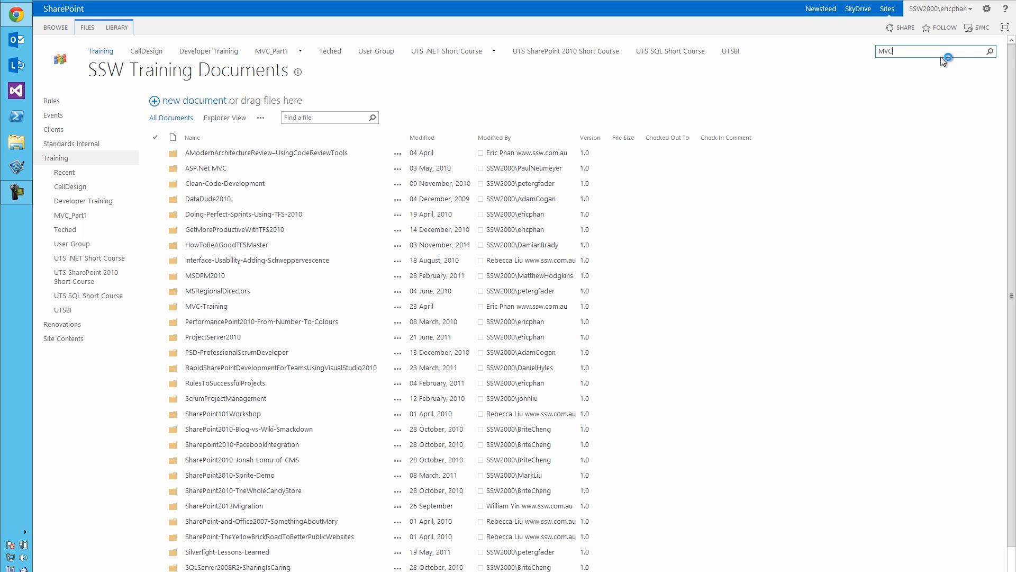
Step: Run the site search for MVC
{"action": "left_click", "coordinate": [989, 51]}
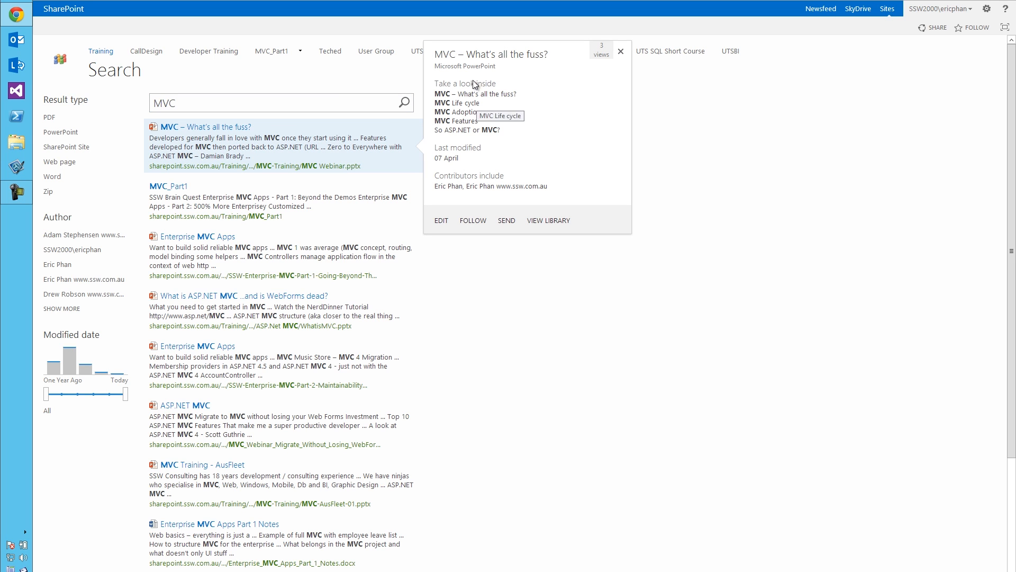
{"action": "mouse_move", "coordinate": [496, 163]}
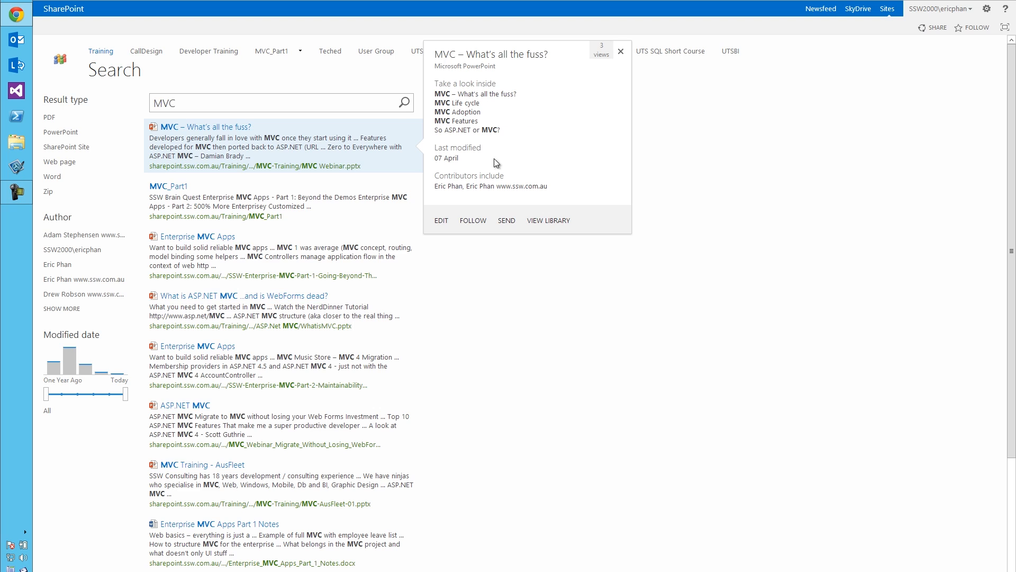
{"action": "mouse_move", "coordinate": [506, 186]}
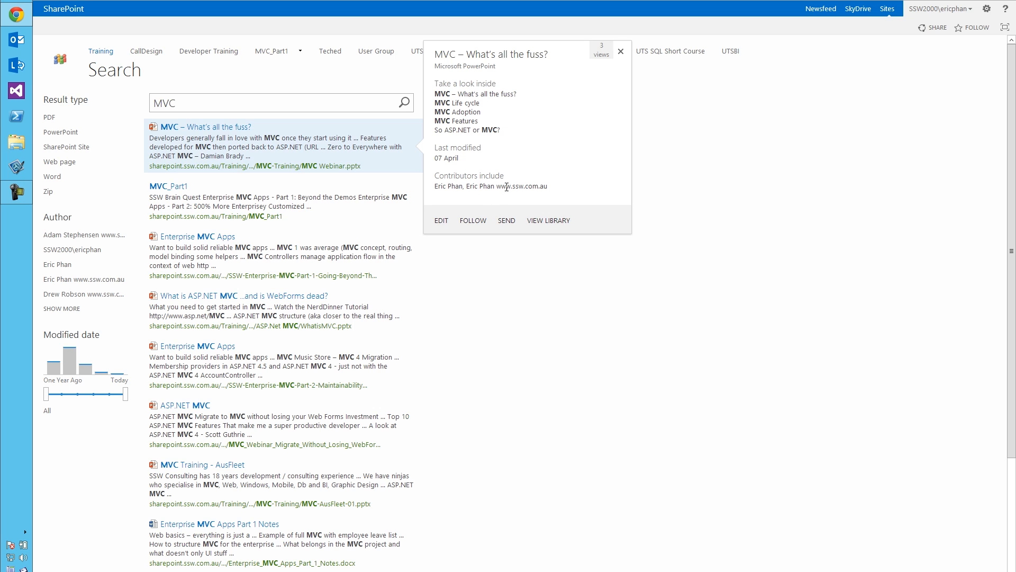
{"action": "mouse_move", "coordinate": [606, 50]}
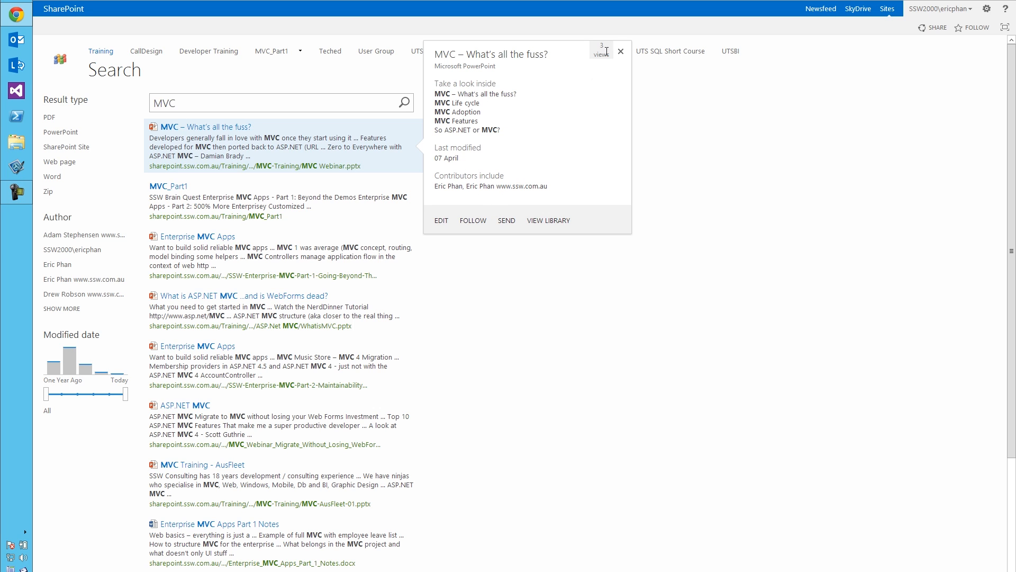
{"action": "mouse_move", "coordinate": [599, 53]}
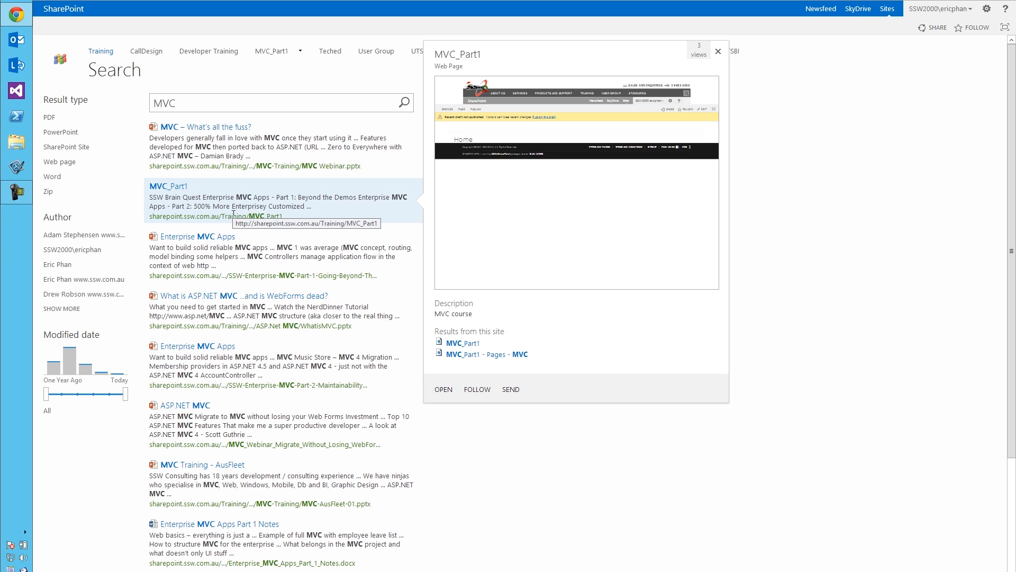
{"action": "mouse_move", "coordinate": [579, 206]}
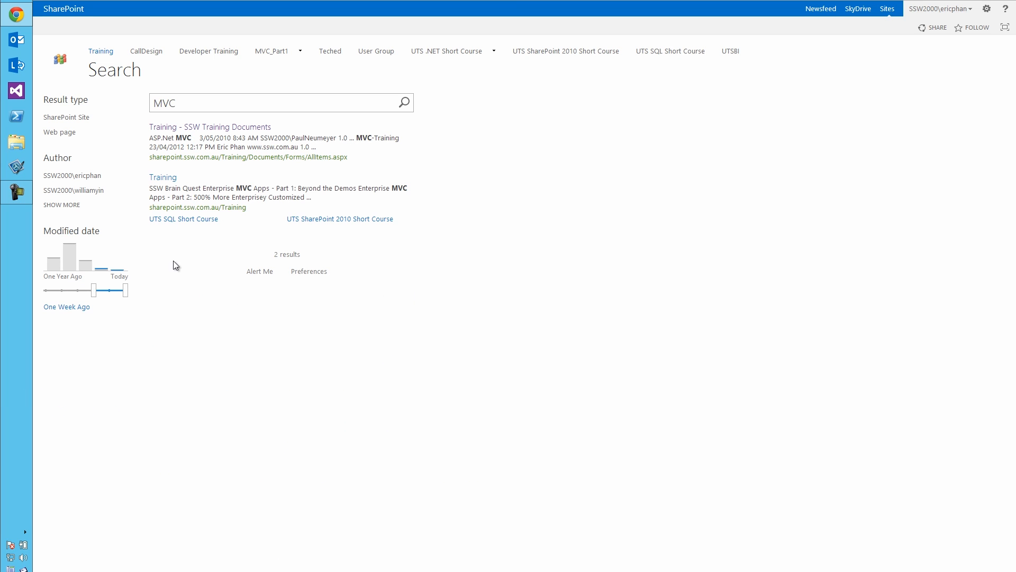
{"action": "mouse_move", "coordinate": [209, 187]}
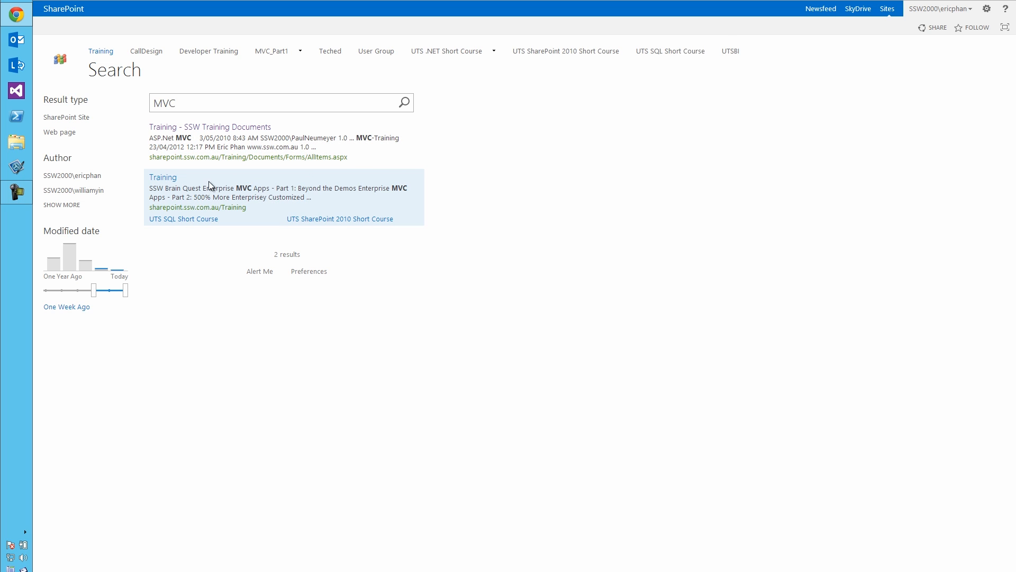
{"action": "left_click", "coordinate": [163, 177]}
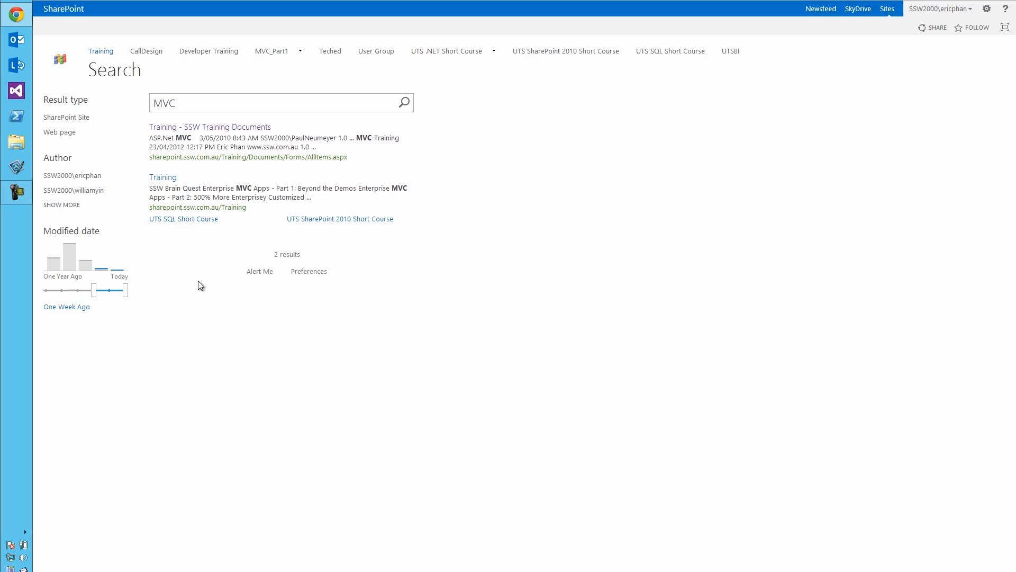
{"action": "left_click", "coordinate": [935, 27]}
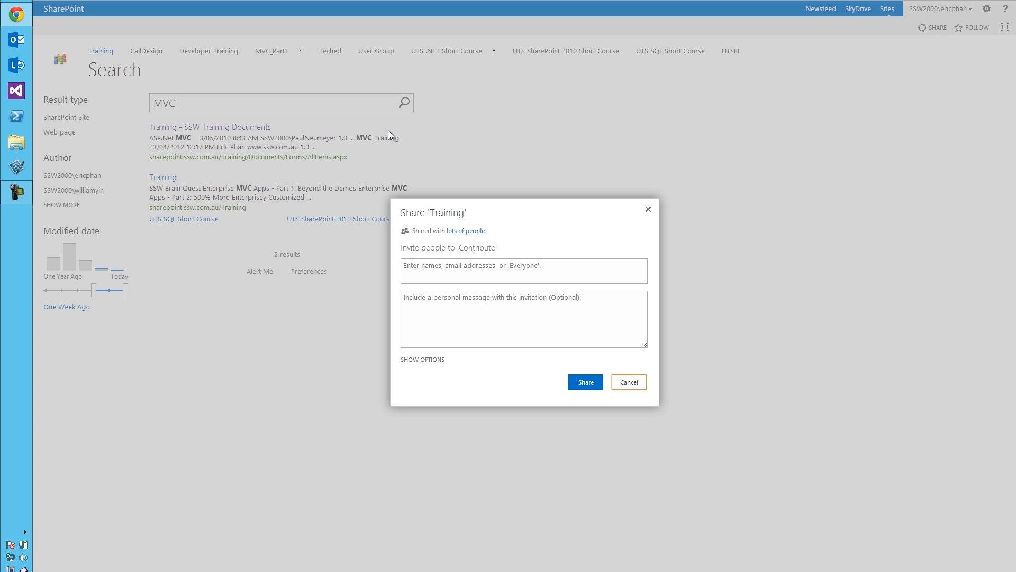
{"action": "mouse_move", "coordinate": [430, 240]}
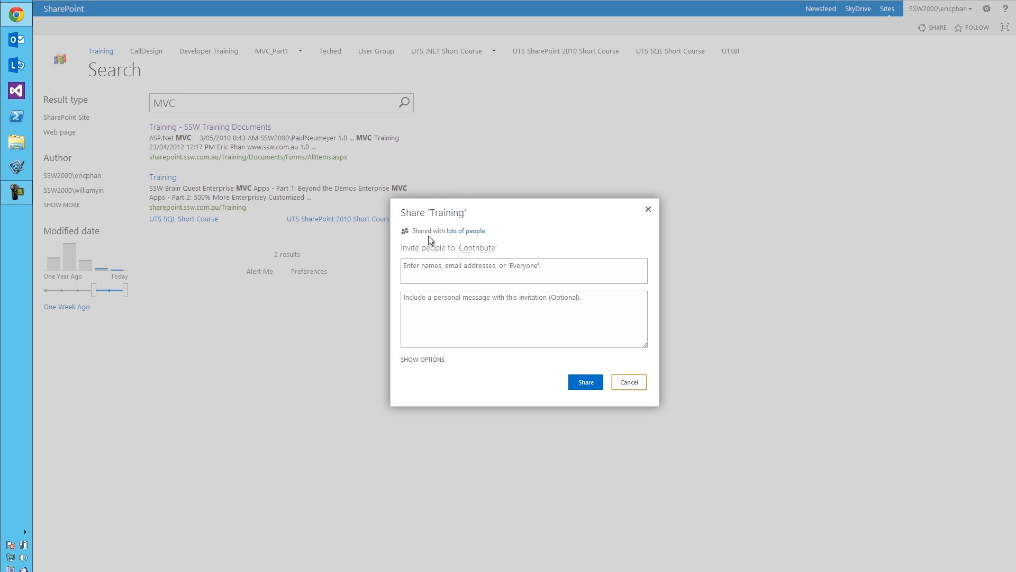
{"action": "left_click", "coordinate": [523, 270]}
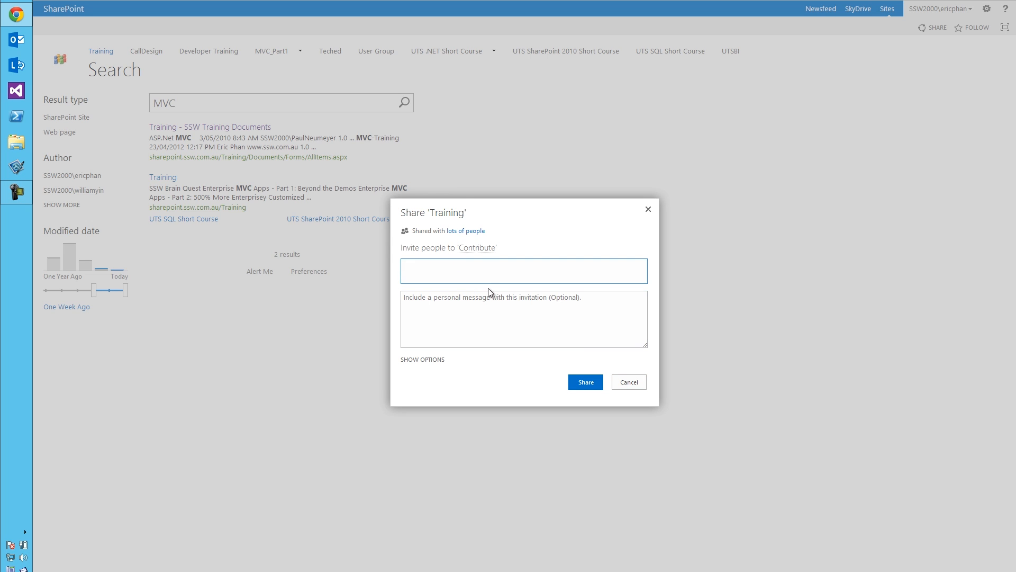
{"action": "mouse_move", "coordinate": [614, 363]}
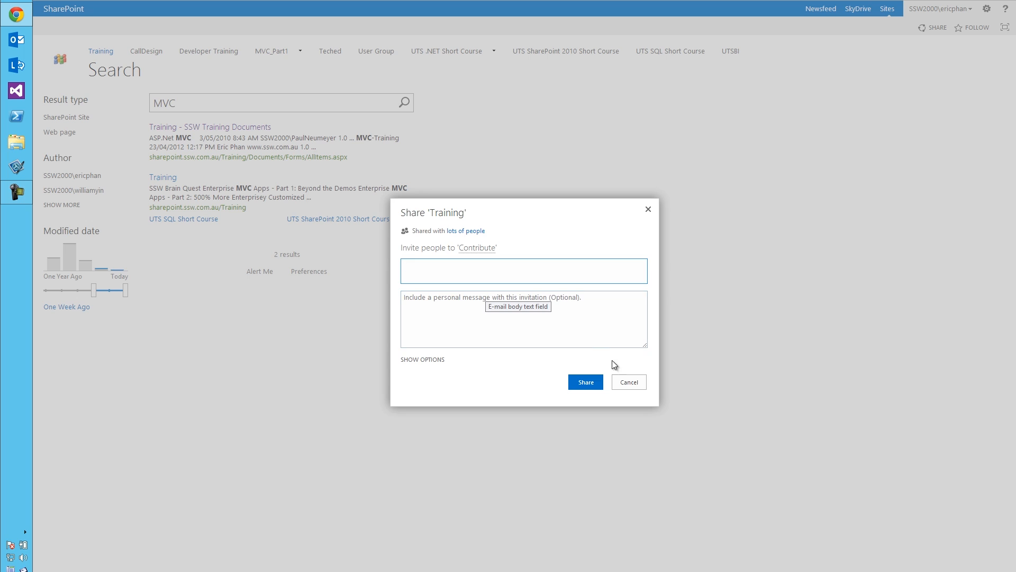
{"action": "left_click", "coordinate": [628, 382]}
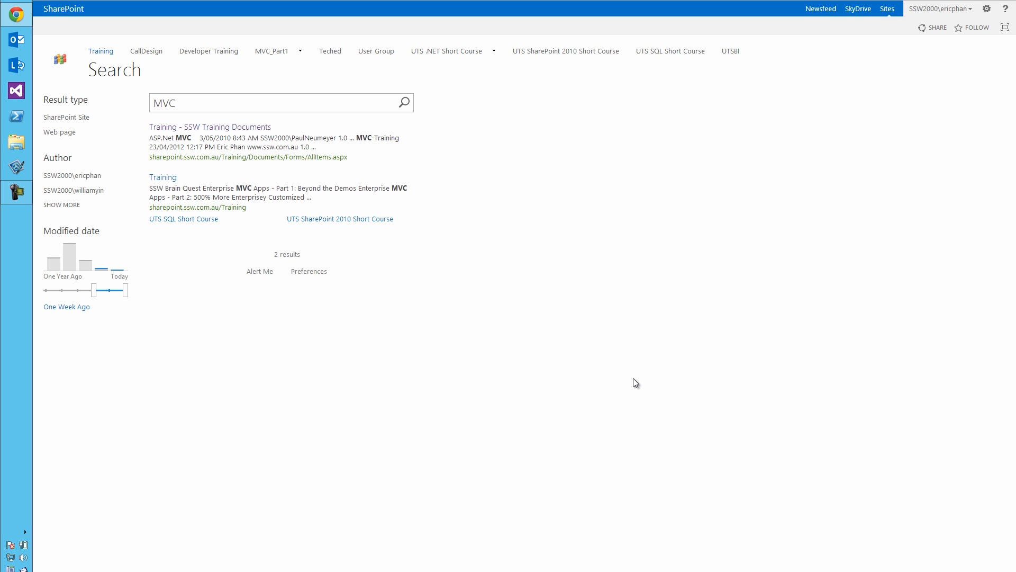
{"action": "mouse_move", "coordinate": [634, 374]}
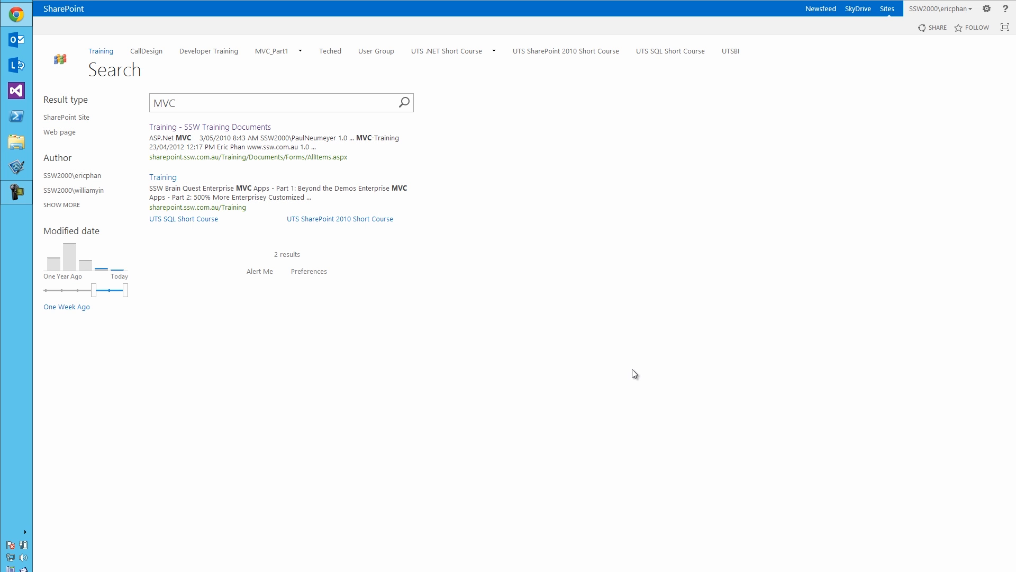
Step: From Rules to Better MVC, view the Thin controllers rule, go back, then open 'Do you use NuGet?'
{"action": "left_click", "coordinate": [163, 176]}
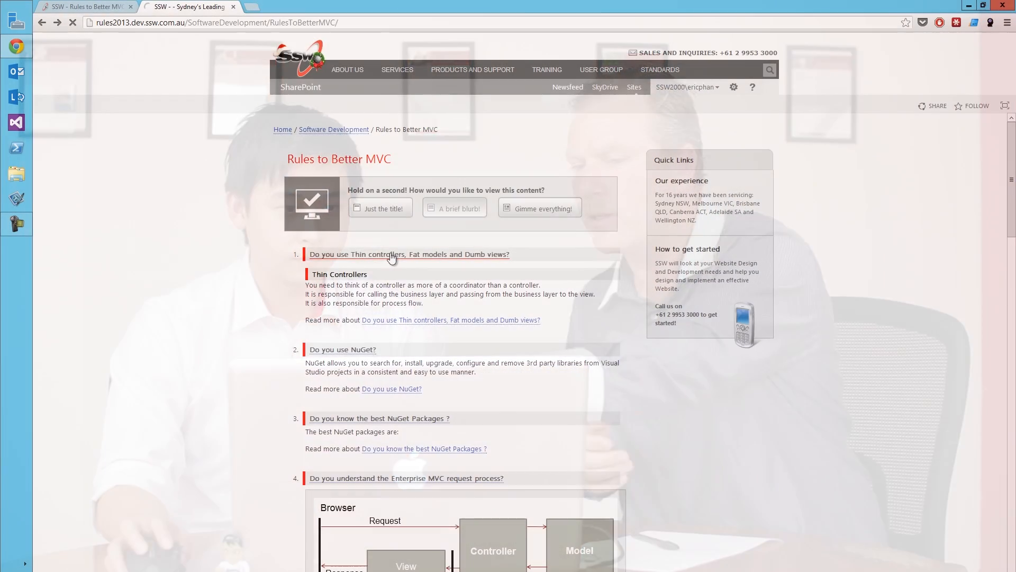
{"action": "left_click", "coordinate": [409, 253]}
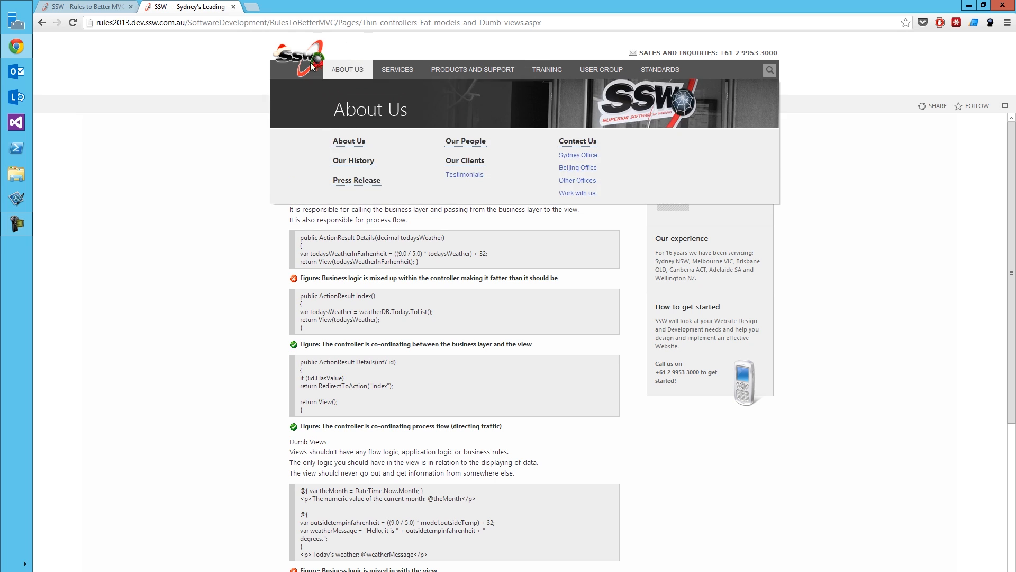
{"action": "left_click", "coordinate": [41, 22]}
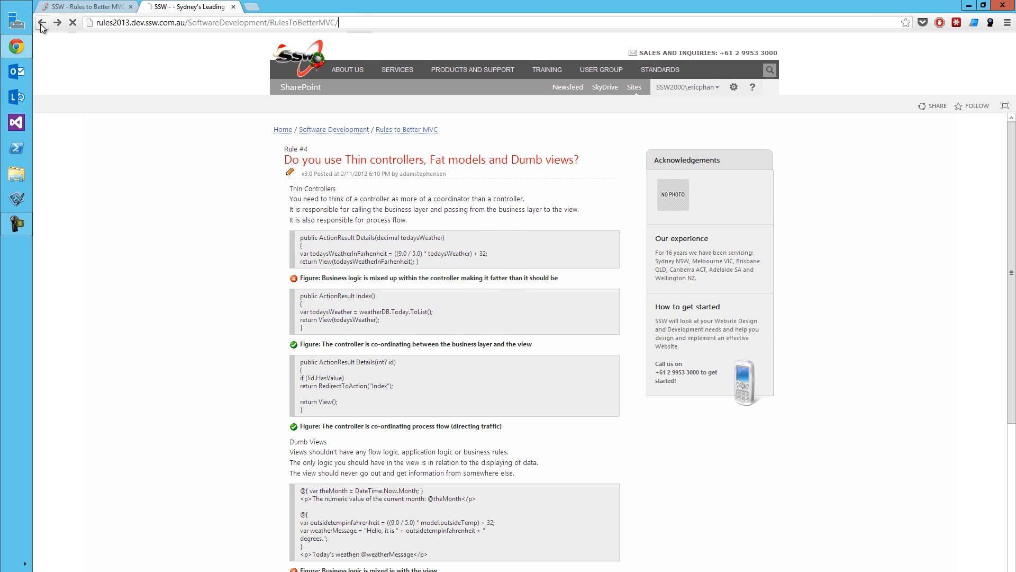
{"action": "left_click", "coordinate": [41, 22]}
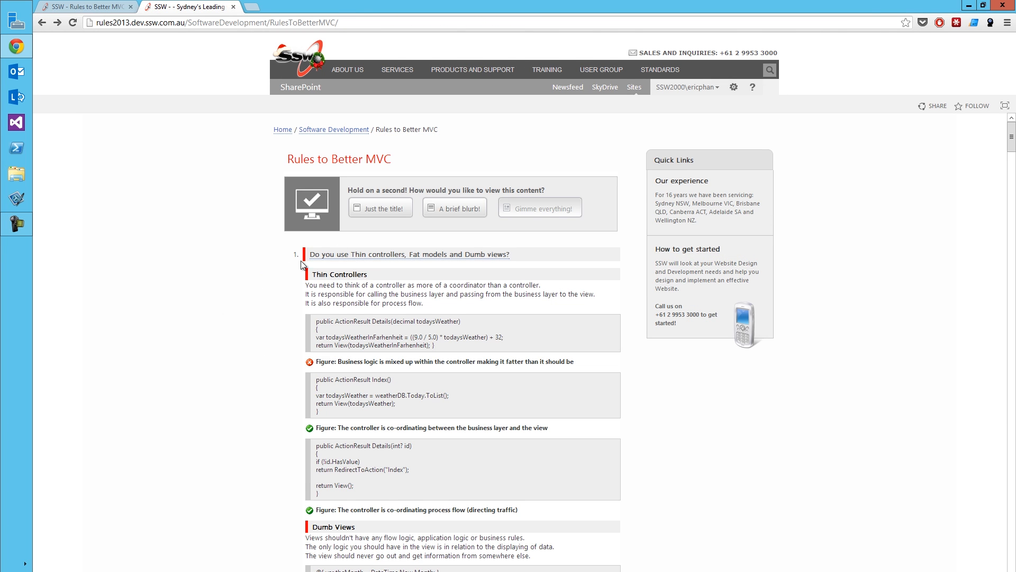
{"action": "left_click", "coordinate": [460, 207]}
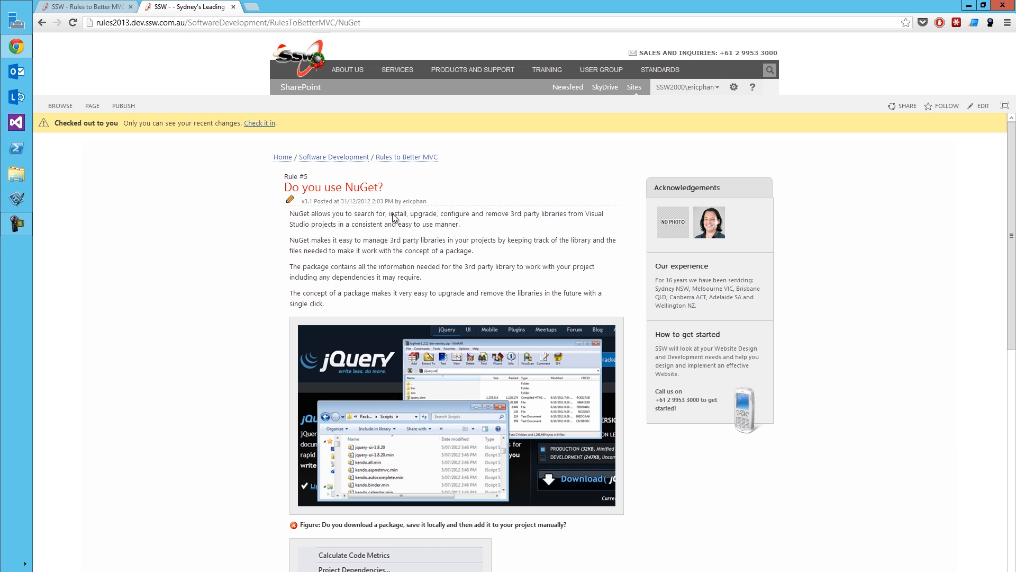
{"action": "mouse_move", "coordinate": [505, 214]}
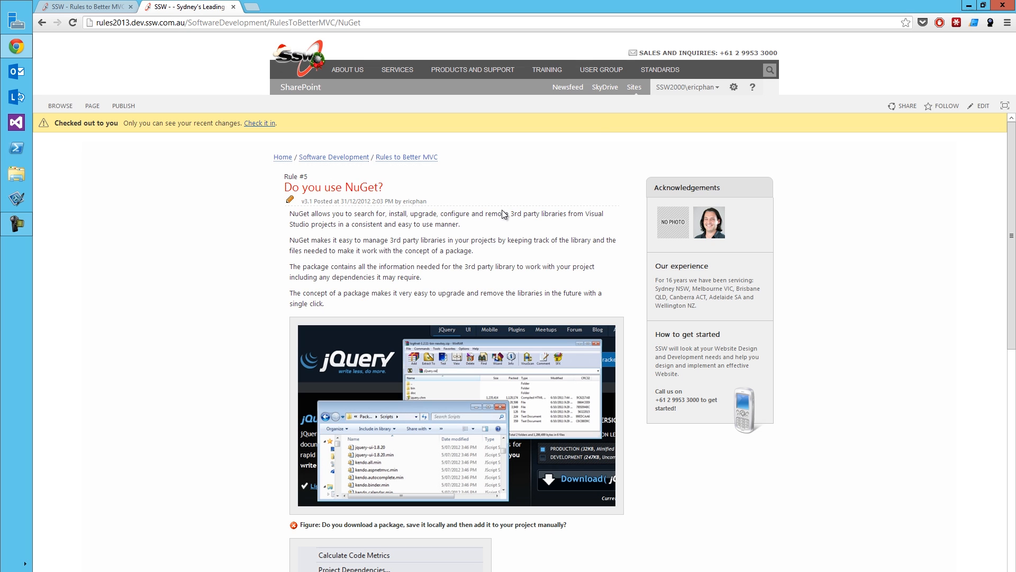
Step: Open Navigation settings via Site settings, keeping global navigation on Managed Navigation
{"action": "left_click", "coordinate": [733, 87]}
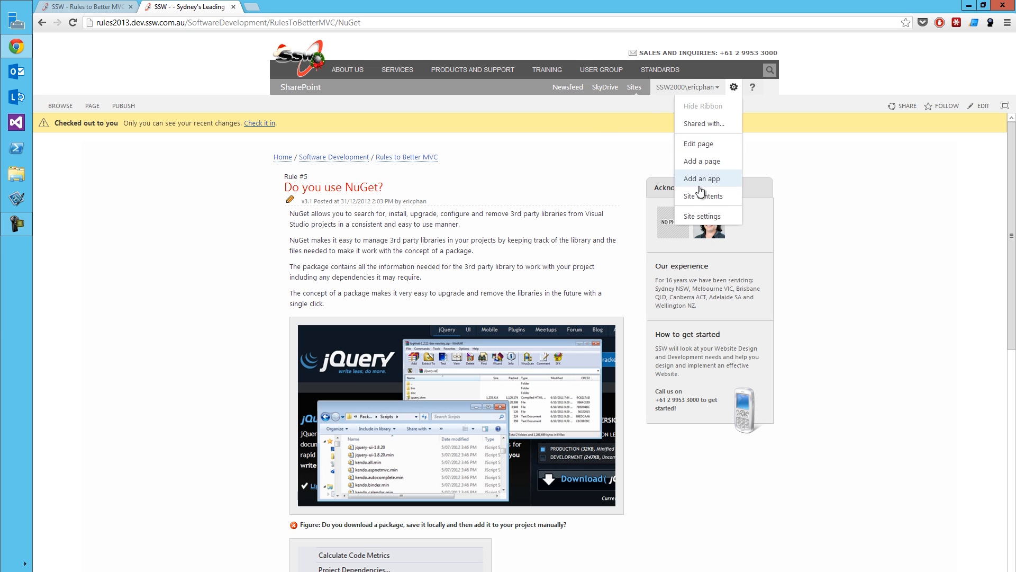
{"action": "left_click", "coordinate": [703, 216]}
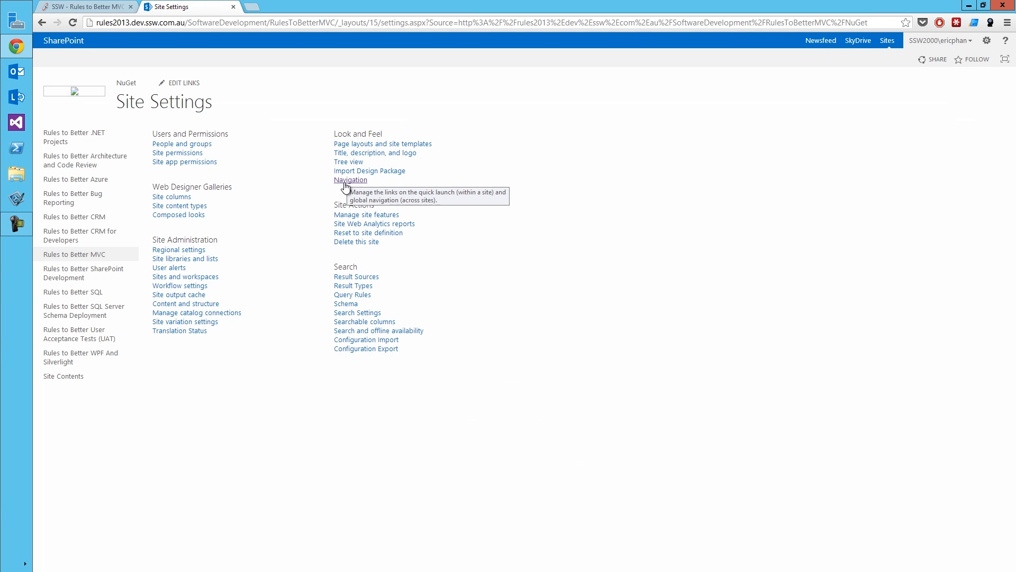
{"action": "mouse_move", "coordinate": [354, 186]}
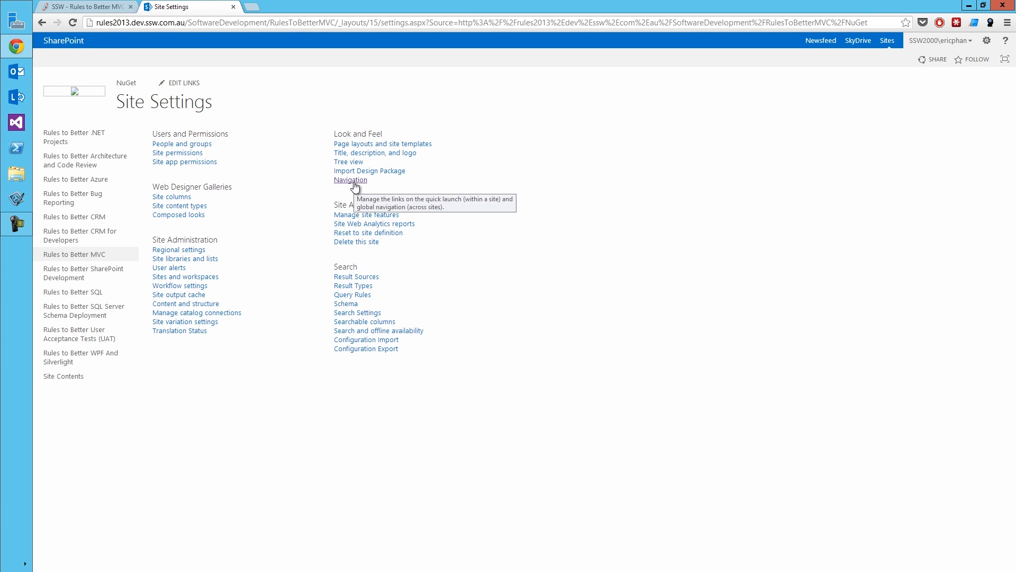
{"action": "left_click", "coordinate": [350, 180]}
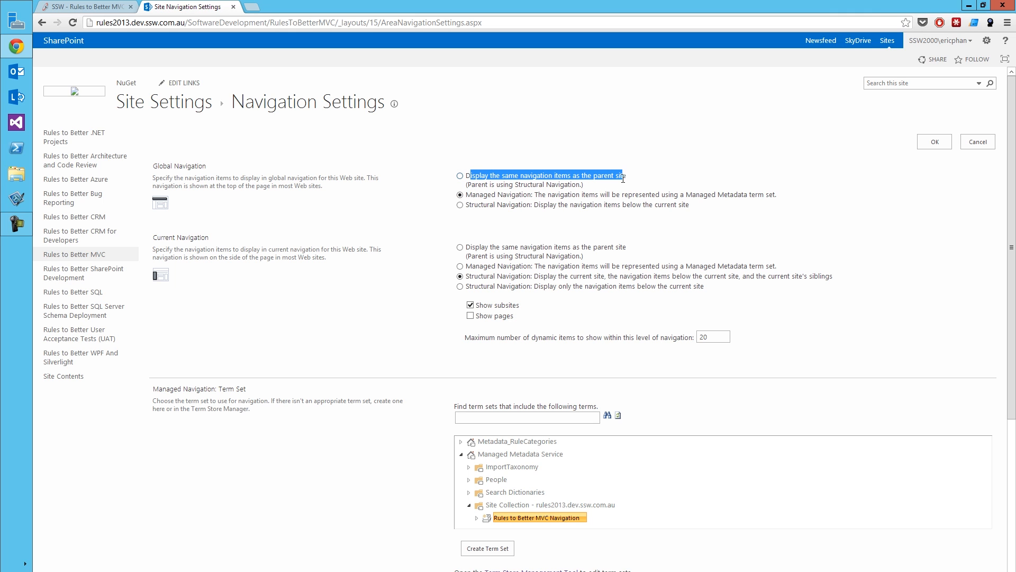
{"action": "left_click", "coordinate": [460, 176]}
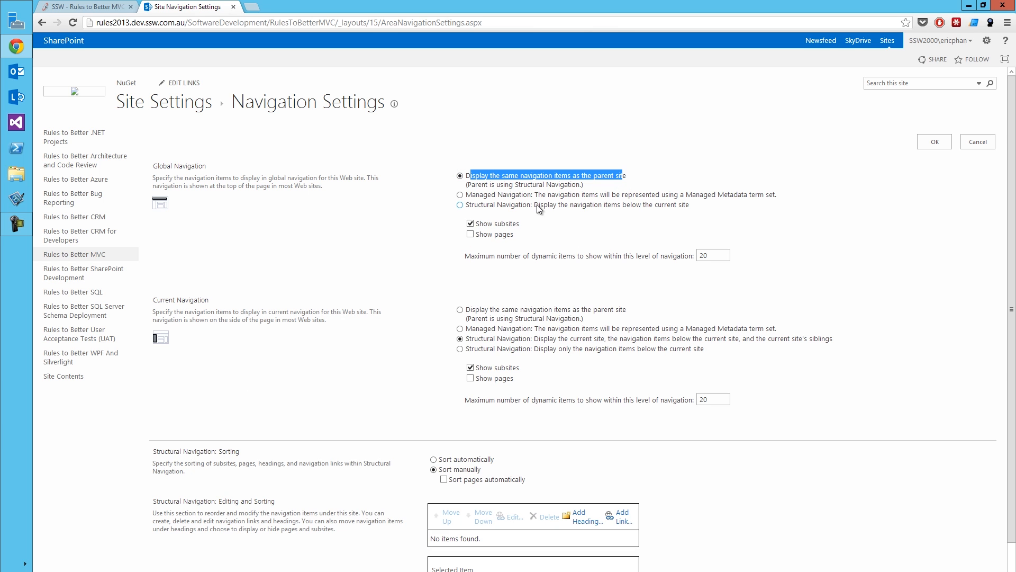
{"action": "left_click", "coordinate": [461, 195]}
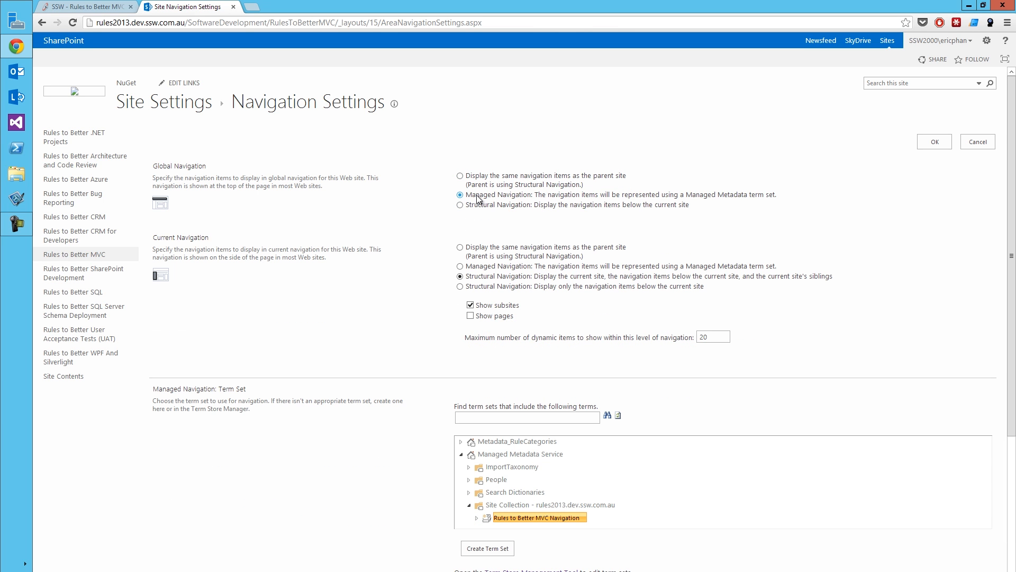
{"action": "mouse_move", "coordinate": [539, 211]}
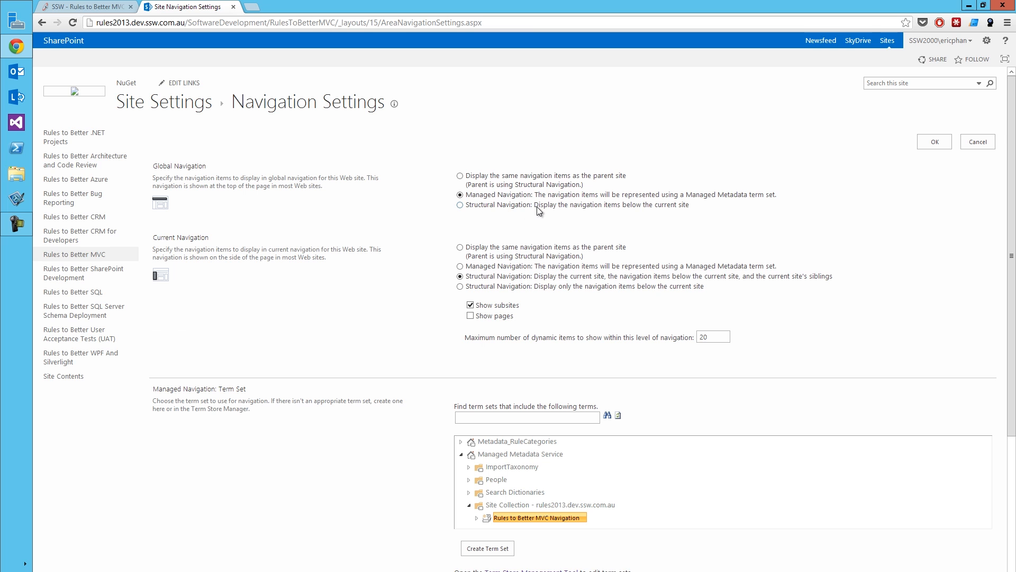
{"action": "mouse_move", "coordinate": [650, 189]}
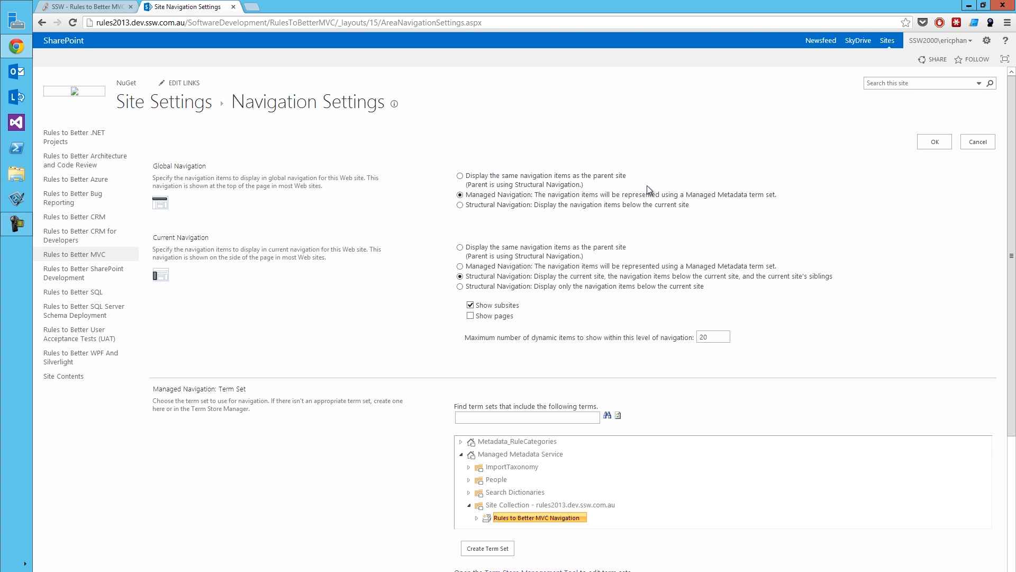
{"action": "scroll", "scroll_direction": "down", "scroll_amount": 3}
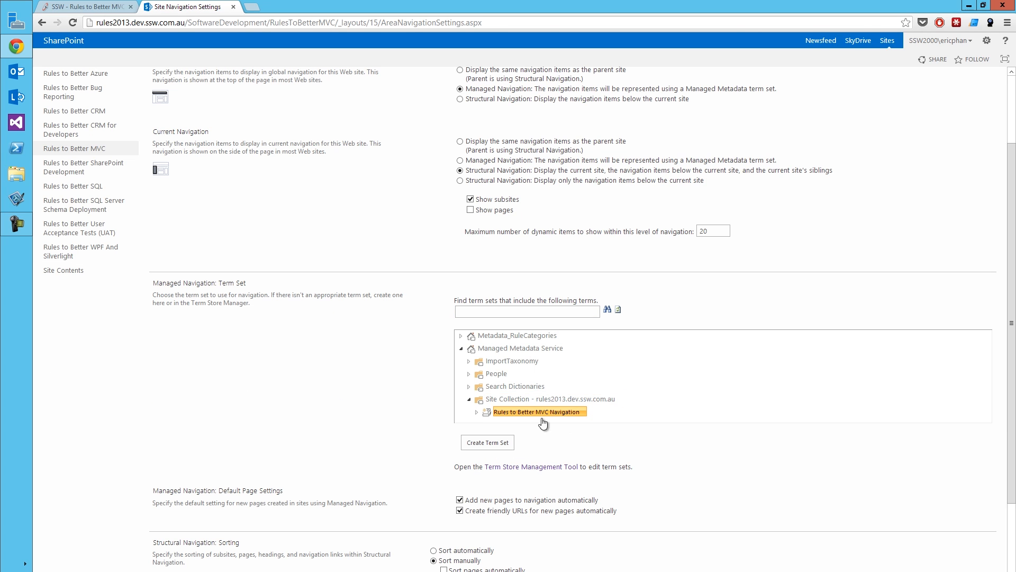
{"action": "mouse_move", "coordinate": [529, 423]}
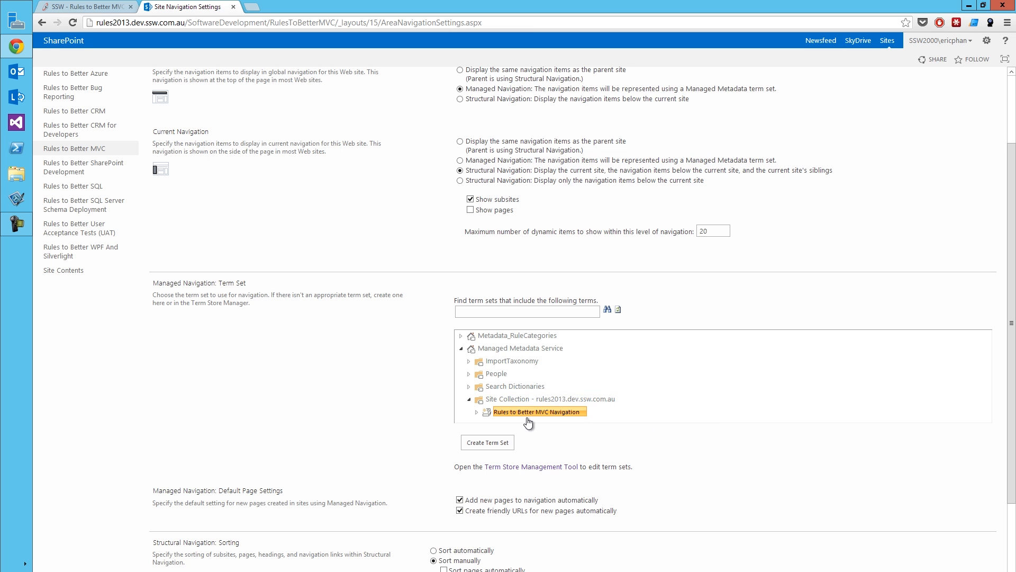
{"action": "mouse_move", "coordinate": [552, 424]}
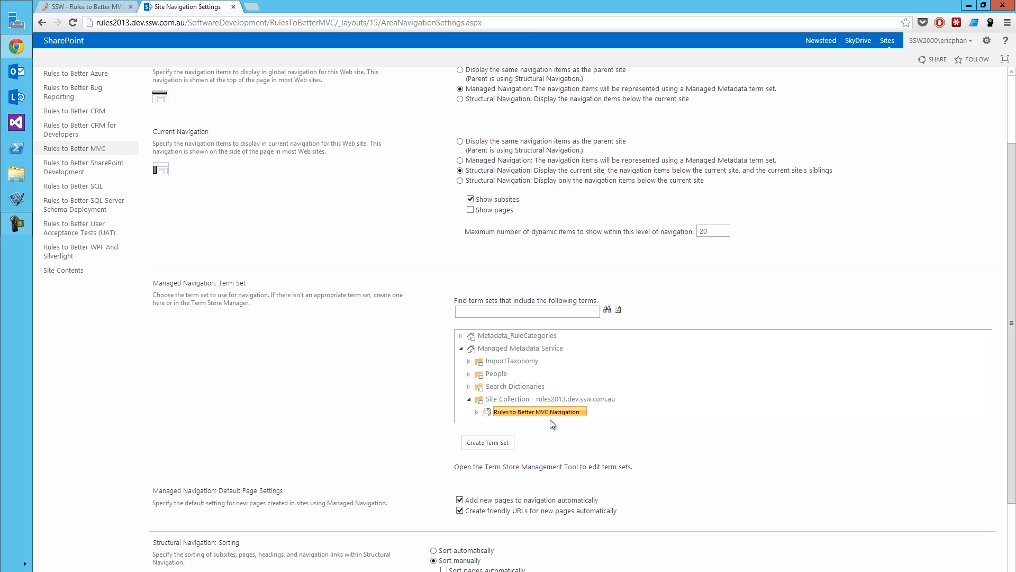
{"action": "mouse_move", "coordinate": [525, 470]}
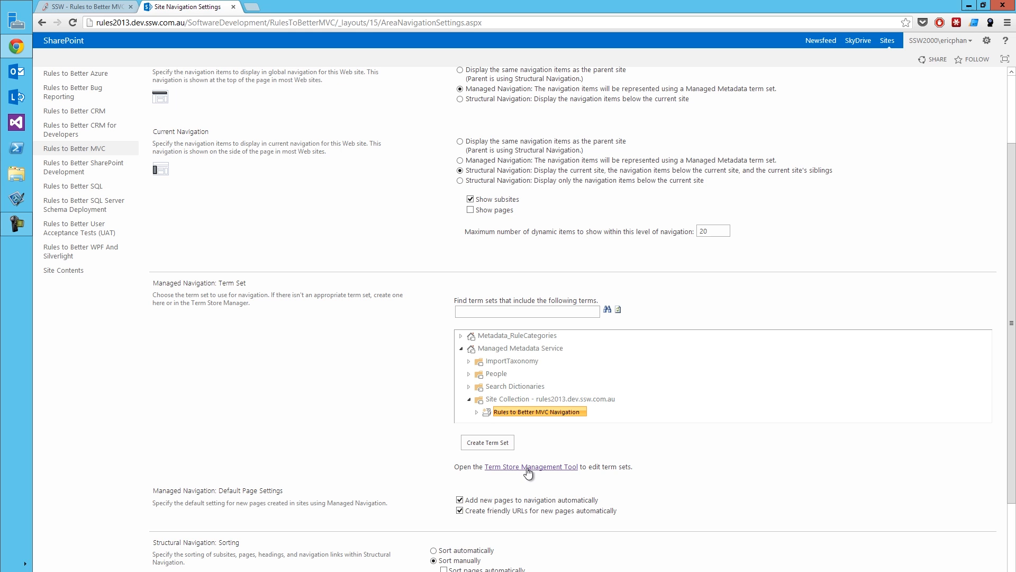
Step: In Term Store, create a 'Glimpse' term in Rules to Better MVC Navigation, then return to the NuGet page
{"action": "left_click", "coordinate": [531, 467]}
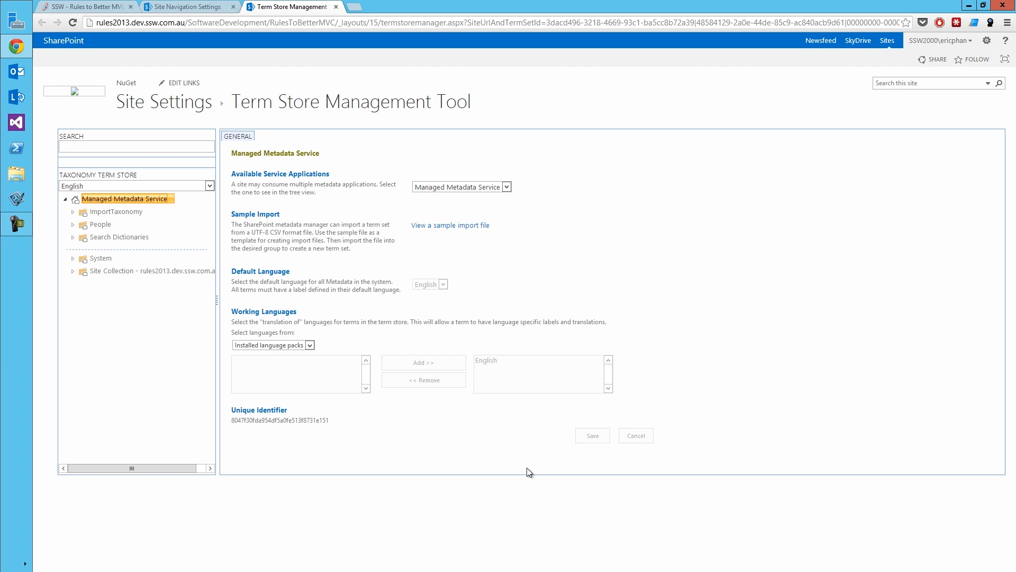
{"action": "mouse_move", "coordinate": [99, 274]}
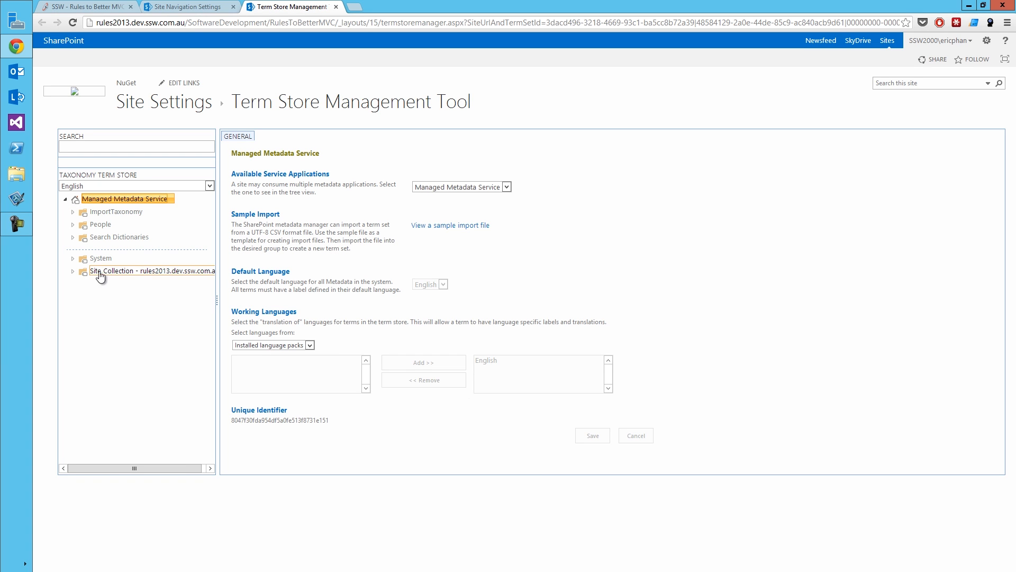
{"action": "left_click", "coordinate": [73, 270]}
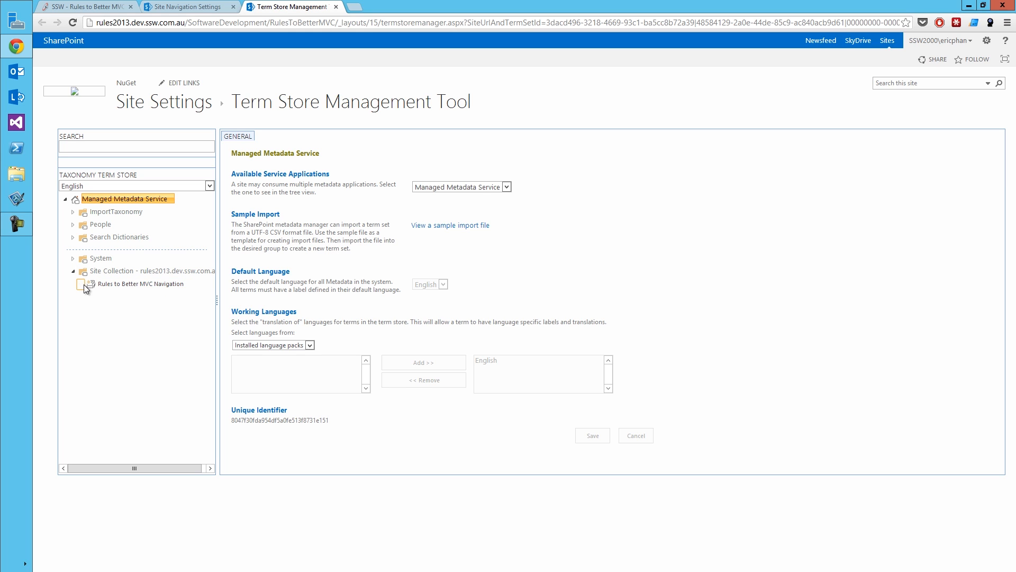
{"action": "left_click", "coordinate": [73, 284]}
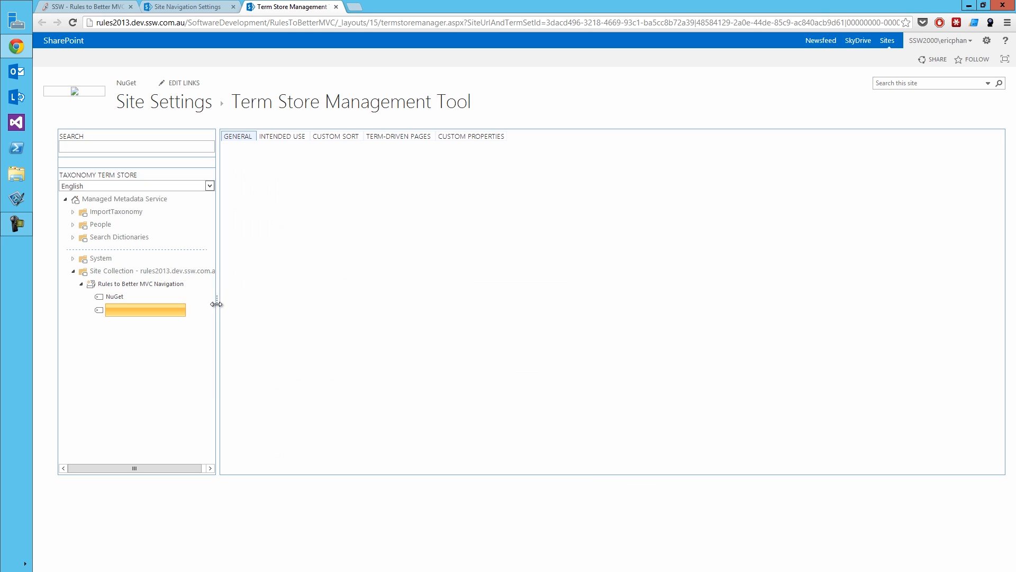
{"action": "left_click", "coordinate": [145, 309]}
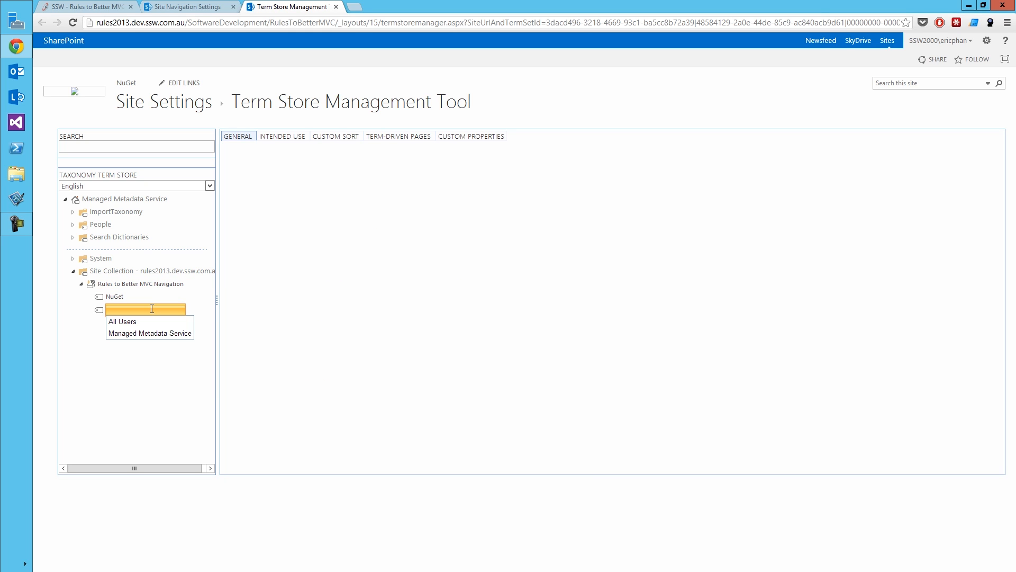
{"action": "type", "text": "Glimpse"}
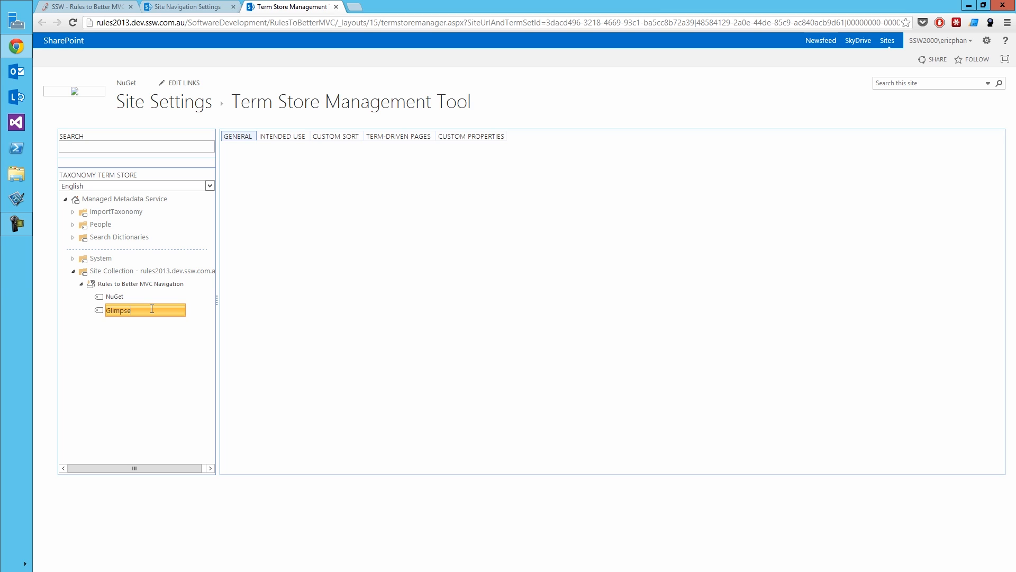
{"action": "key", "text": "Return"}
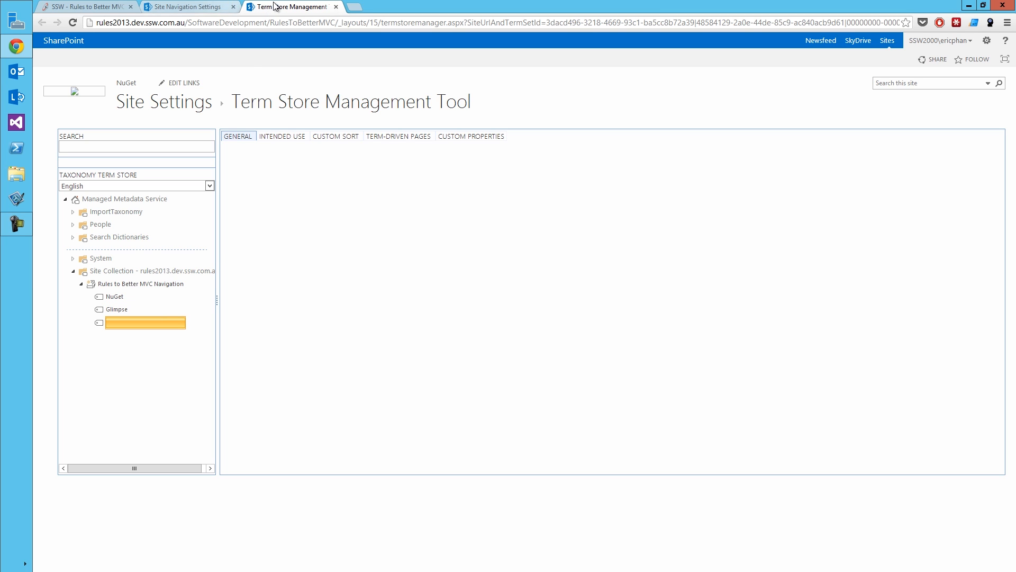
{"action": "left_click", "coordinate": [188, 6]}
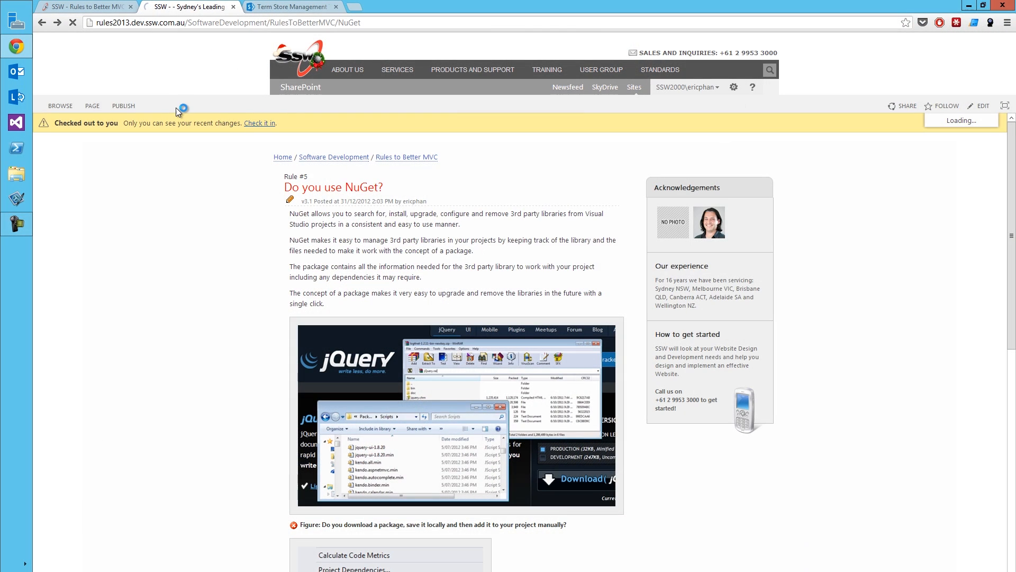
Step: View the Page URLs of the NuGet rule, listing friendly URLs for Glimpse and NuGet
{"action": "left_click", "coordinate": [984, 106]}
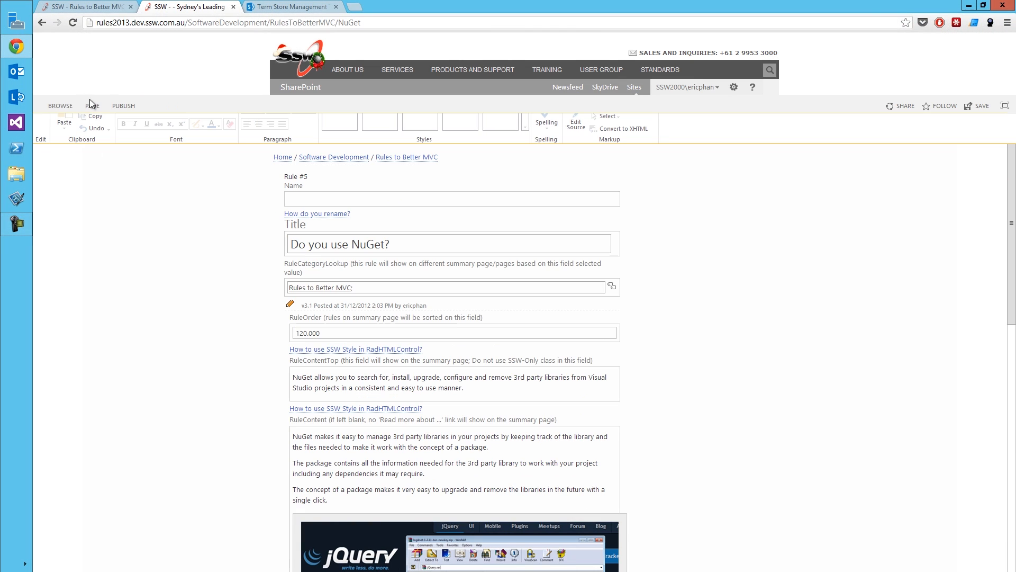
{"action": "left_click", "coordinate": [92, 106]}
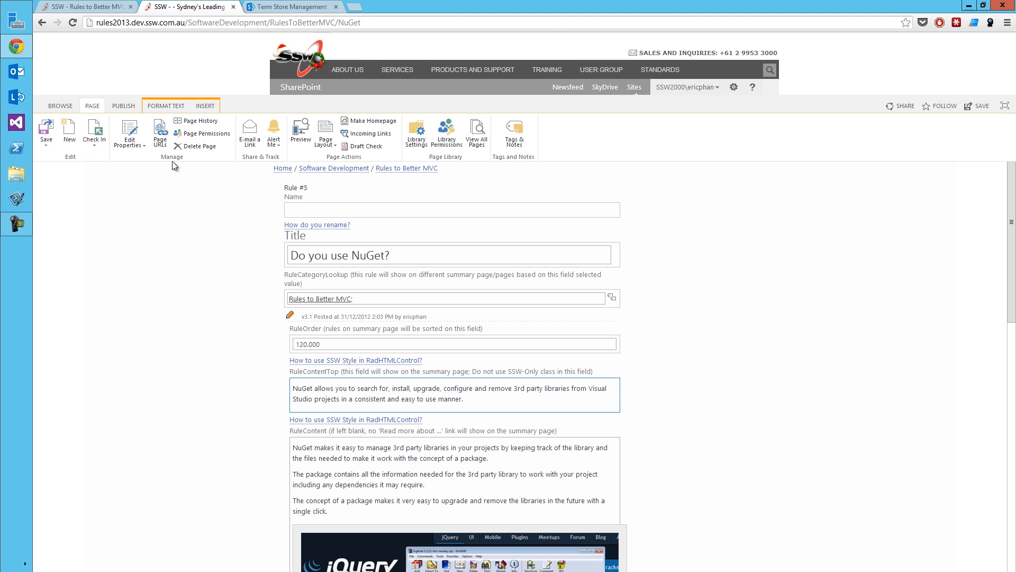
{"action": "mouse_move", "coordinate": [160, 132]}
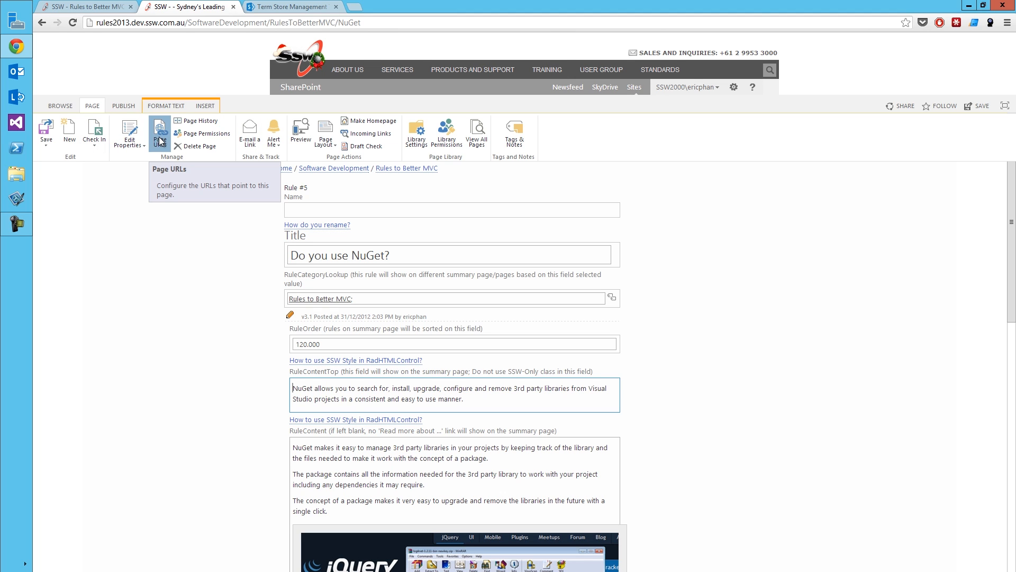
{"action": "left_click", "coordinate": [160, 132]}
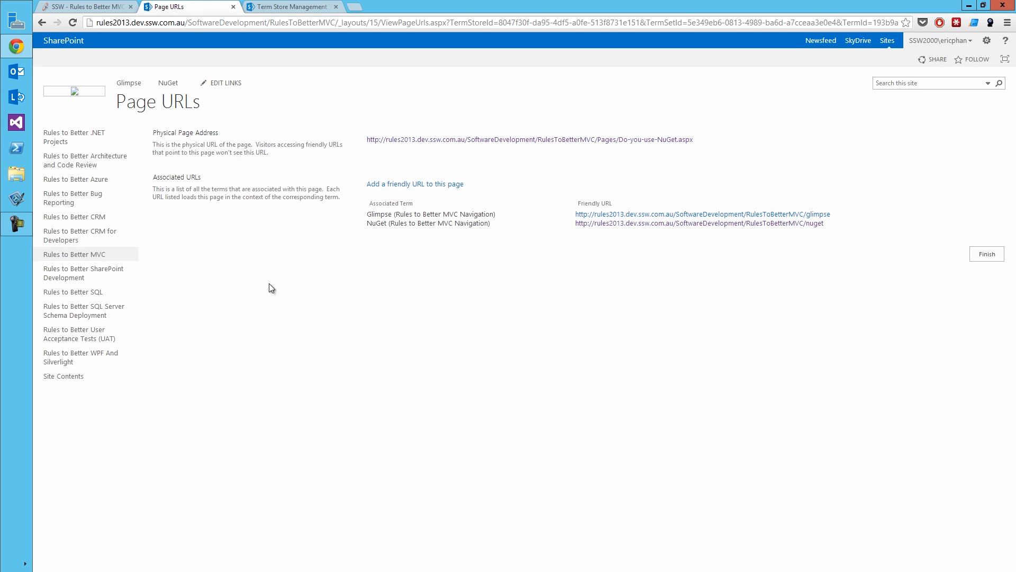
{"action": "mouse_move", "coordinate": [430, 183]}
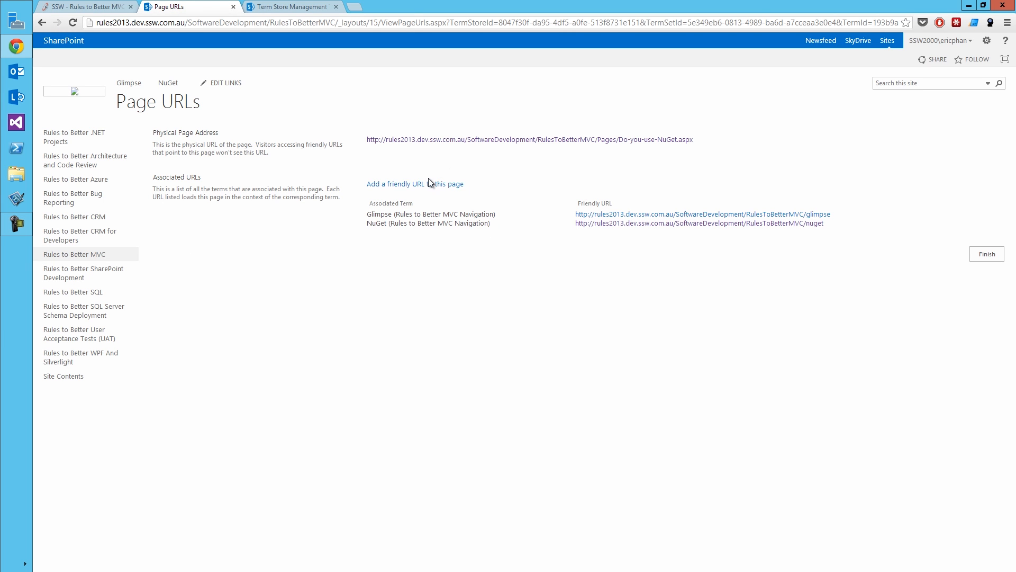
{"action": "mouse_move", "coordinate": [639, 137]}
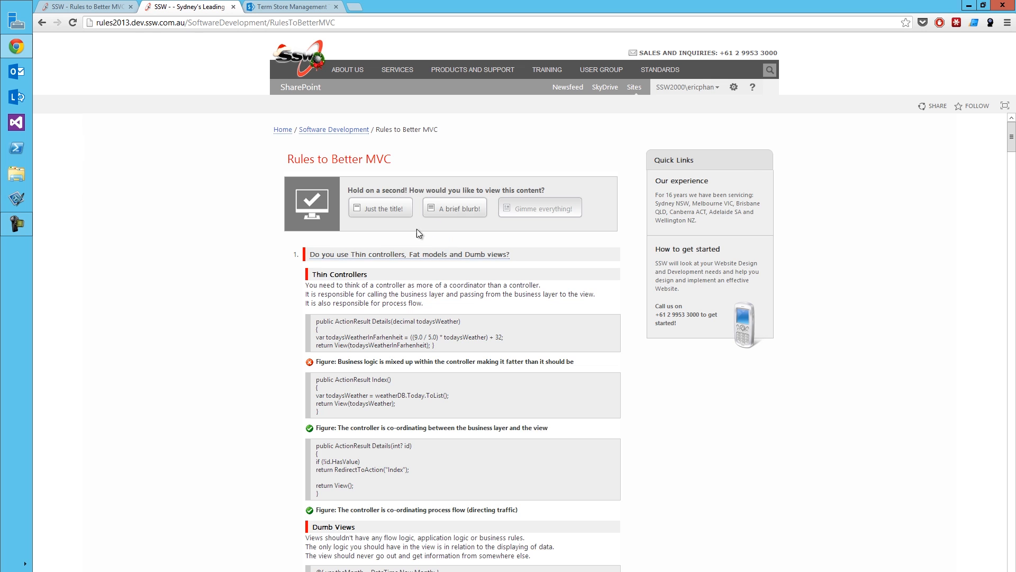
Step: Open the 'Do you use Glimpse?' rule page from the Rules to Better MVC list
{"action": "scroll", "scroll_direction": "down", "scroll_amount": 3}
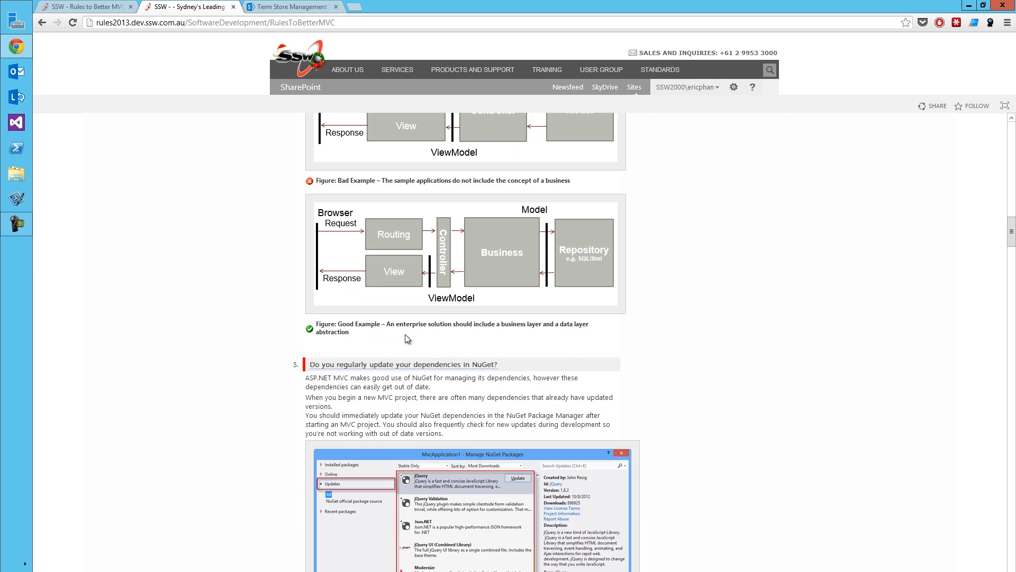
{"action": "scroll", "scroll_direction": "down", "scroll_amount": 3}
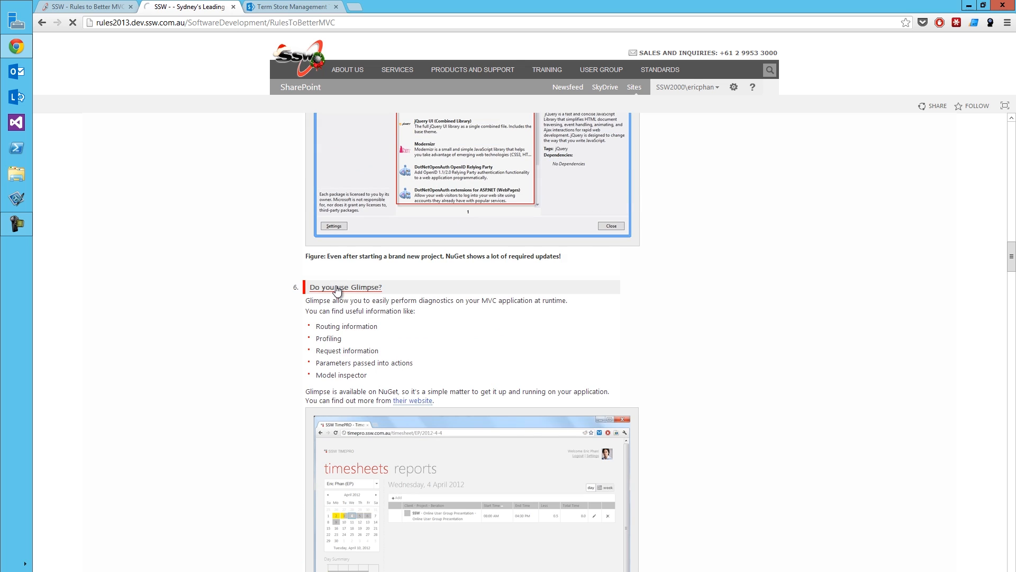
{"action": "left_click", "coordinate": [345, 287]}
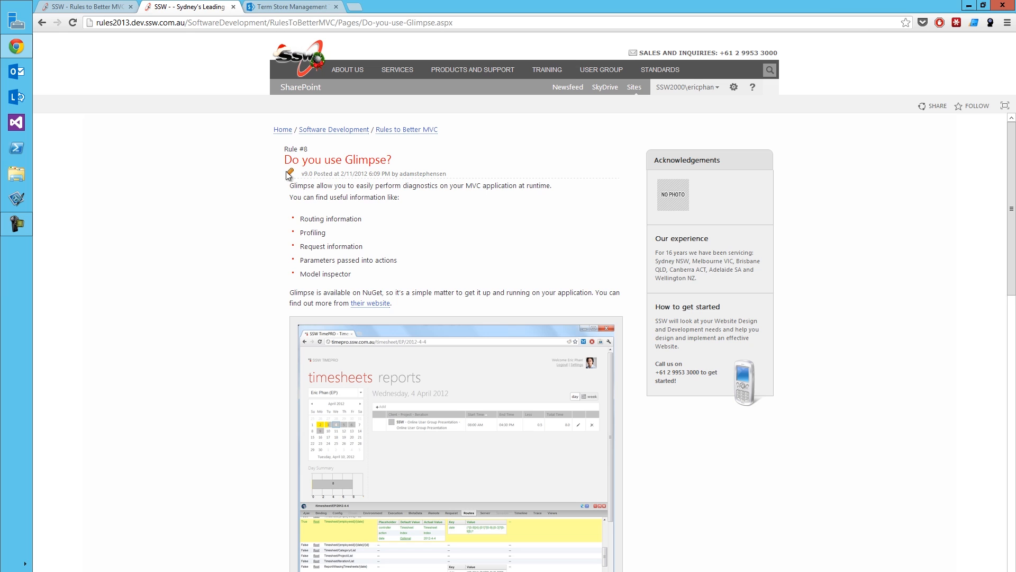
{"action": "mouse_move", "coordinate": [583, 154]}
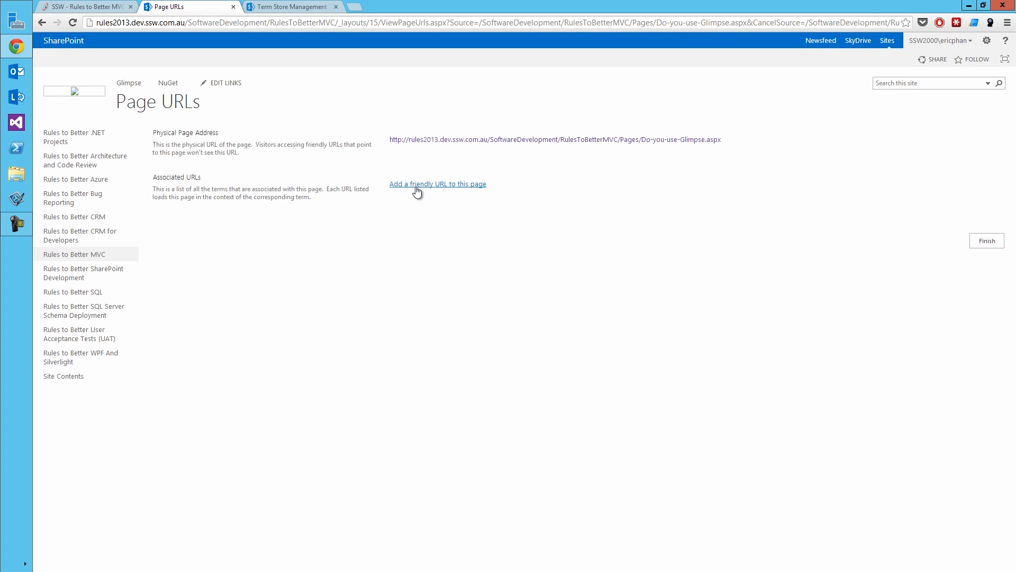
Step: Add a friendly URL tied to the Glimpse navigation term, giving the page a /glimpse URL
{"action": "left_click", "coordinate": [438, 183]}
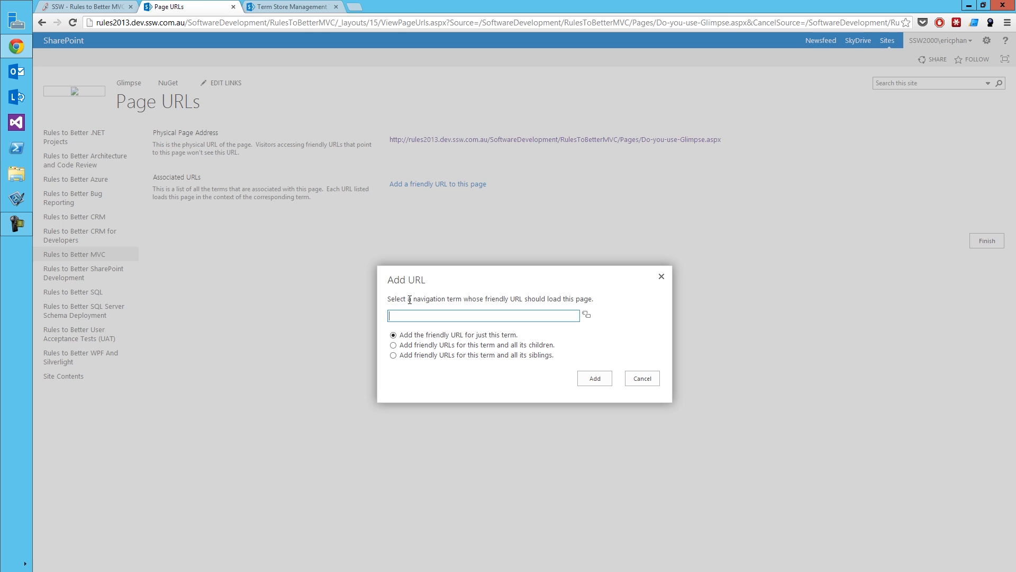
{"action": "mouse_move", "coordinate": [417, 290]}
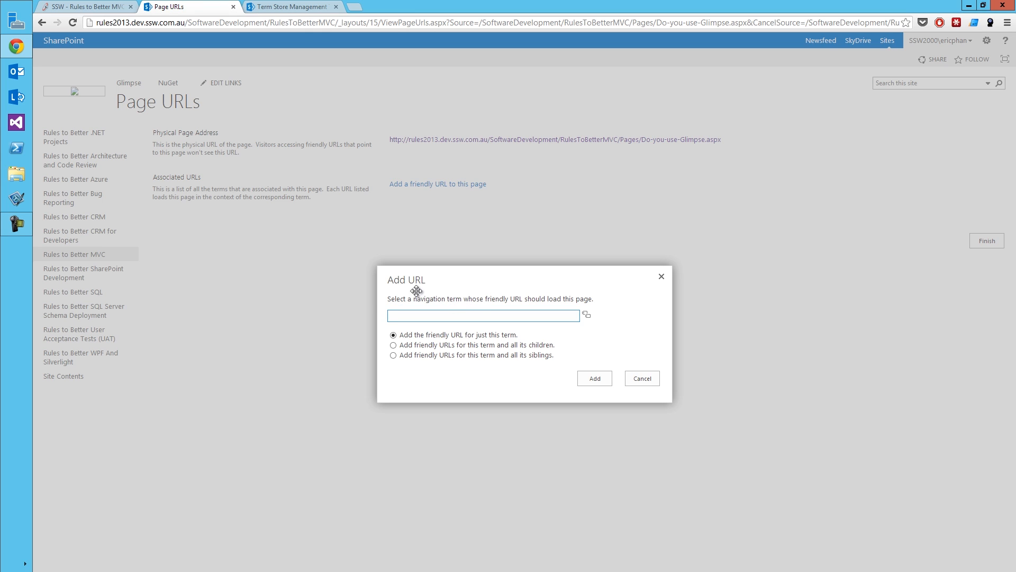
{"action": "mouse_move", "coordinate": [474, 325]}
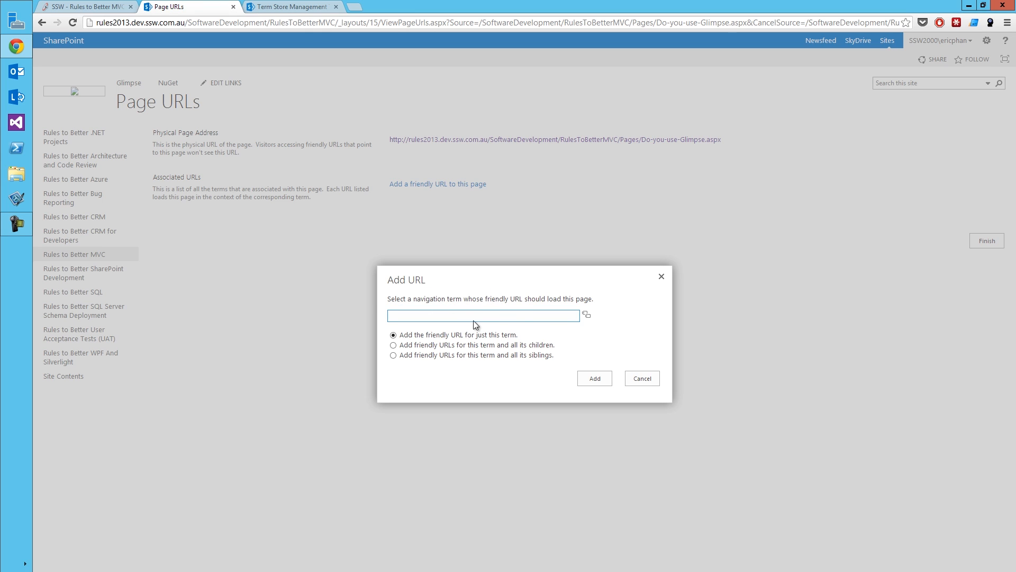
{"action": "left_click", "coordinate": [586, 315]}
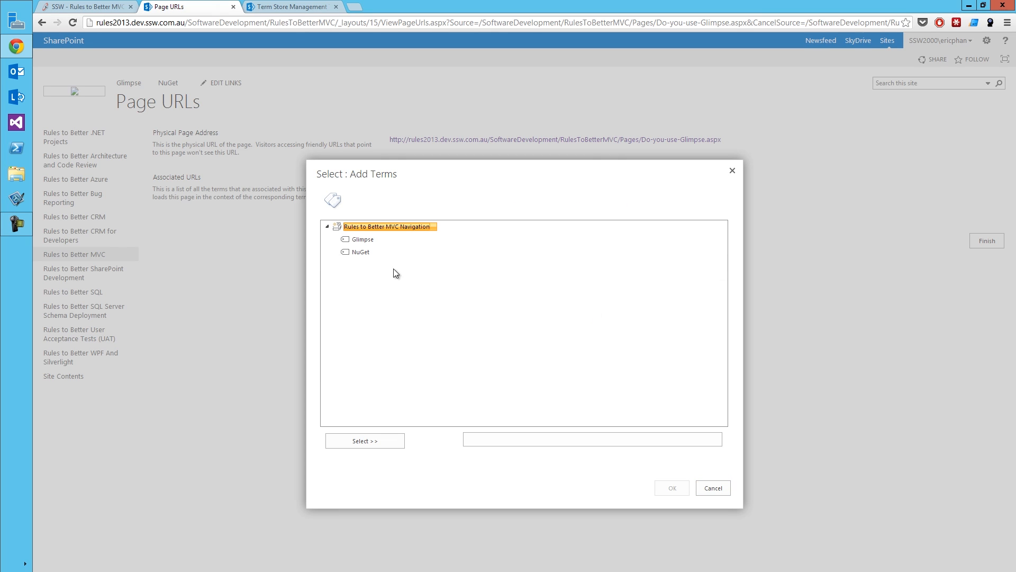
{"action": "mouse_move", "coordinate": [404, 292]}
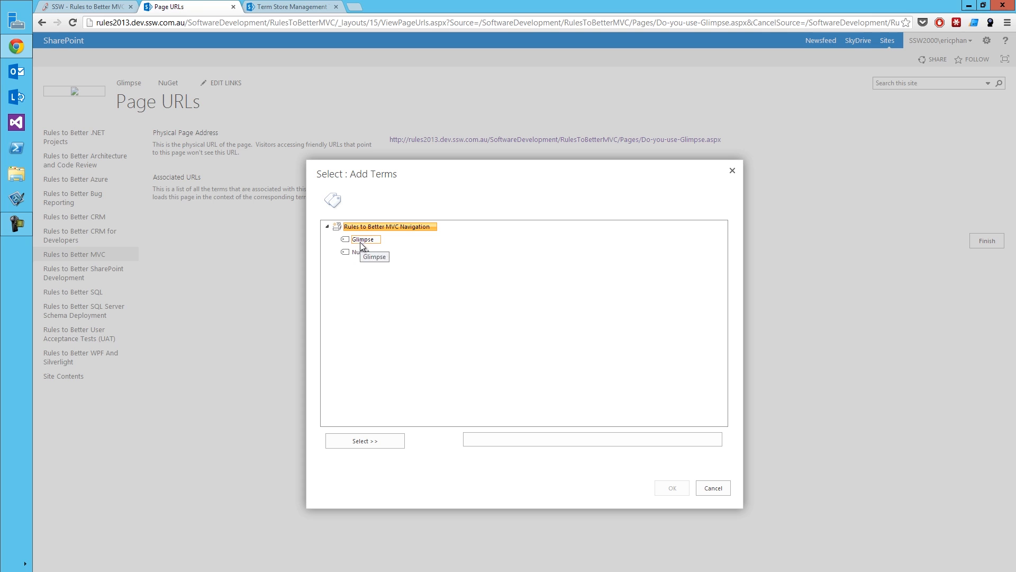
{"action": "left_click", "coordinate": [365, 238]}
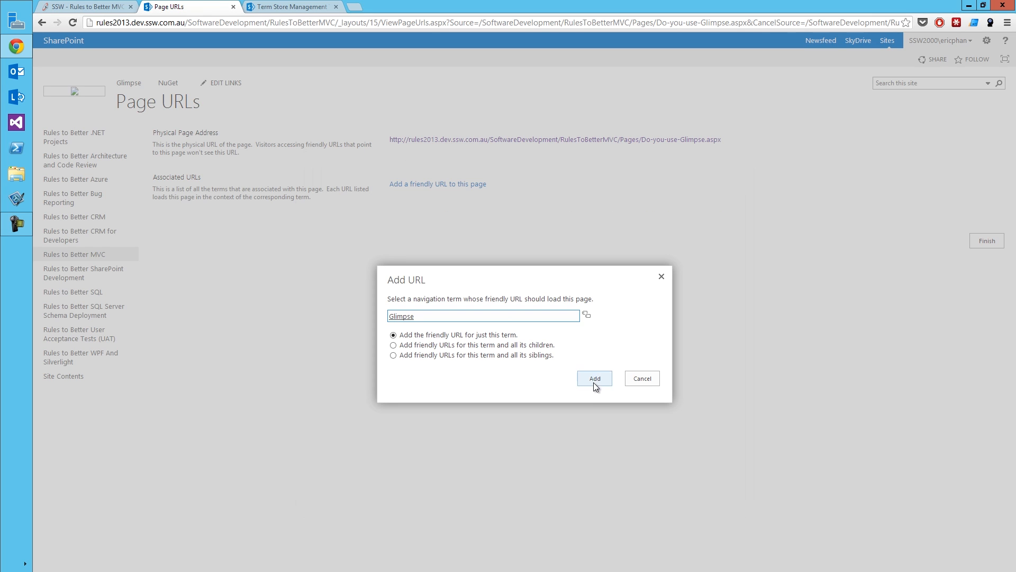
{"action": "left_click", "coordinate": [594, 378]}
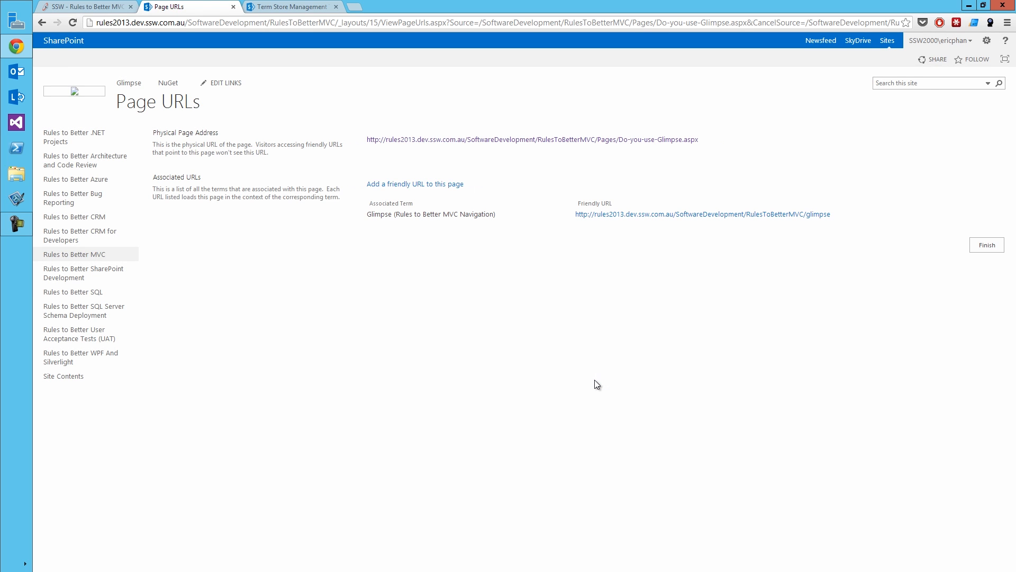
{"action": "mouse_move", "coordinate": [562, 185]}
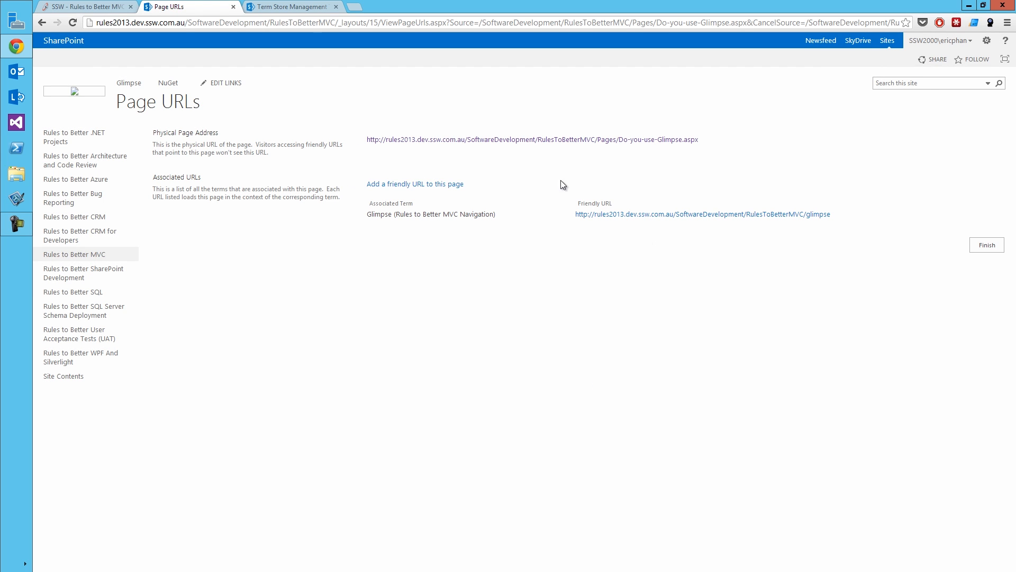
{"action": "mouse_move", "coordinate": [642, 212]}
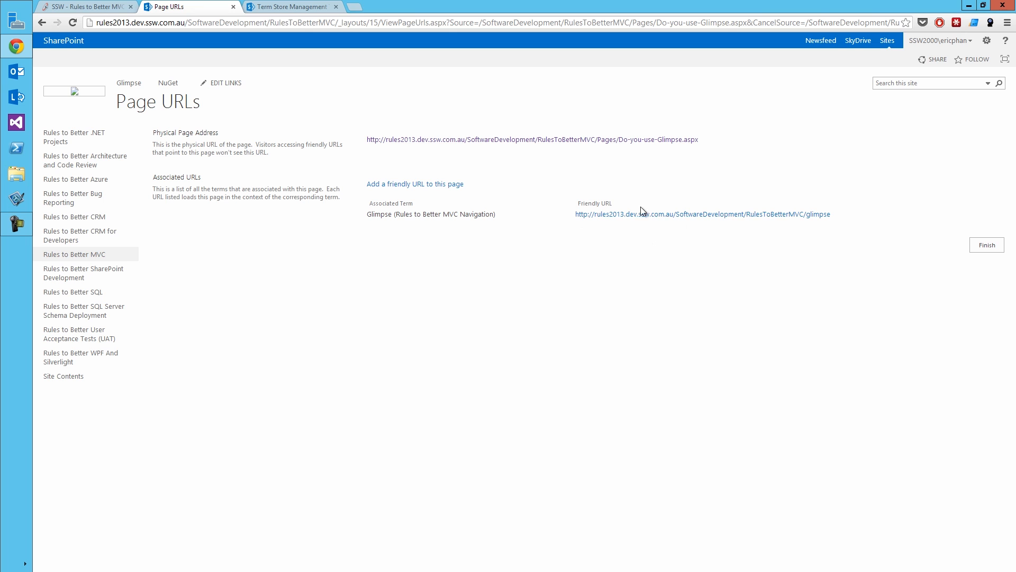